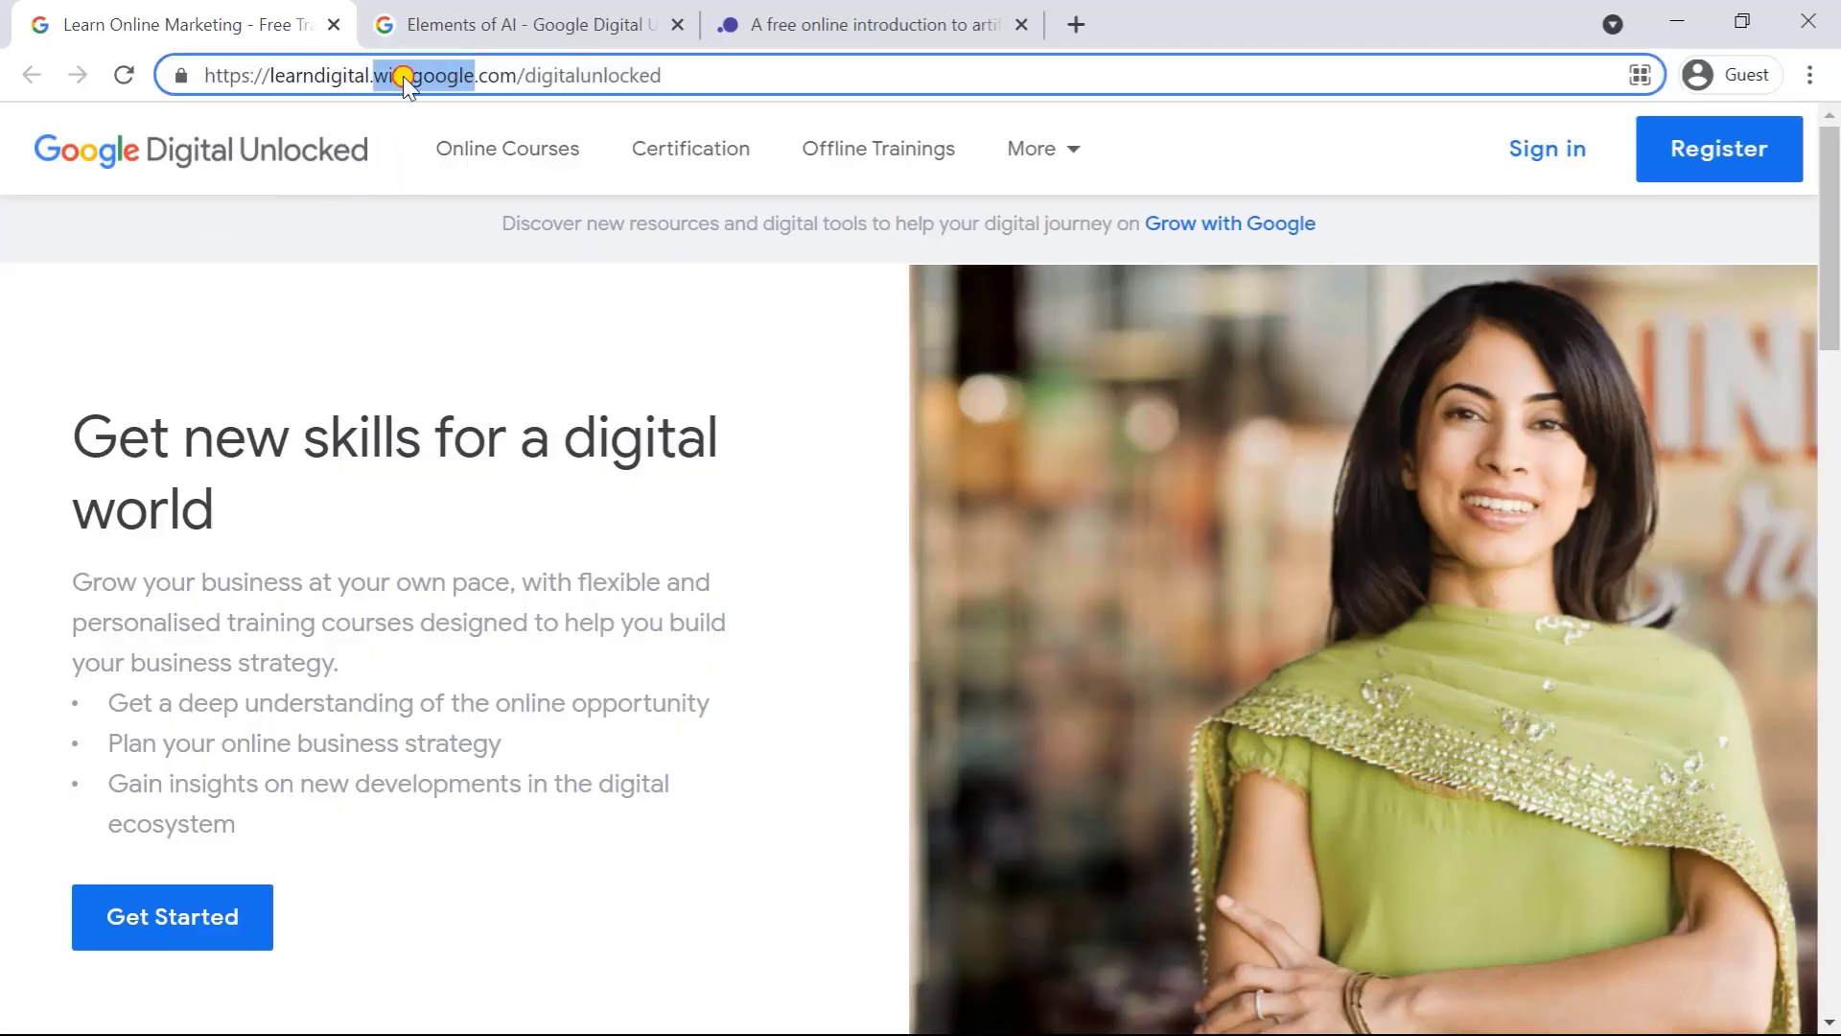
- Skim the Google Digital Unlocked page, highlighting the business strategy bullet and 'Simple steps for your growth'
triple_click(431, 74)
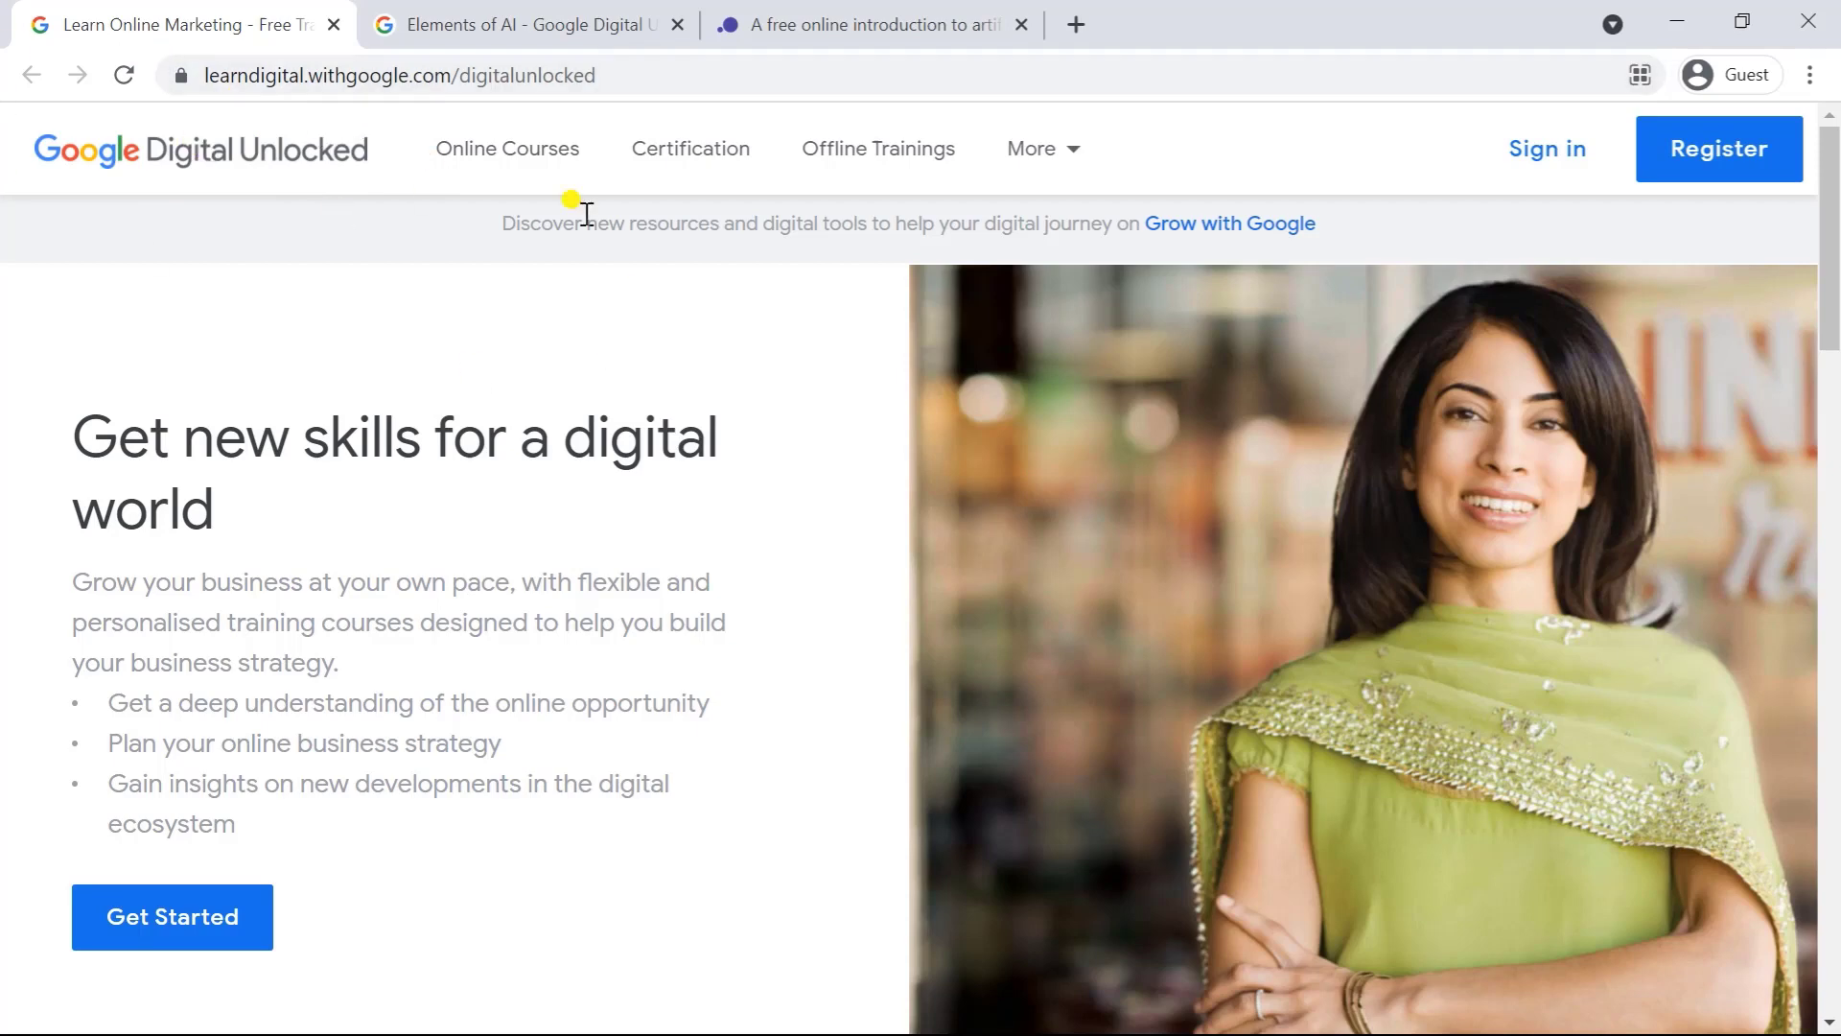
mouse_move(834, 223)
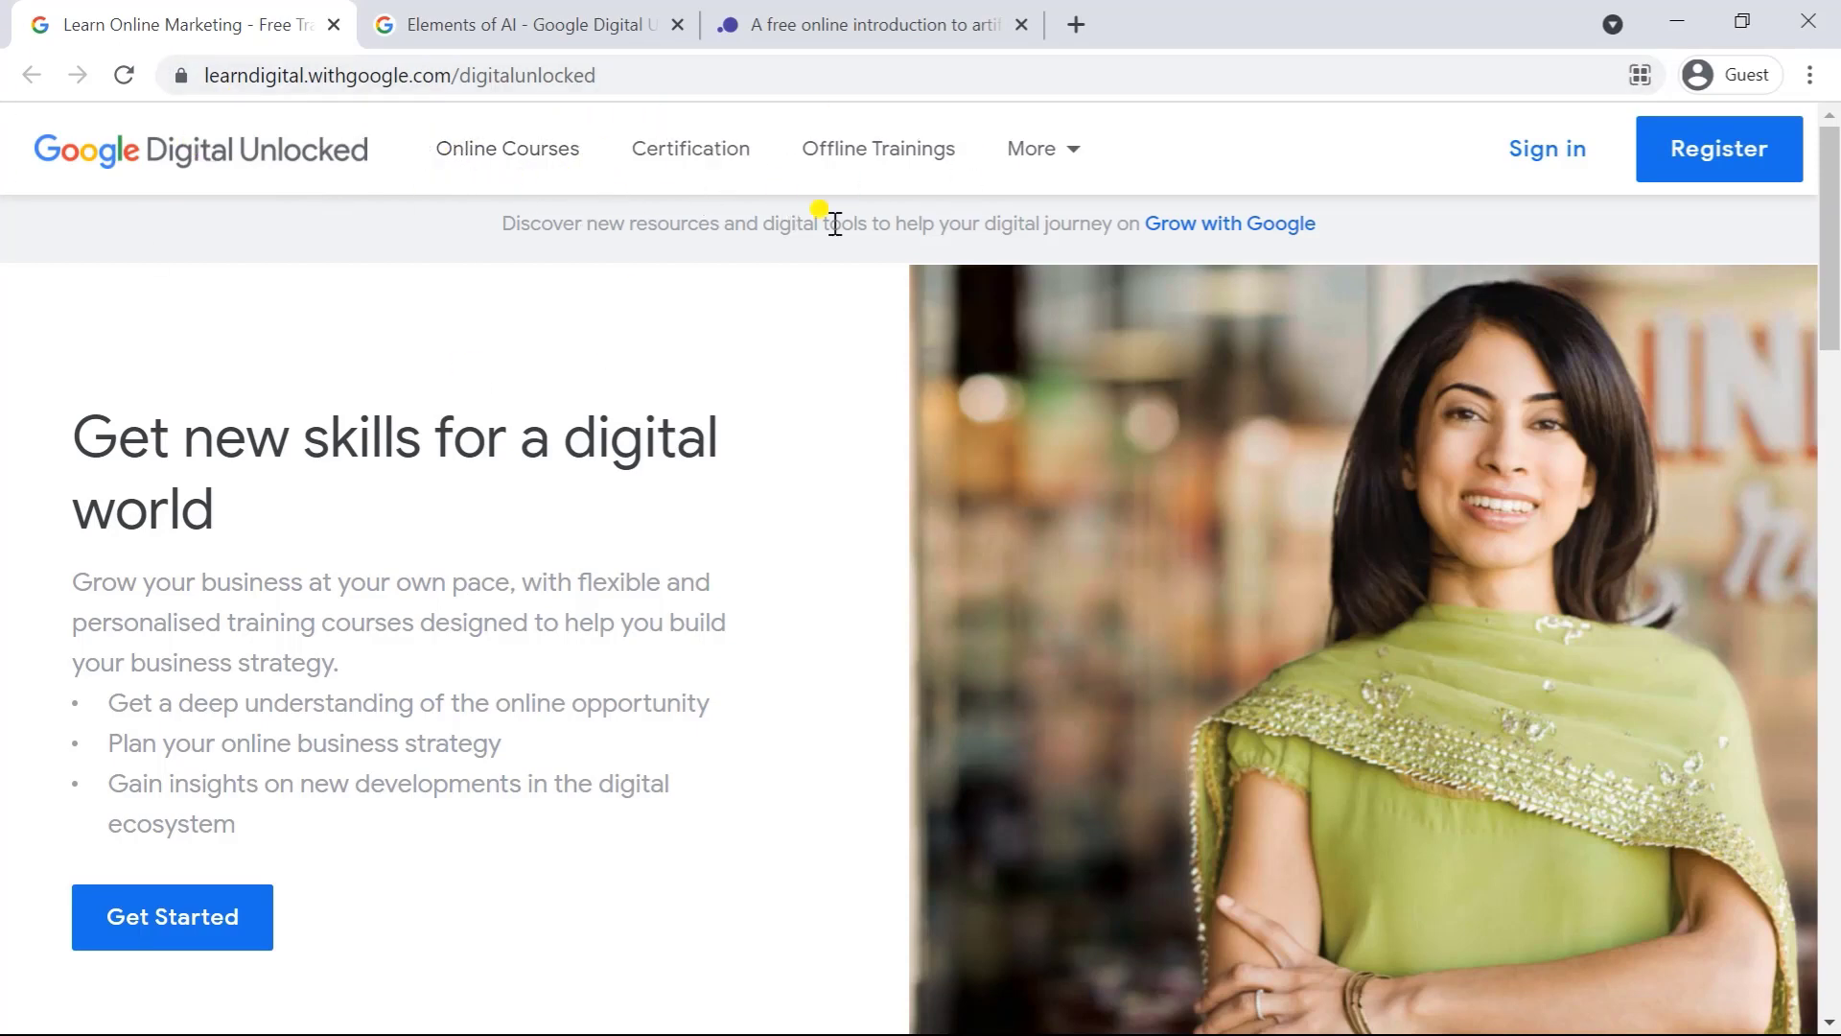
scroll(down, 3)
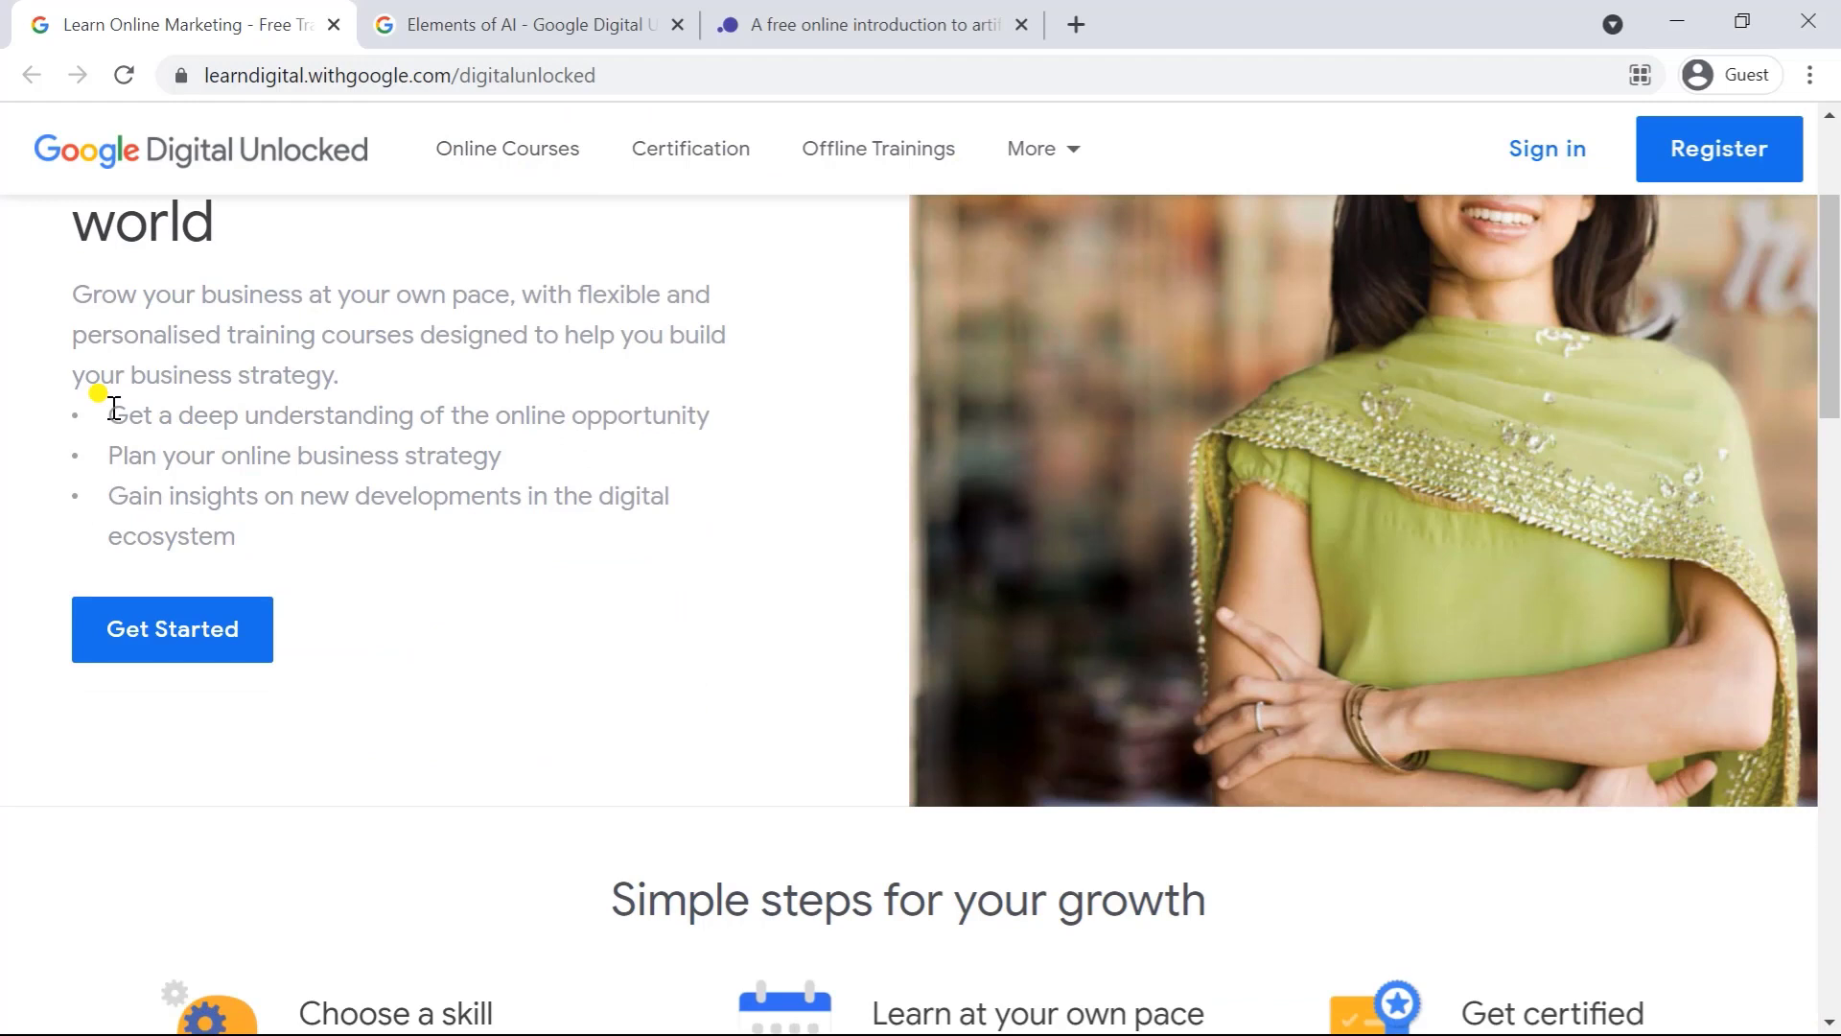
drag(107, 414, 710, 414)
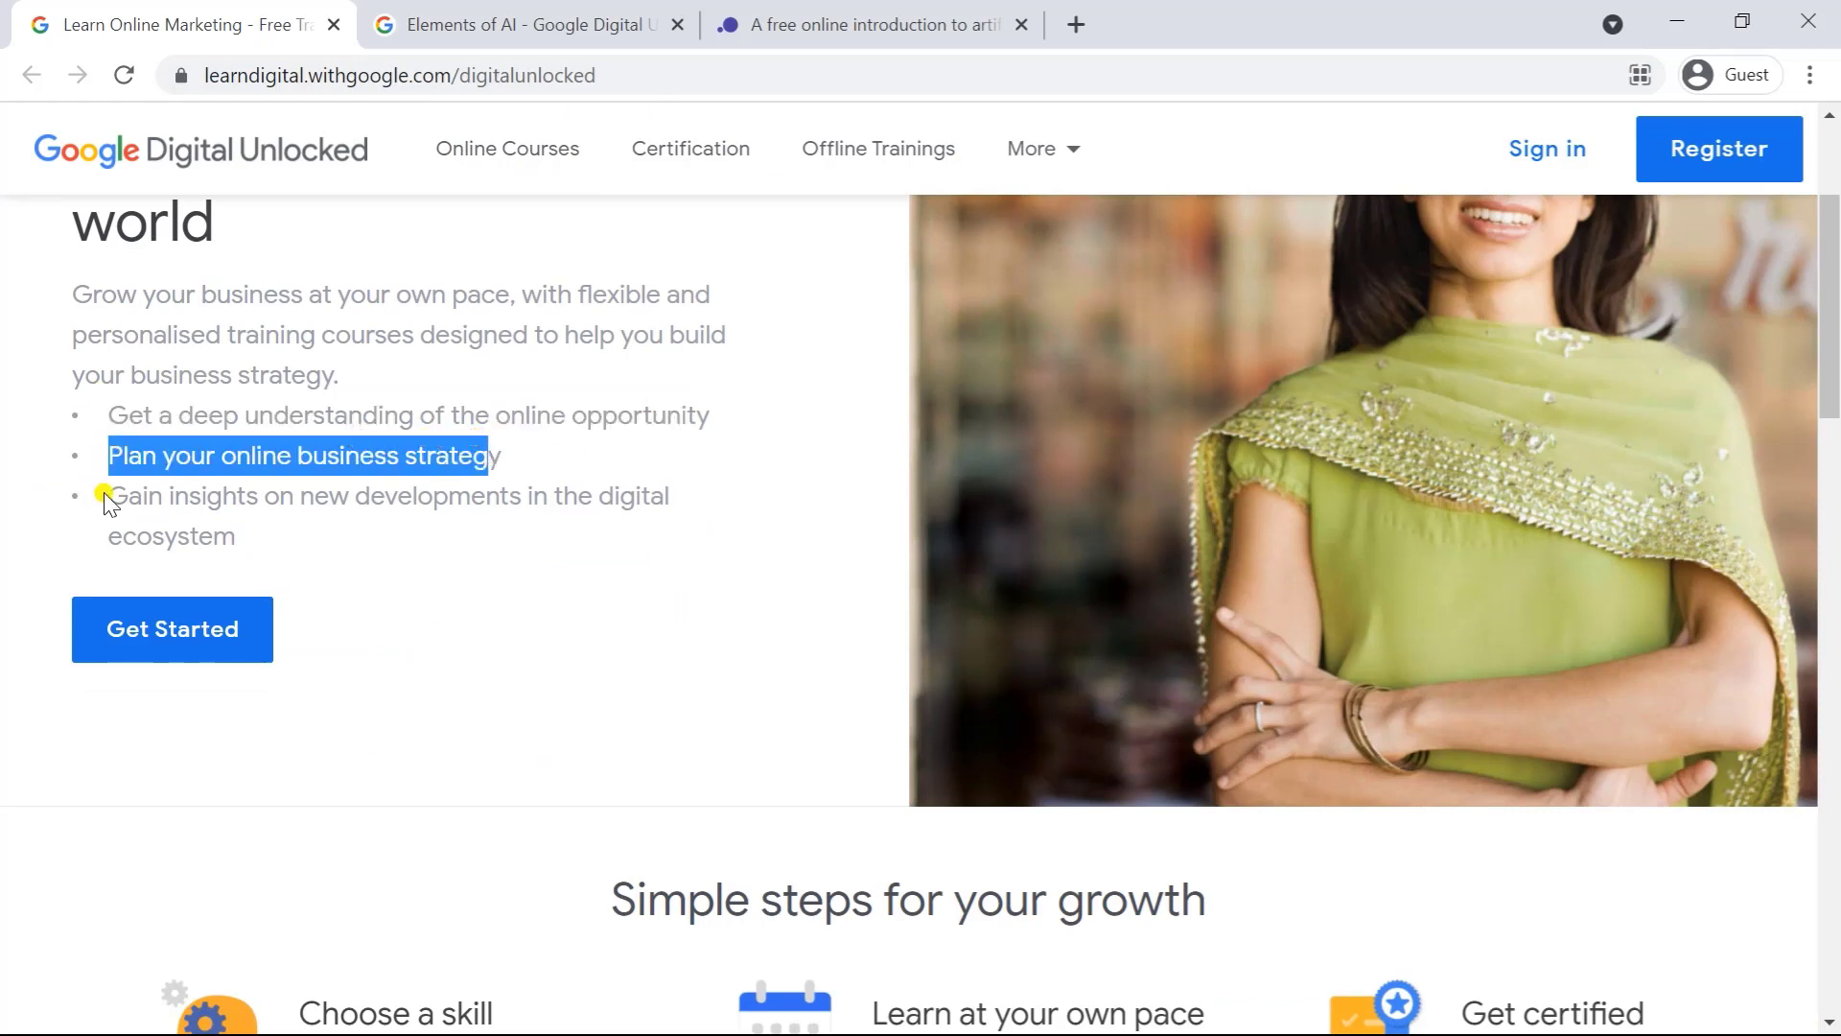
scroll(down, 3)
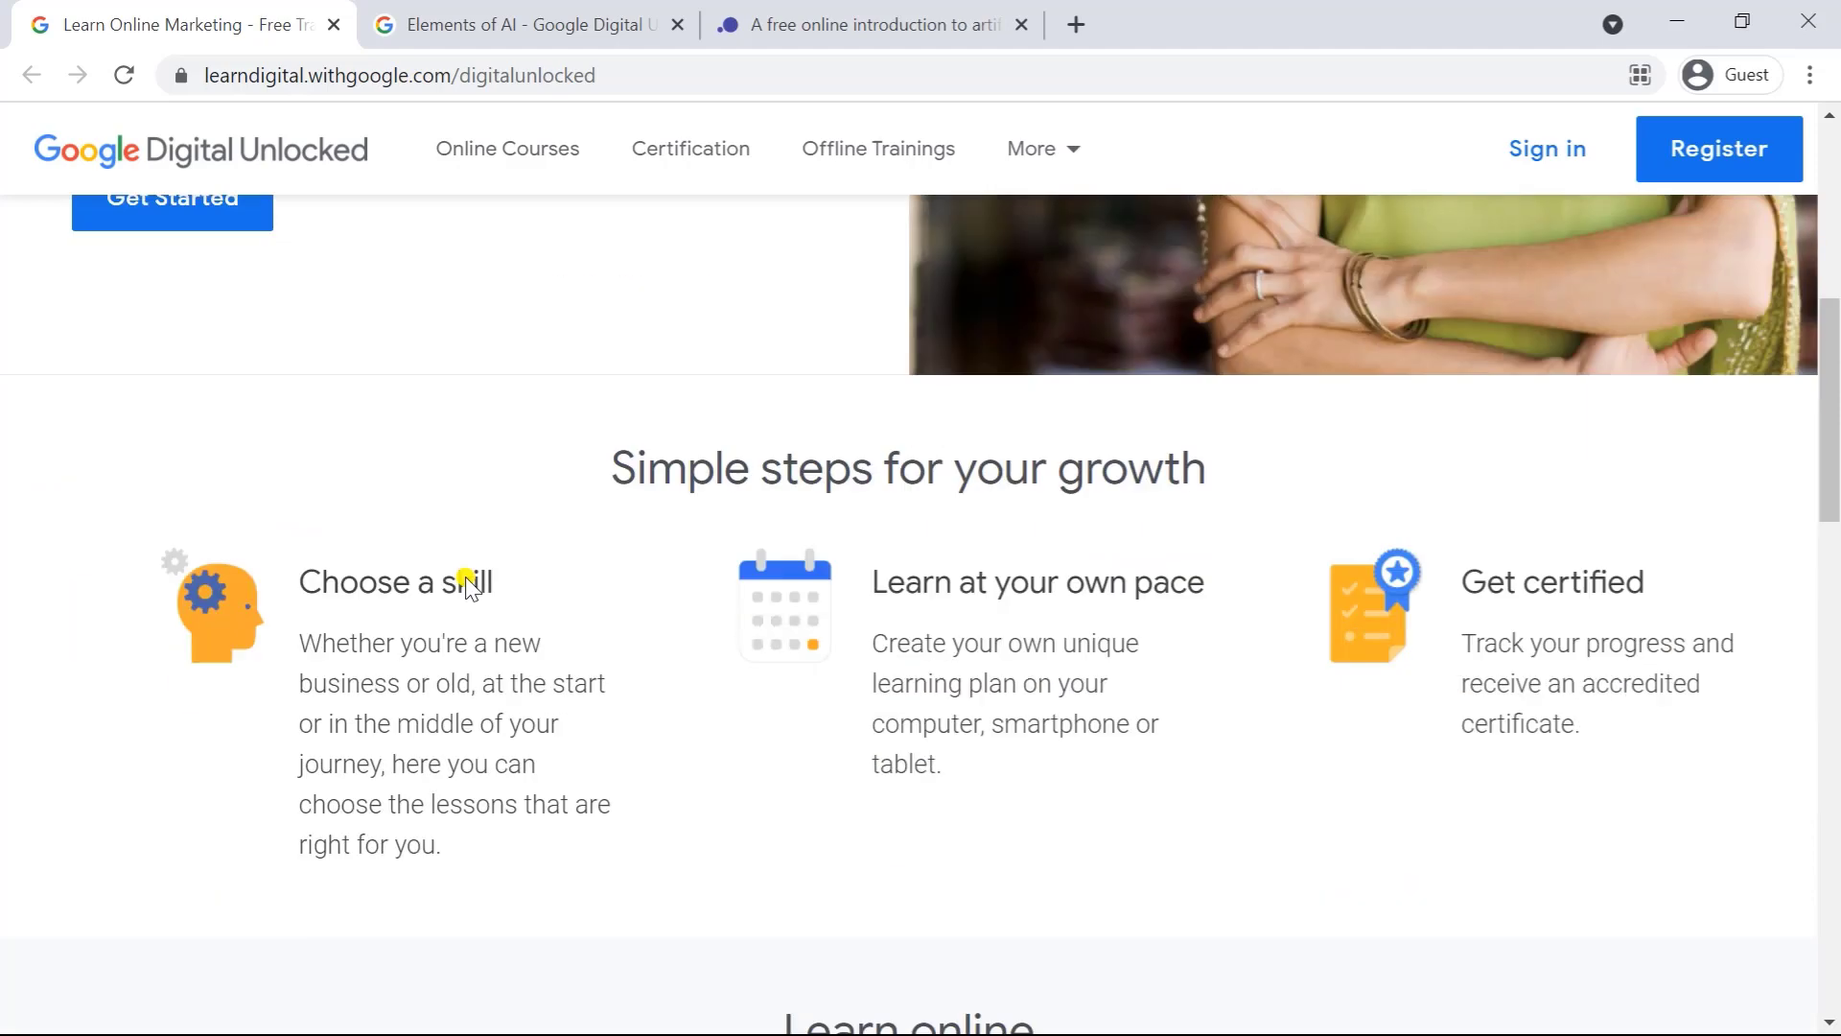
triple_click(908, 468)
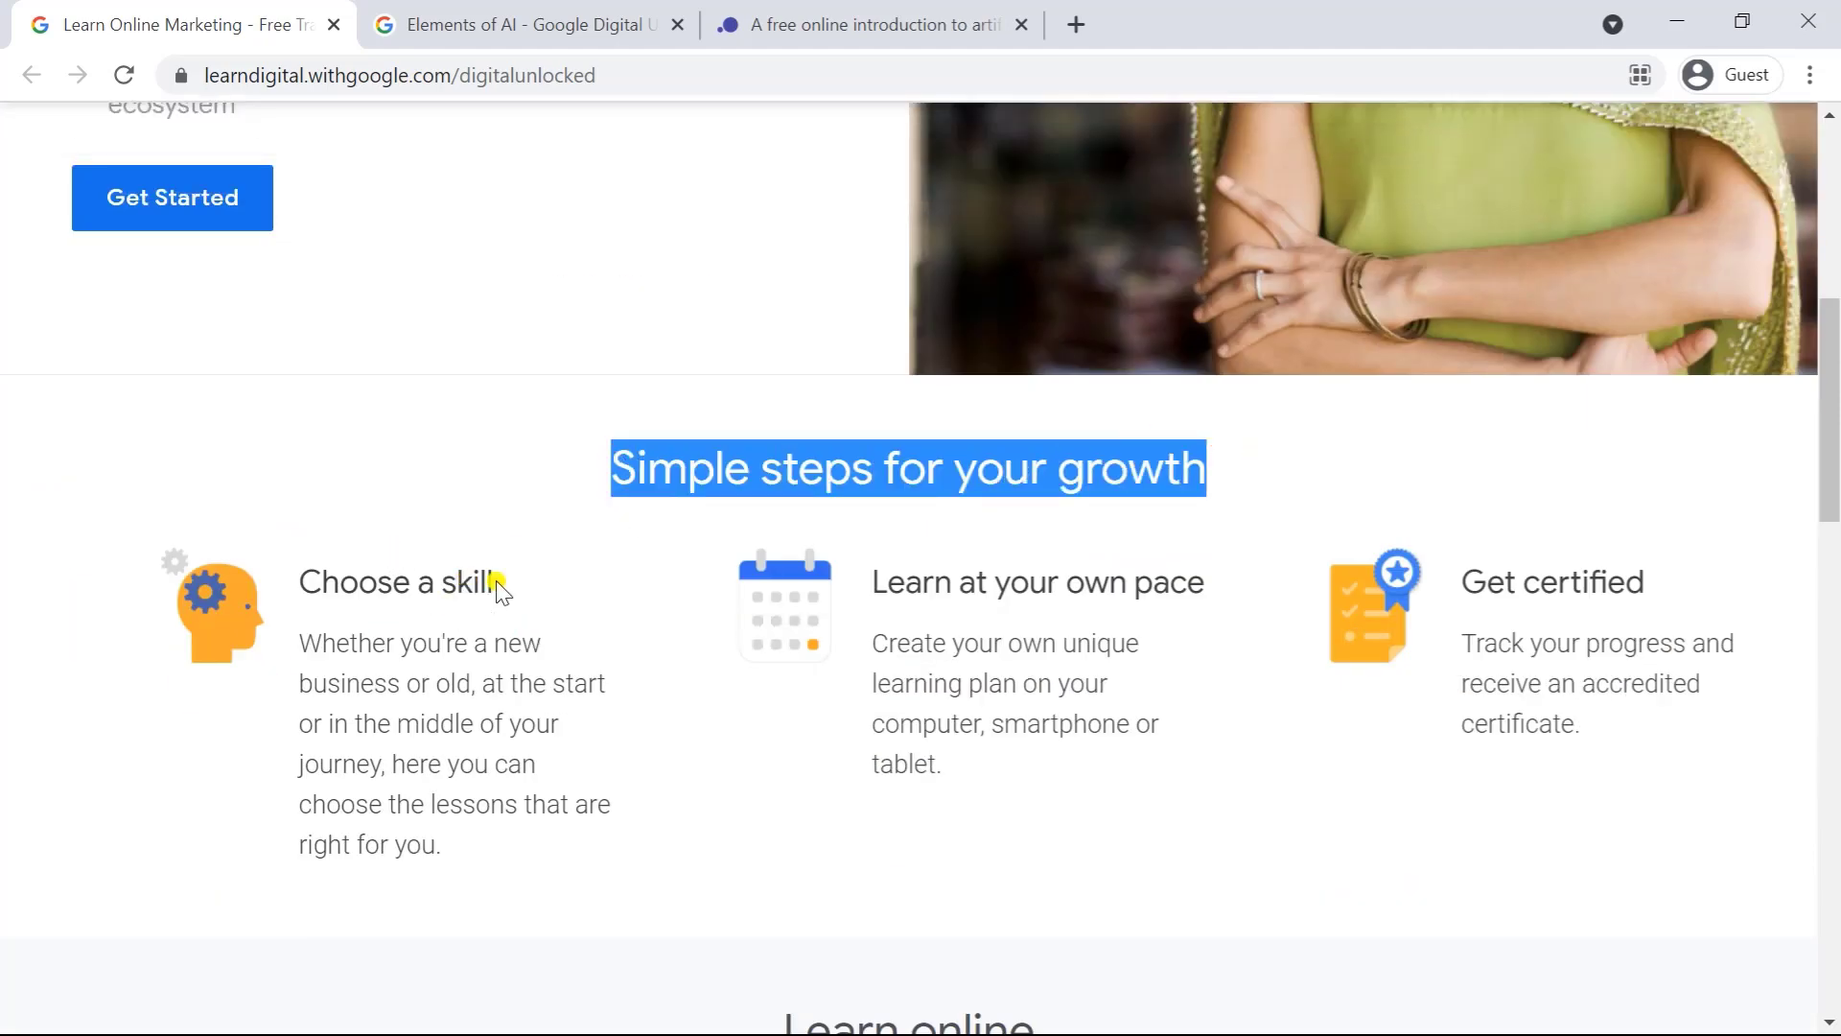
mouse_move(1046, 537)
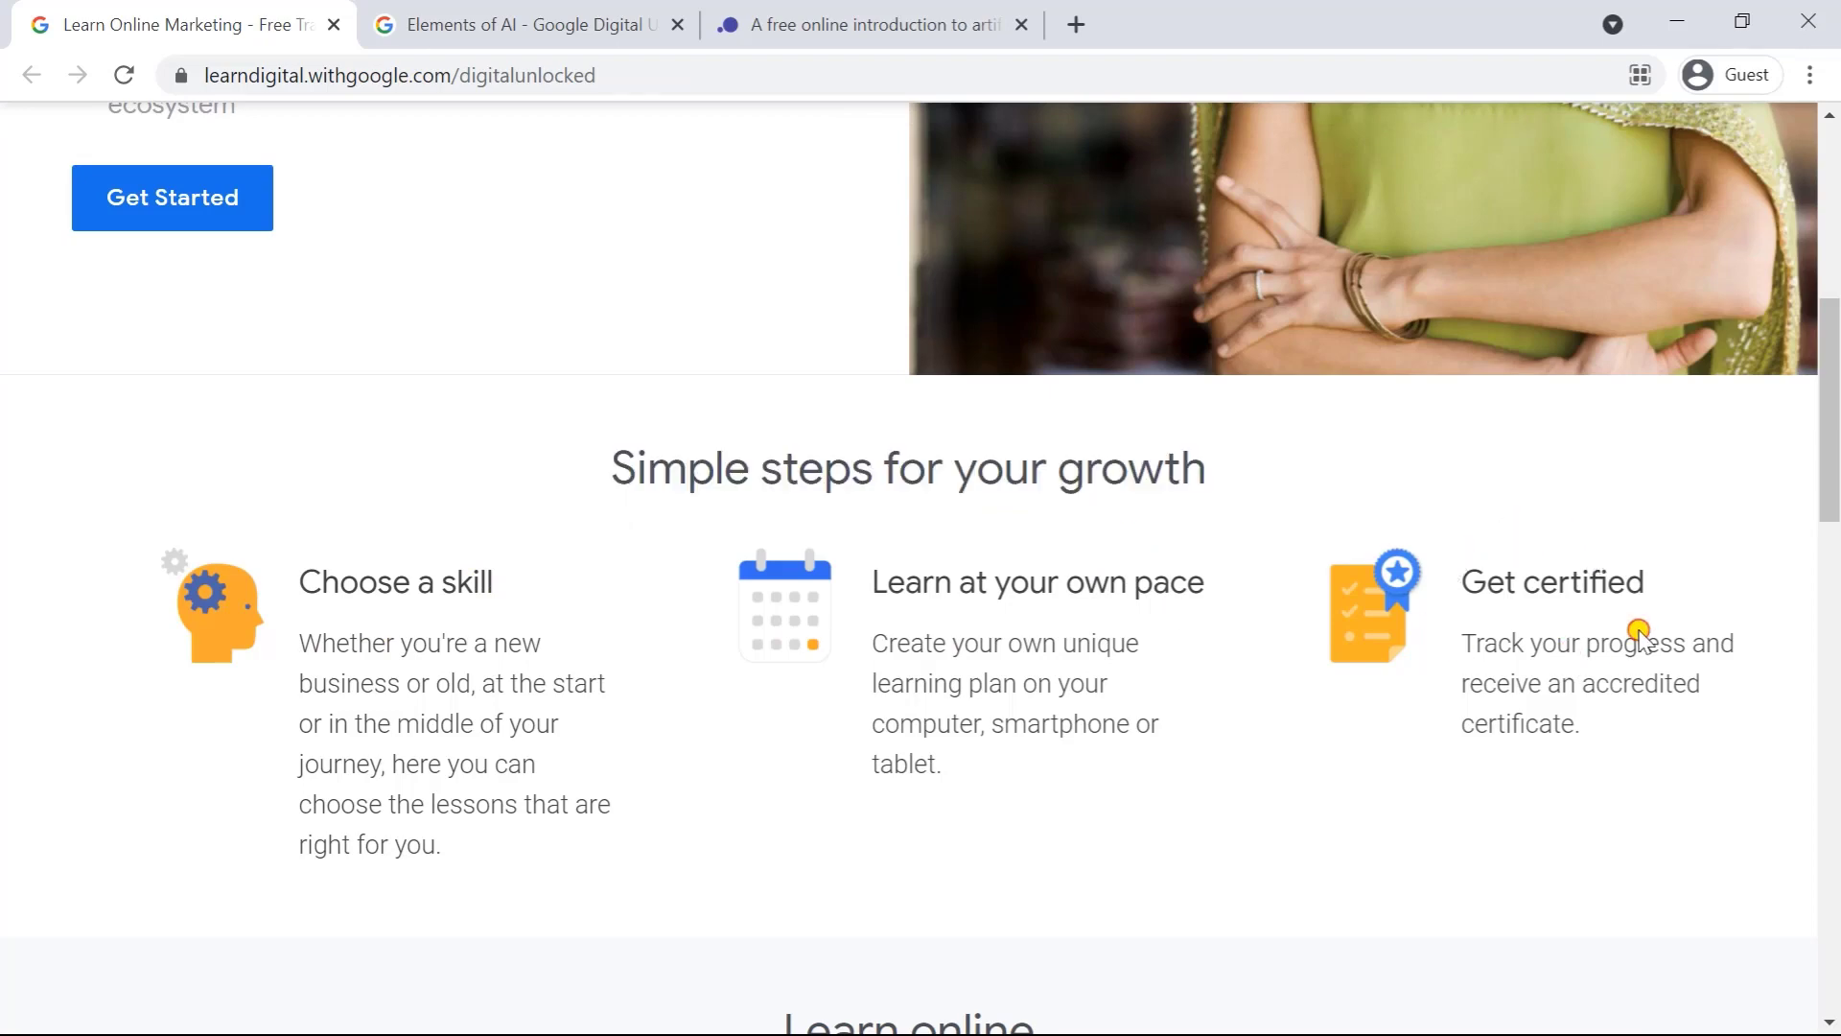
scroll(down, 3)
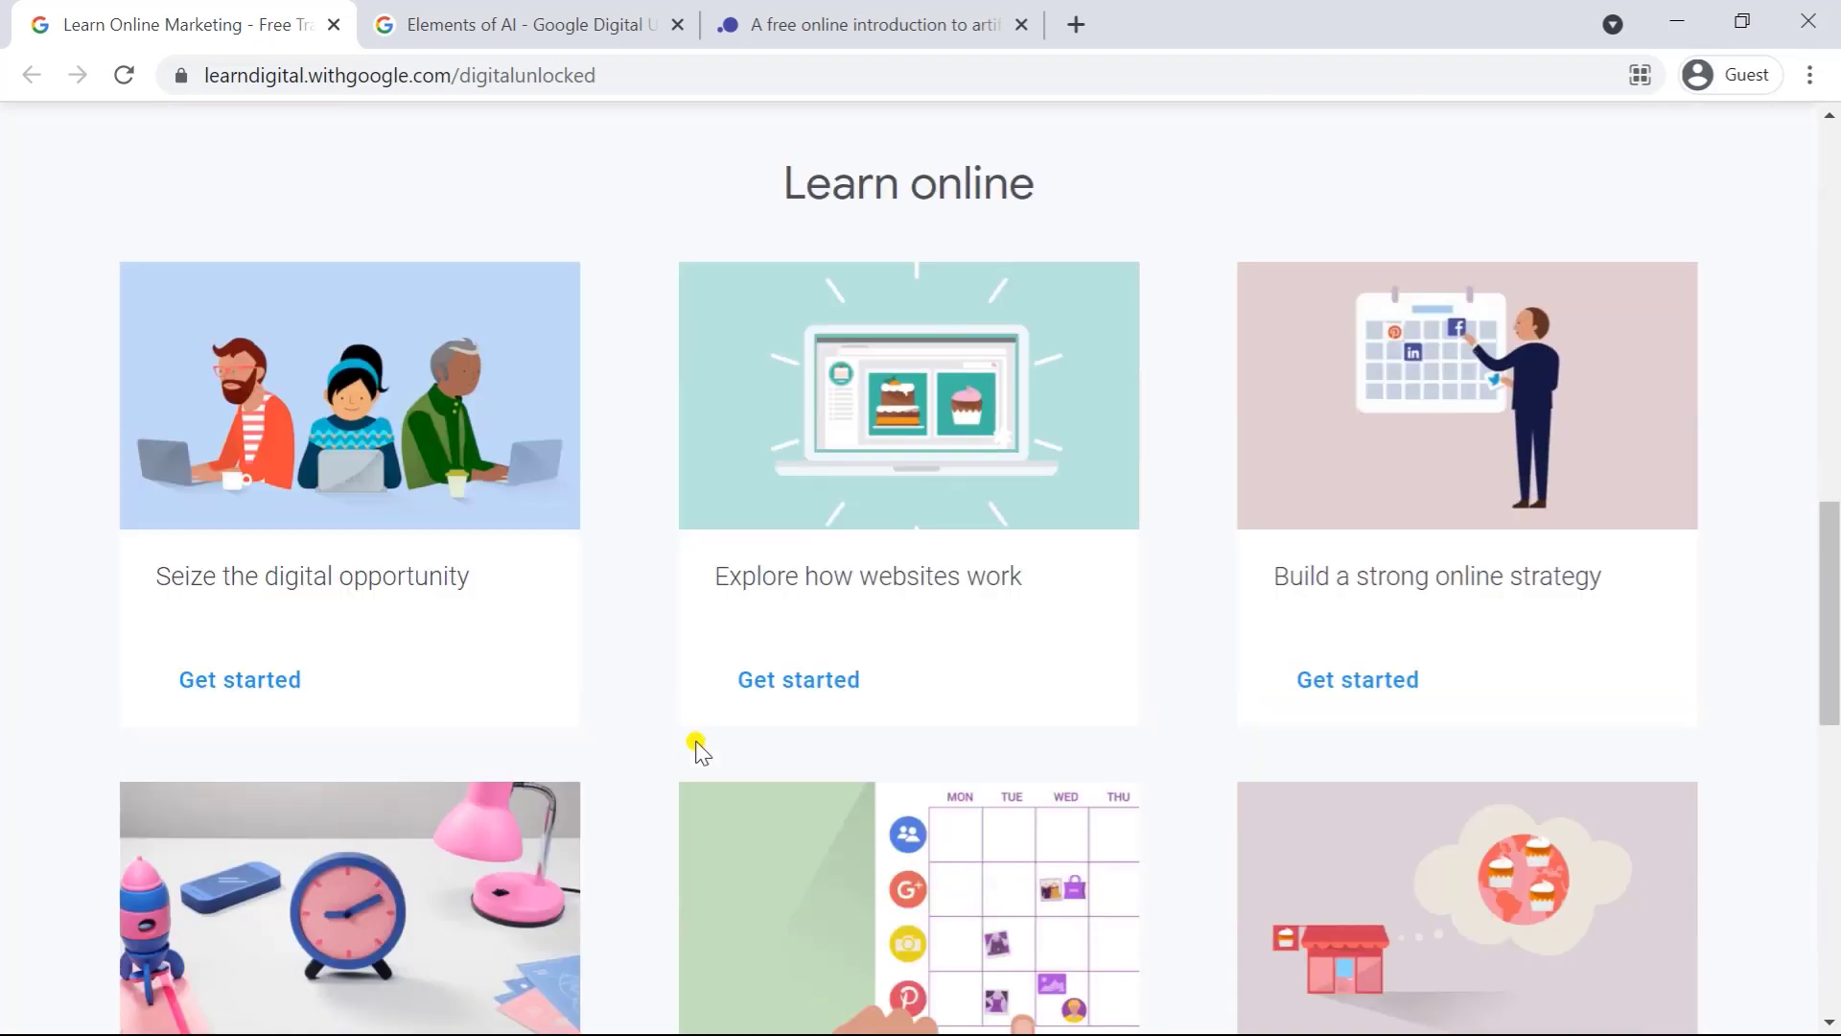
scroll(down, 3)
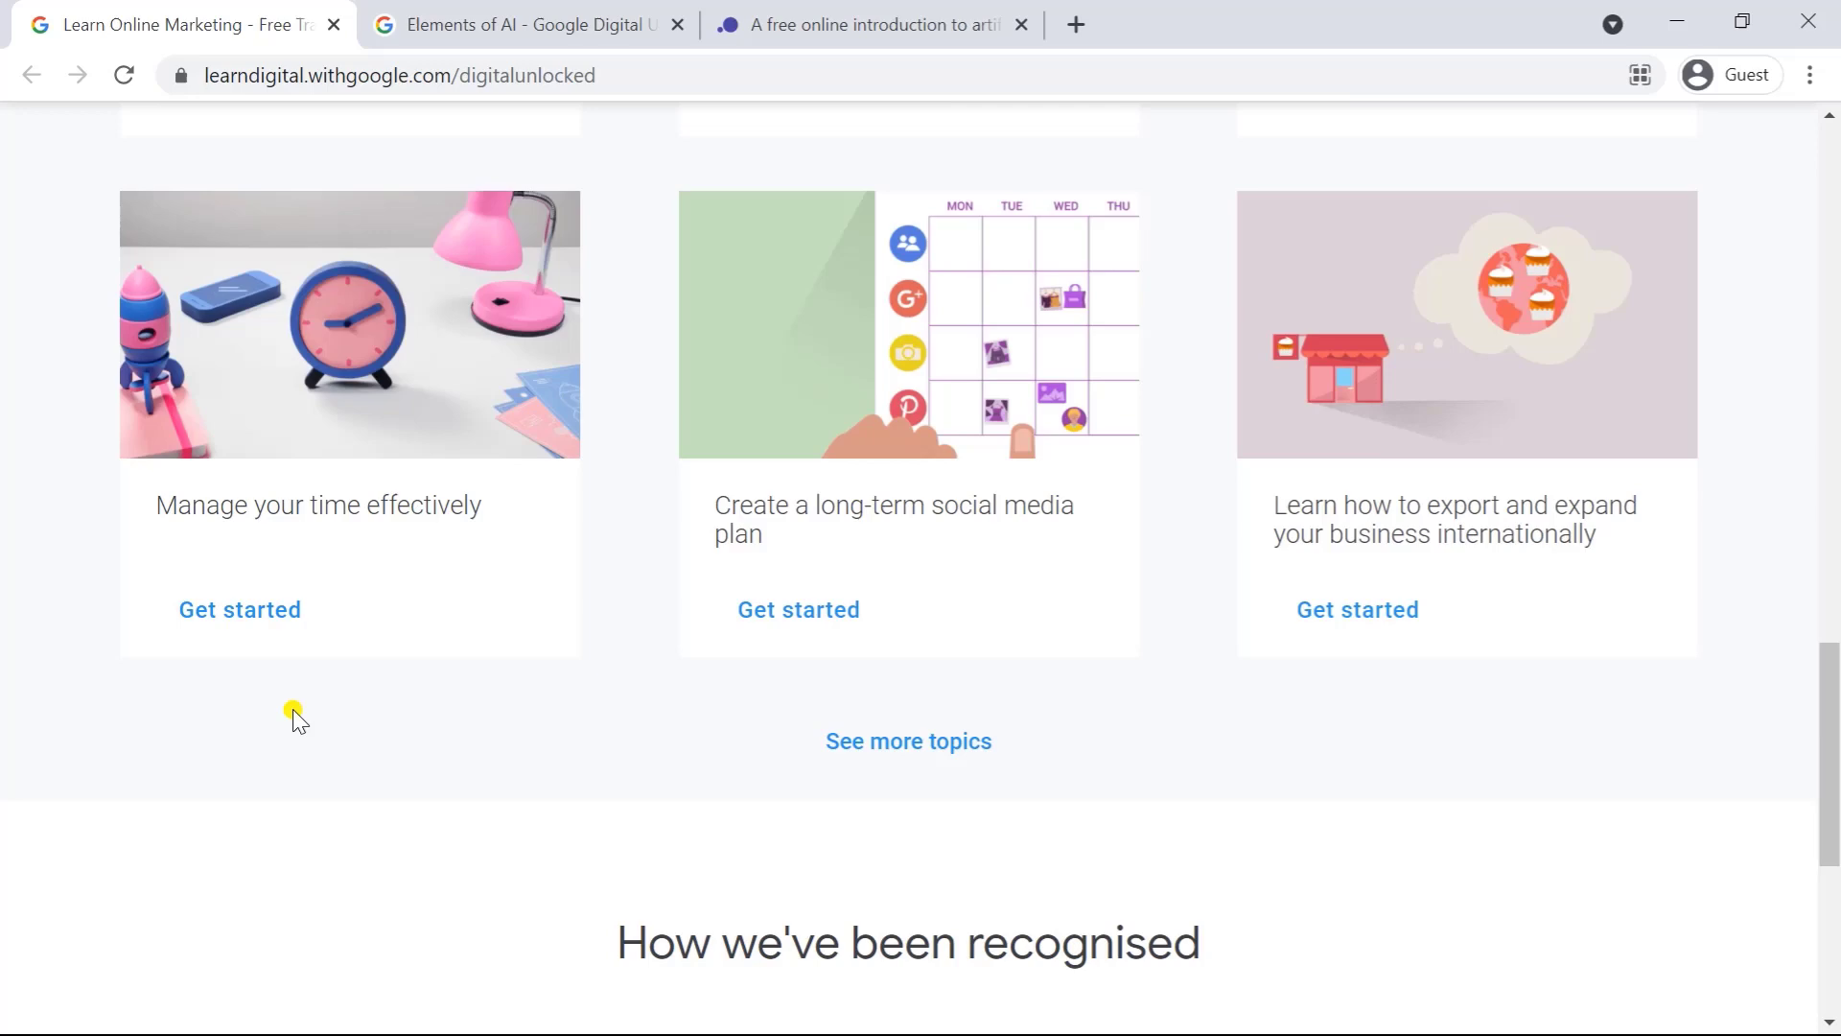
scroll(down, 3)
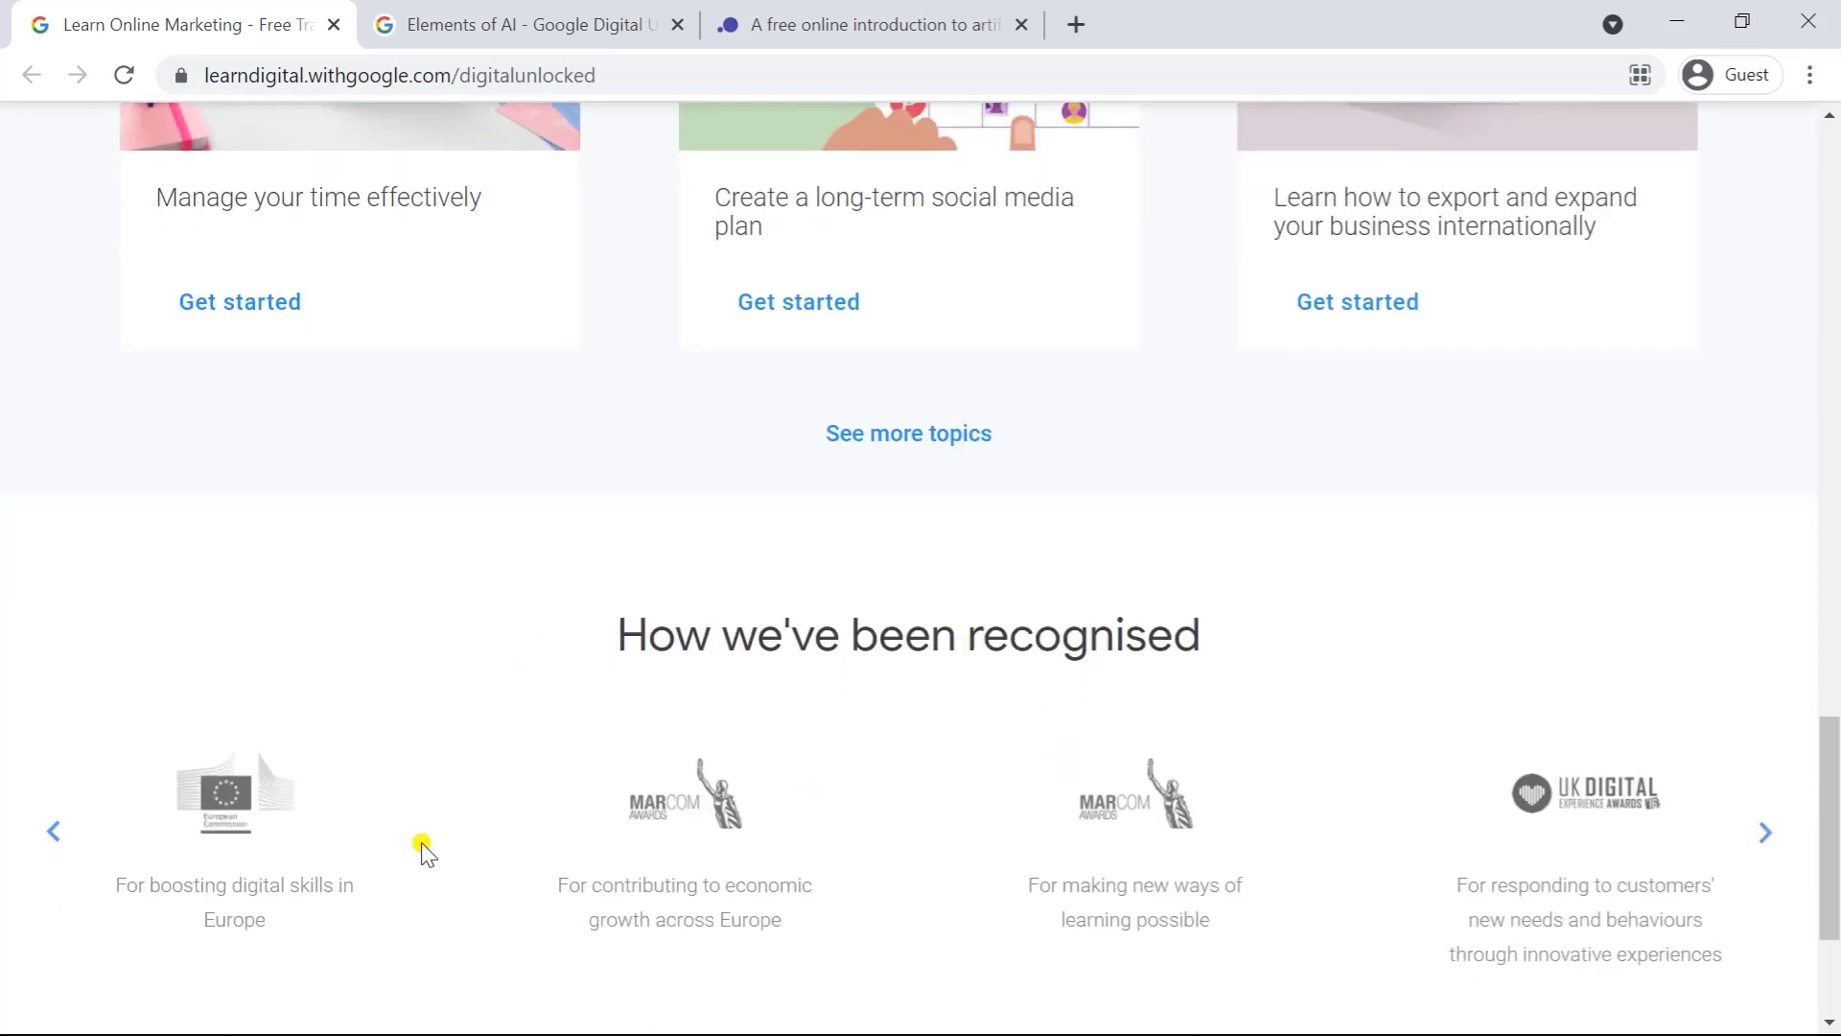
scroll(up, 3)
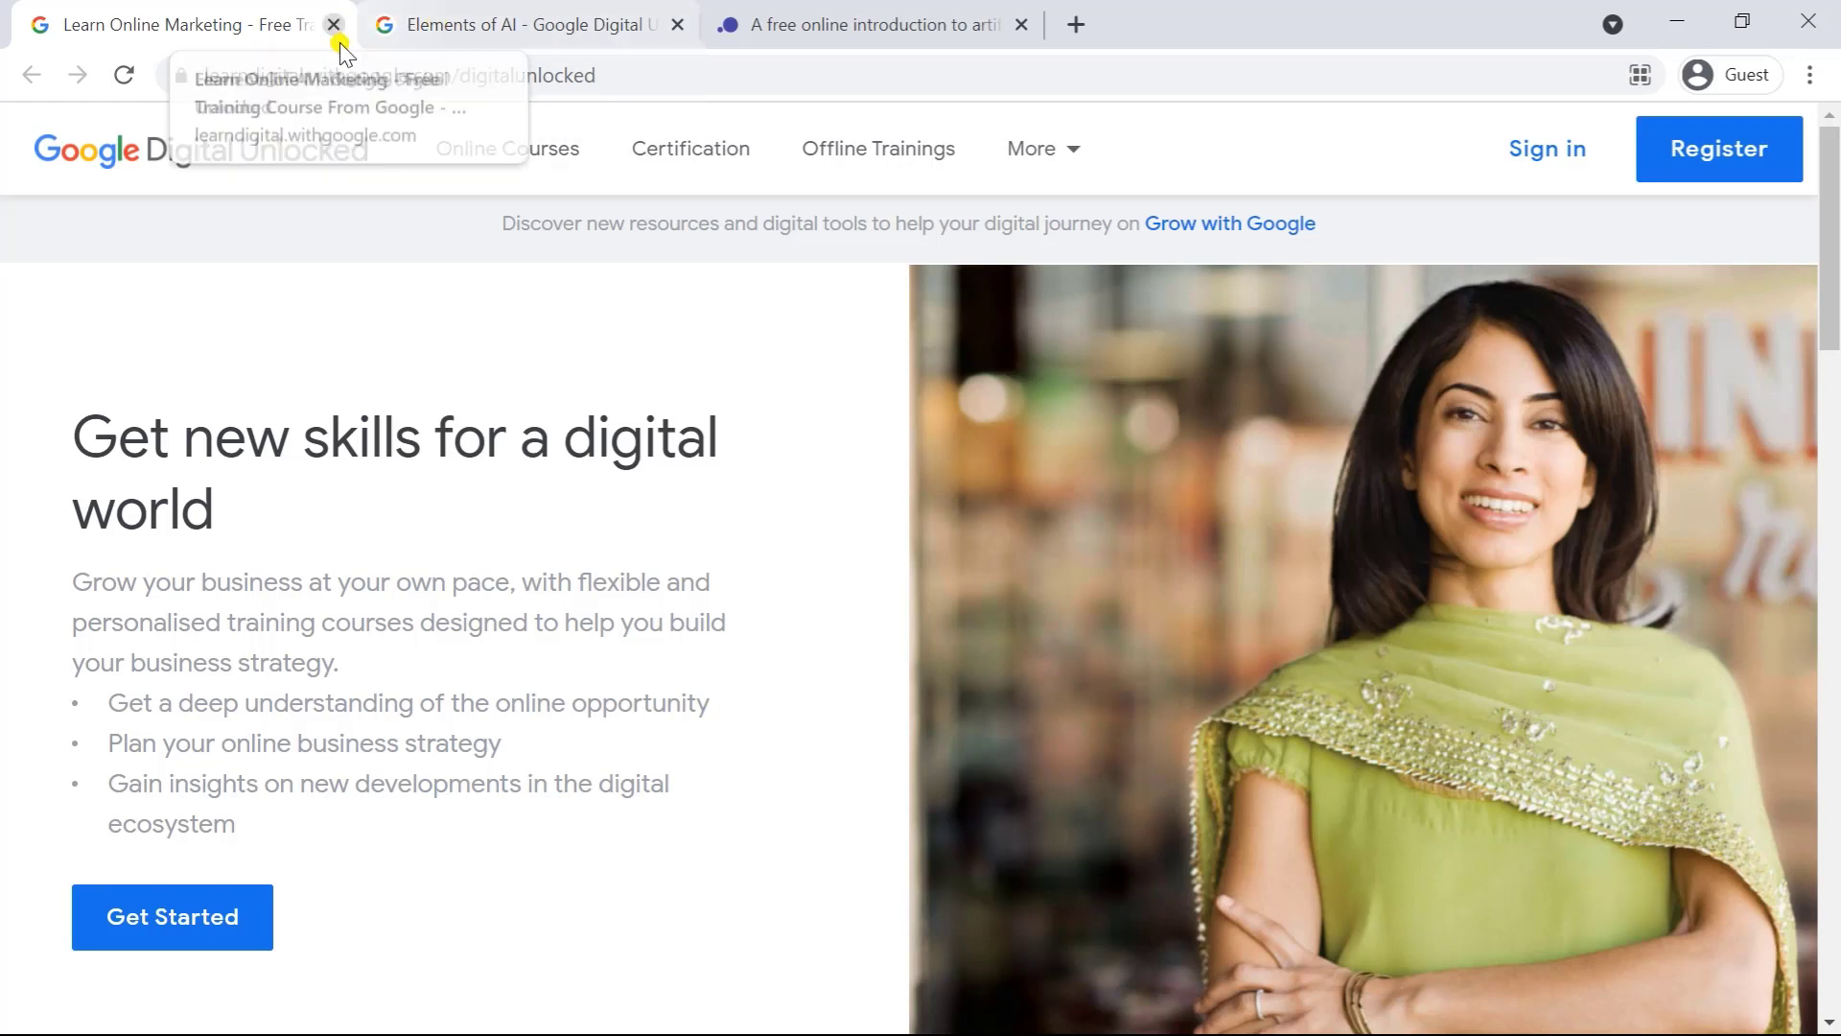
- Show the Elements of AI course page, highlight 'AI' in the title and read down to the course details
click(522, 23)
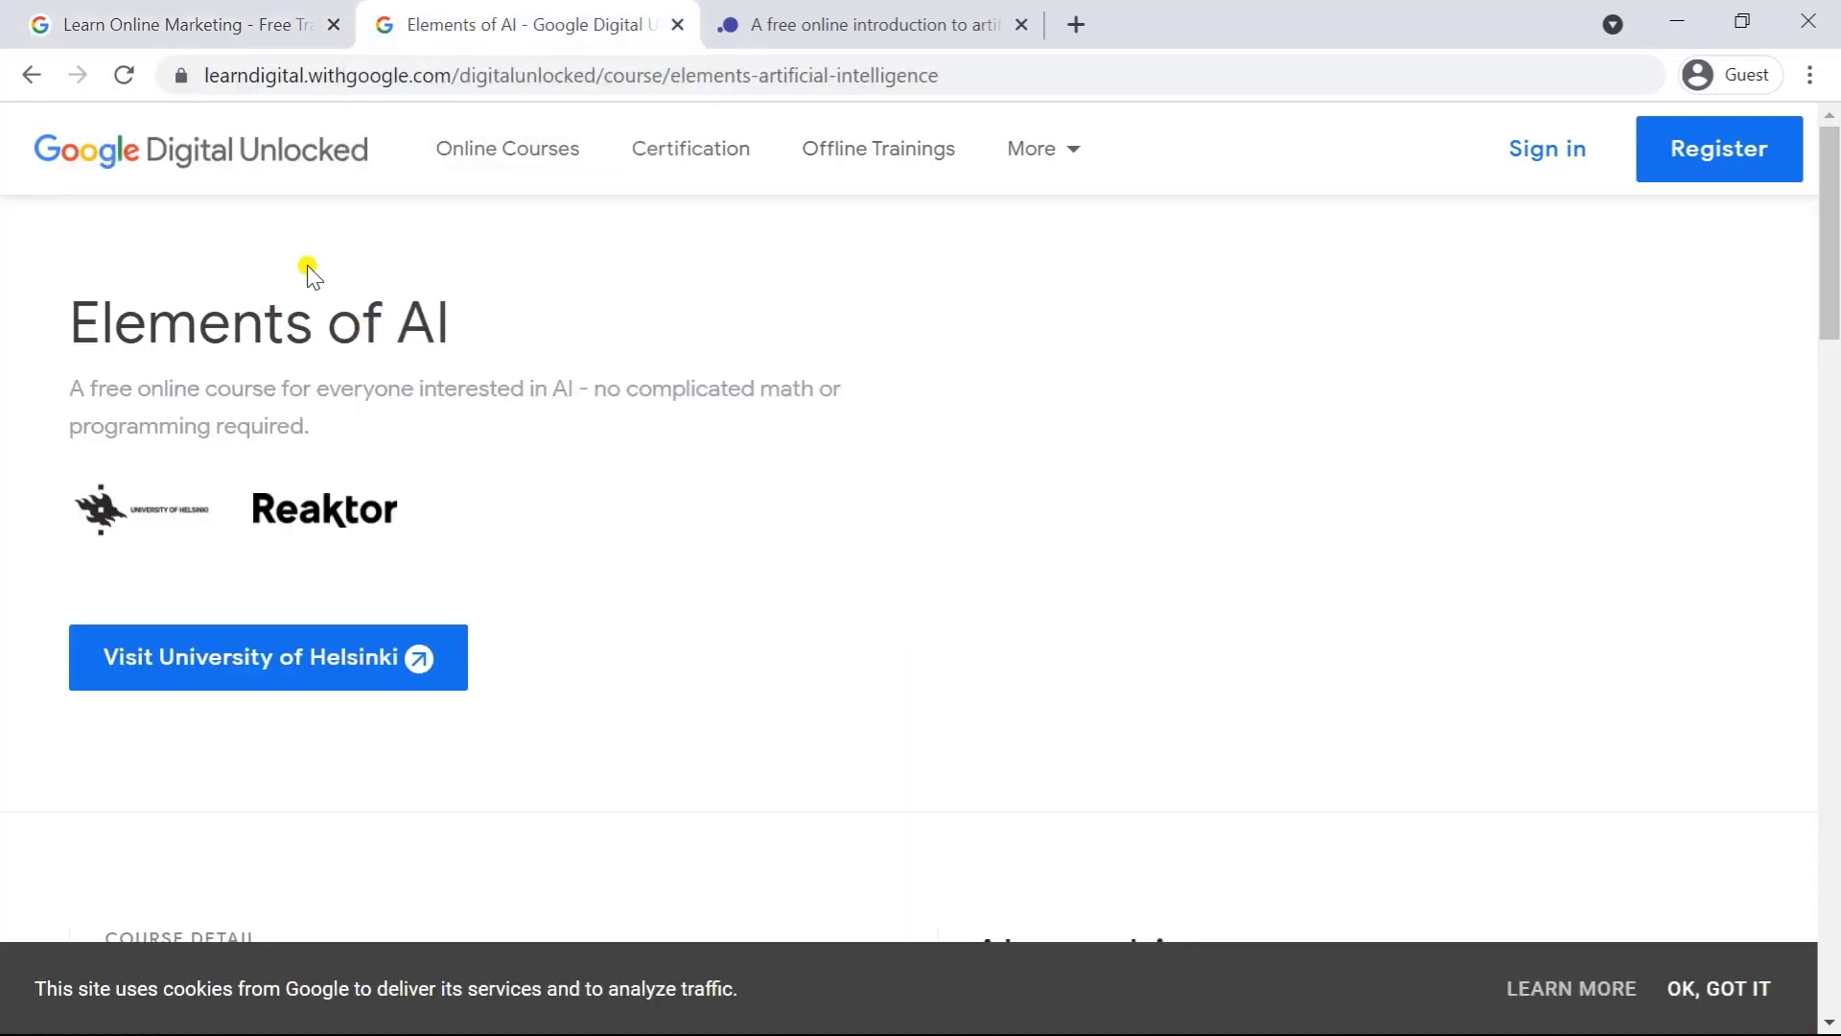
double_click(426, 323)
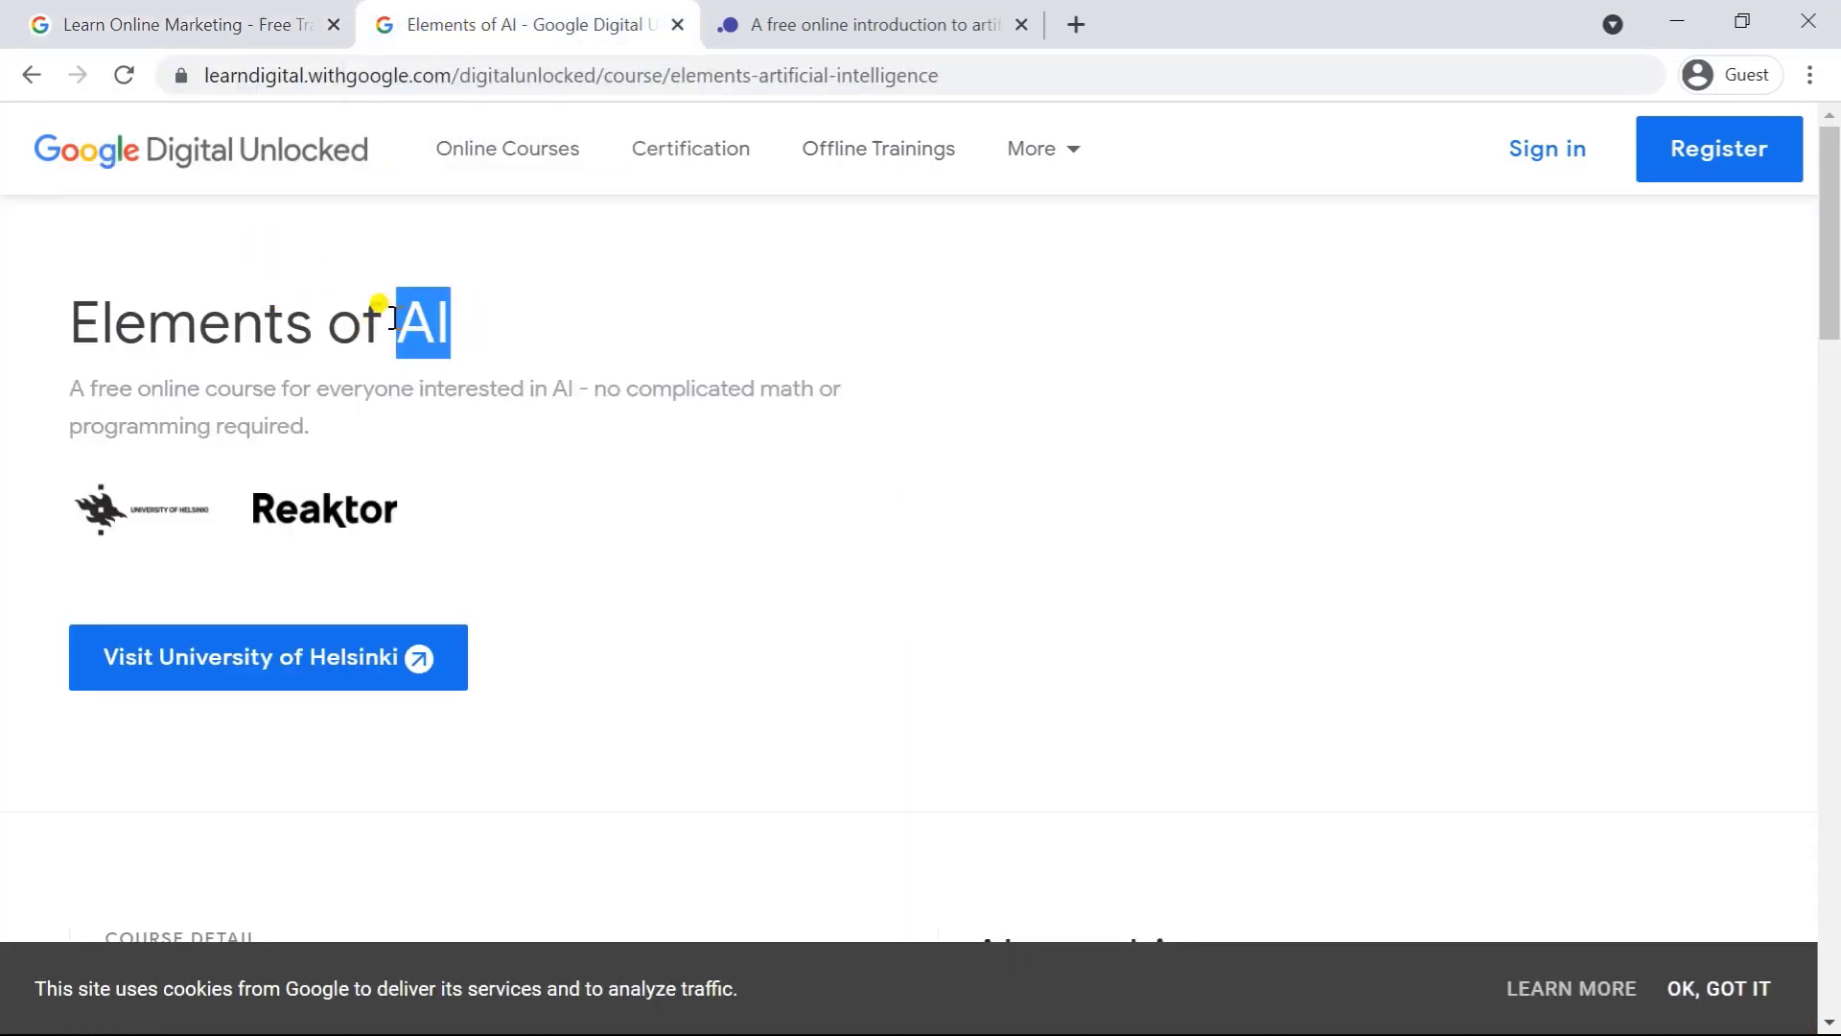
scroll(down, 3)
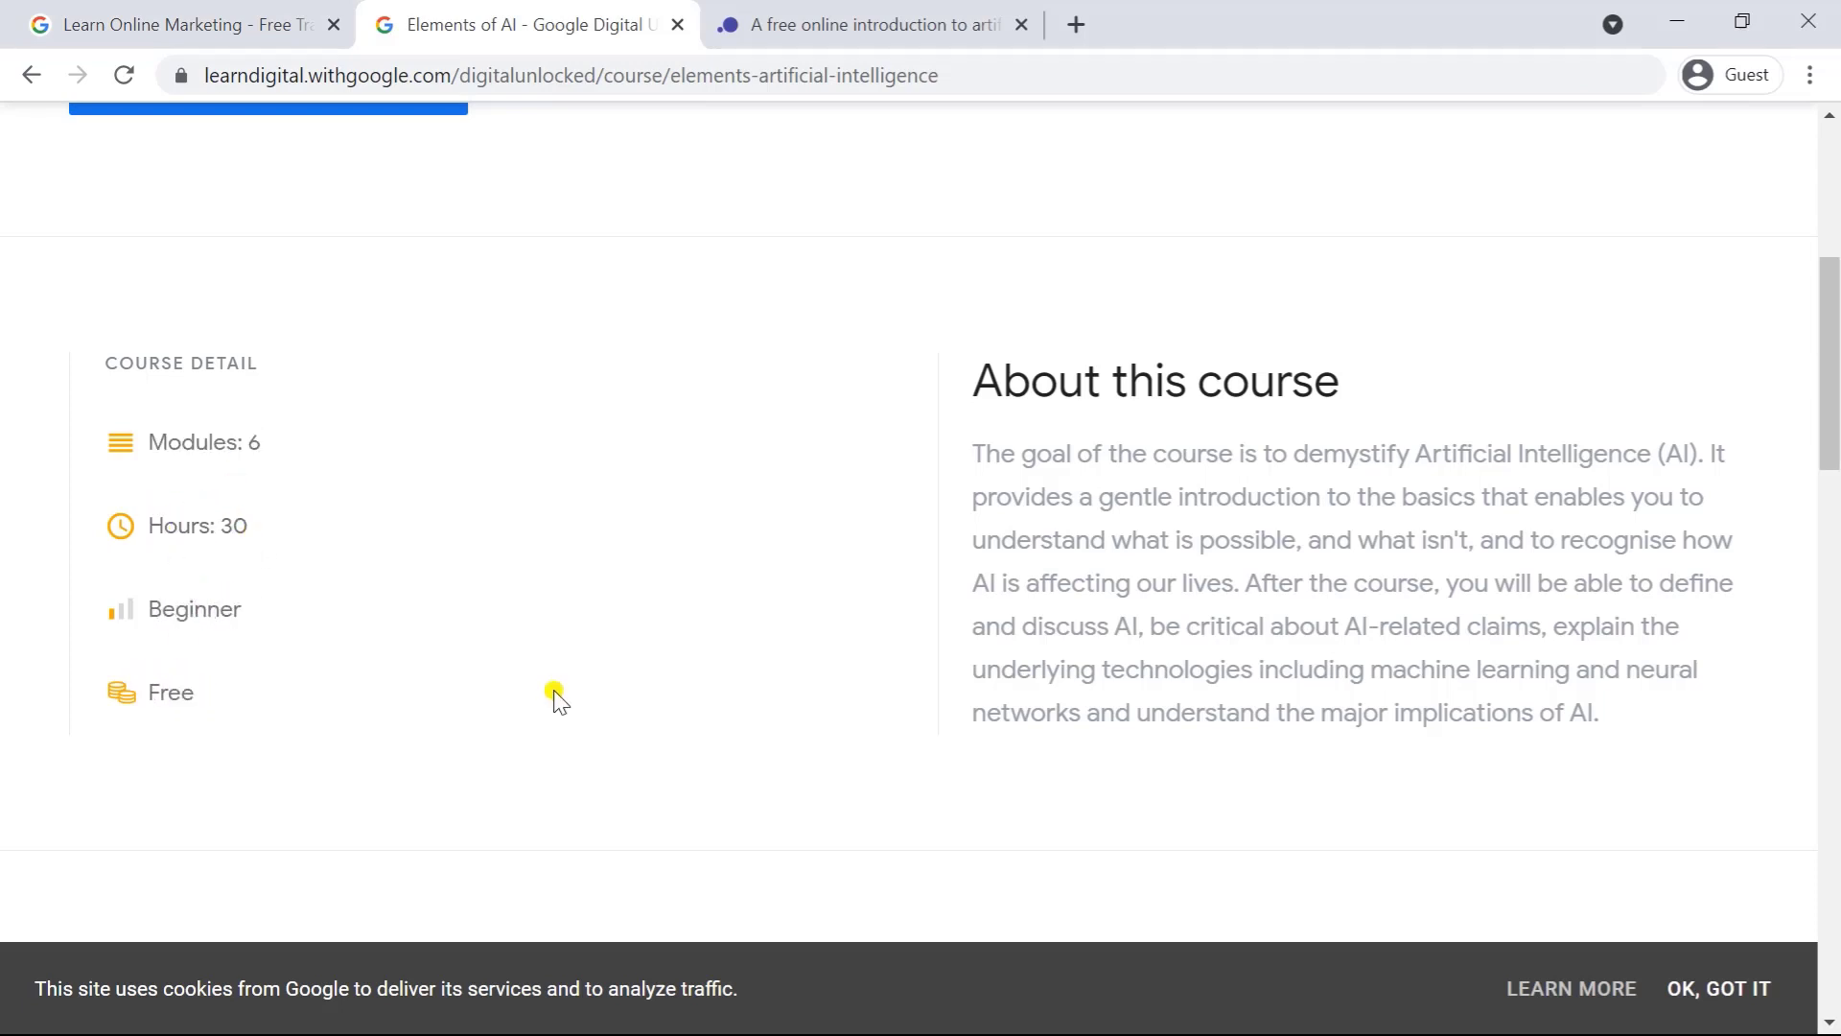
scroll(down, 3)
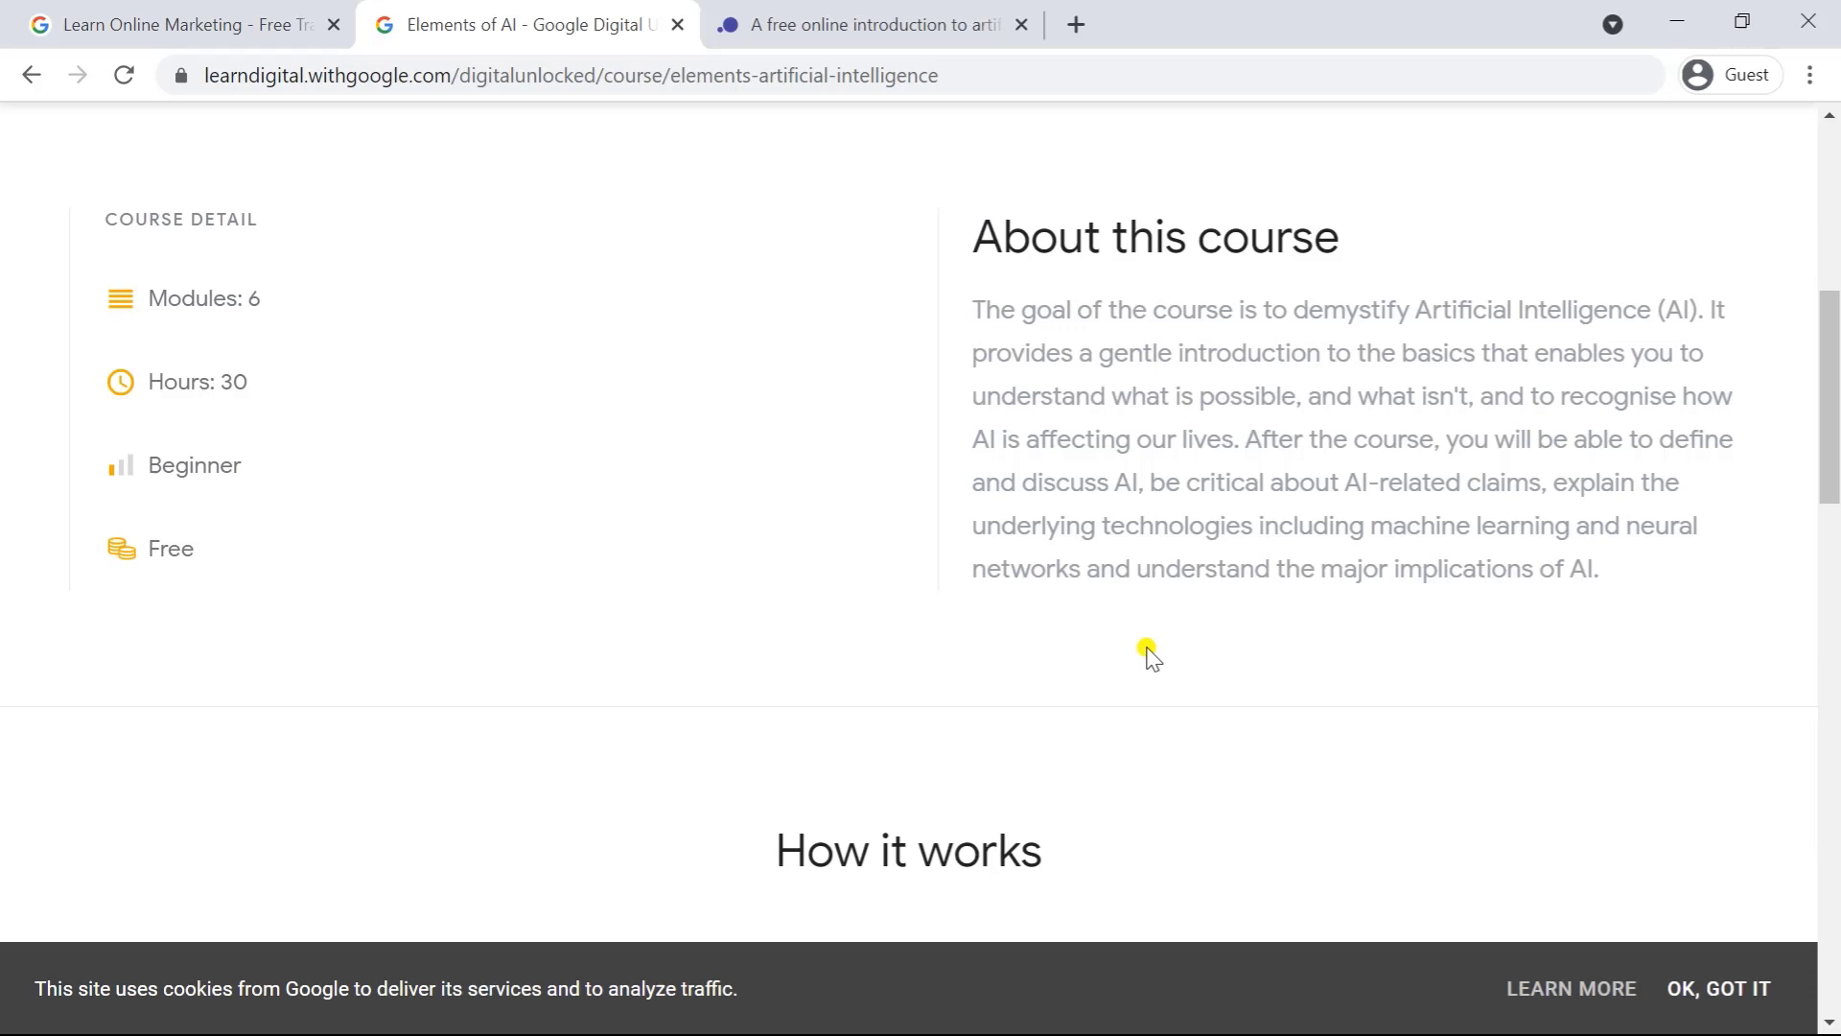
scroll(down, 3)
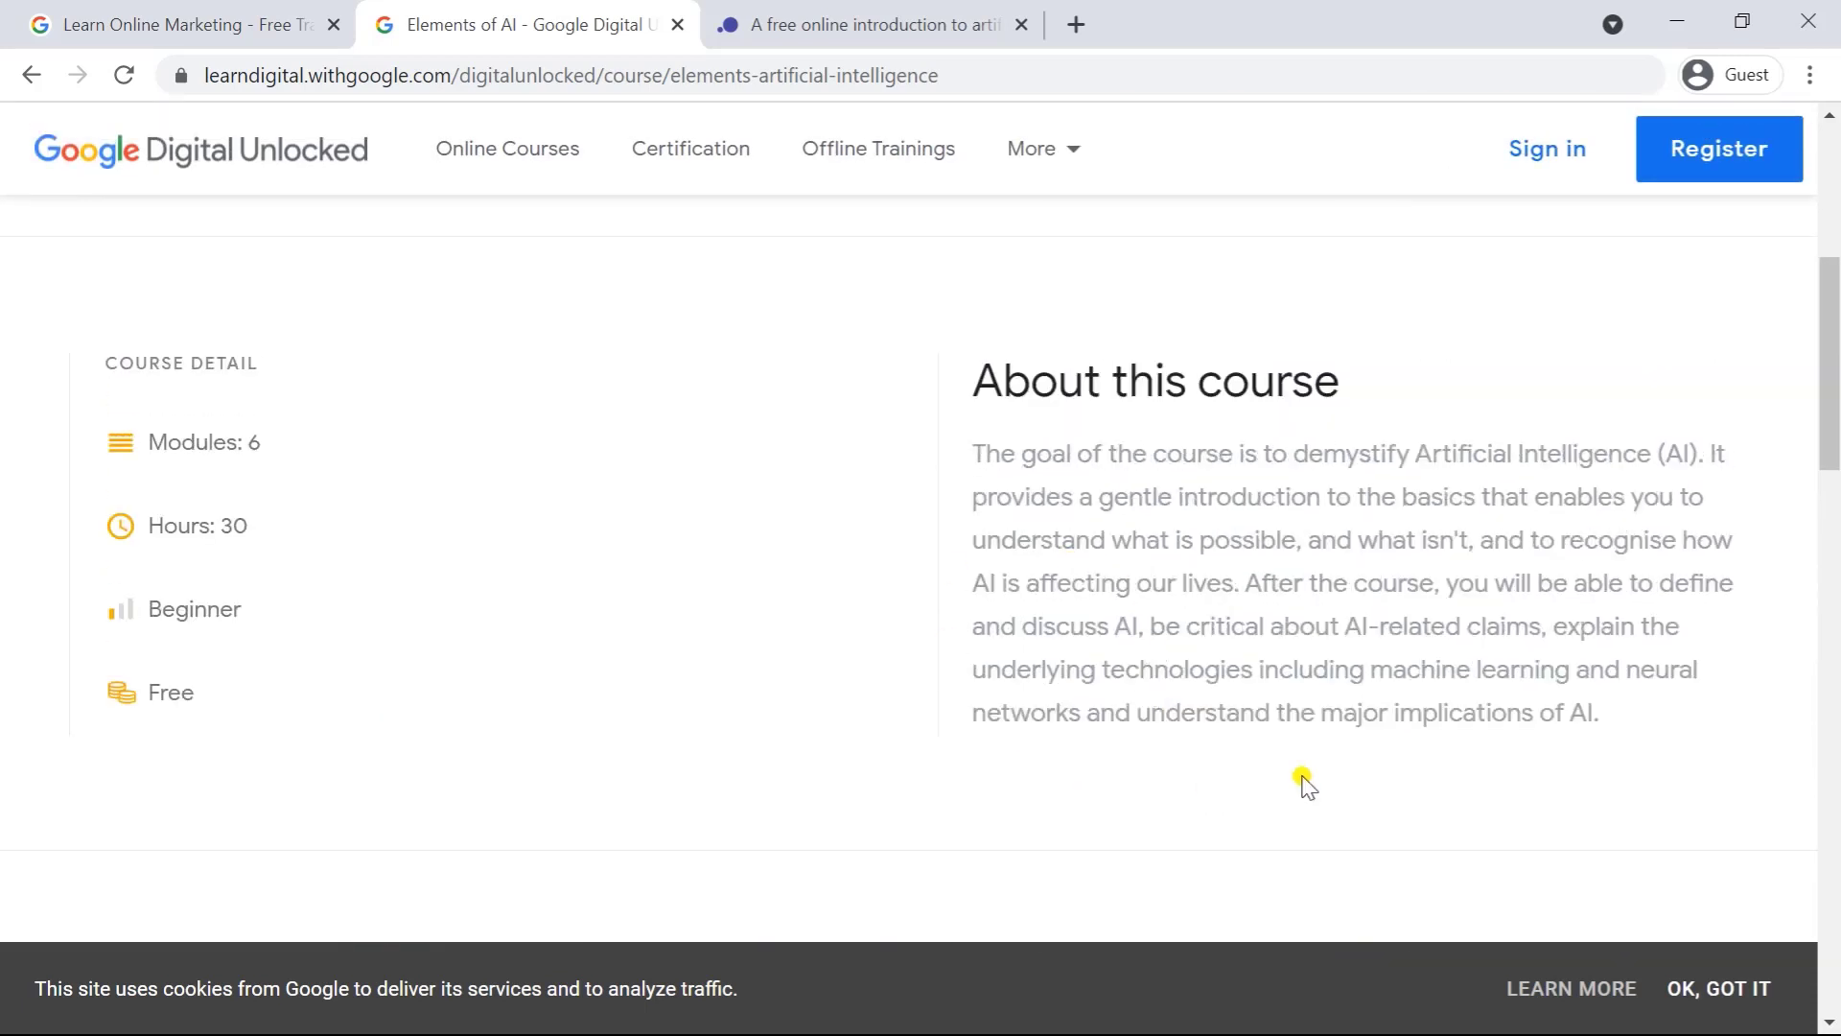
scroll(down, 3)
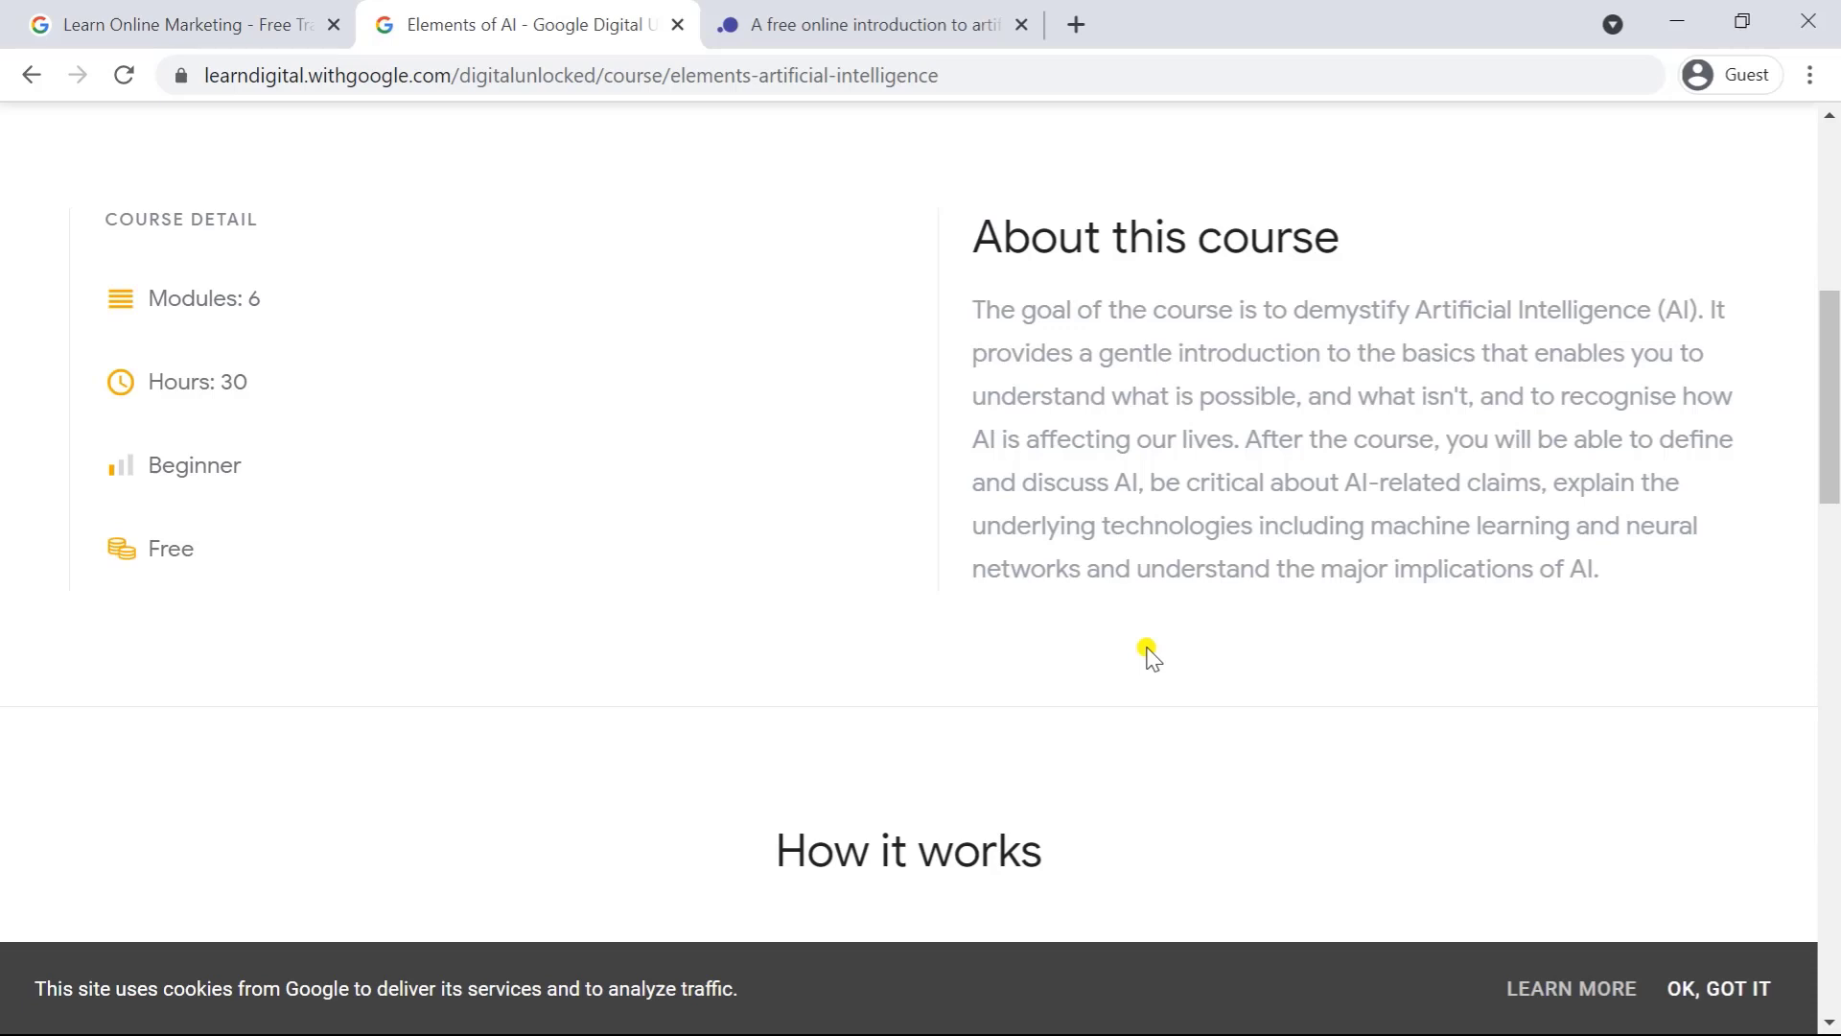
scroll(down, 3)
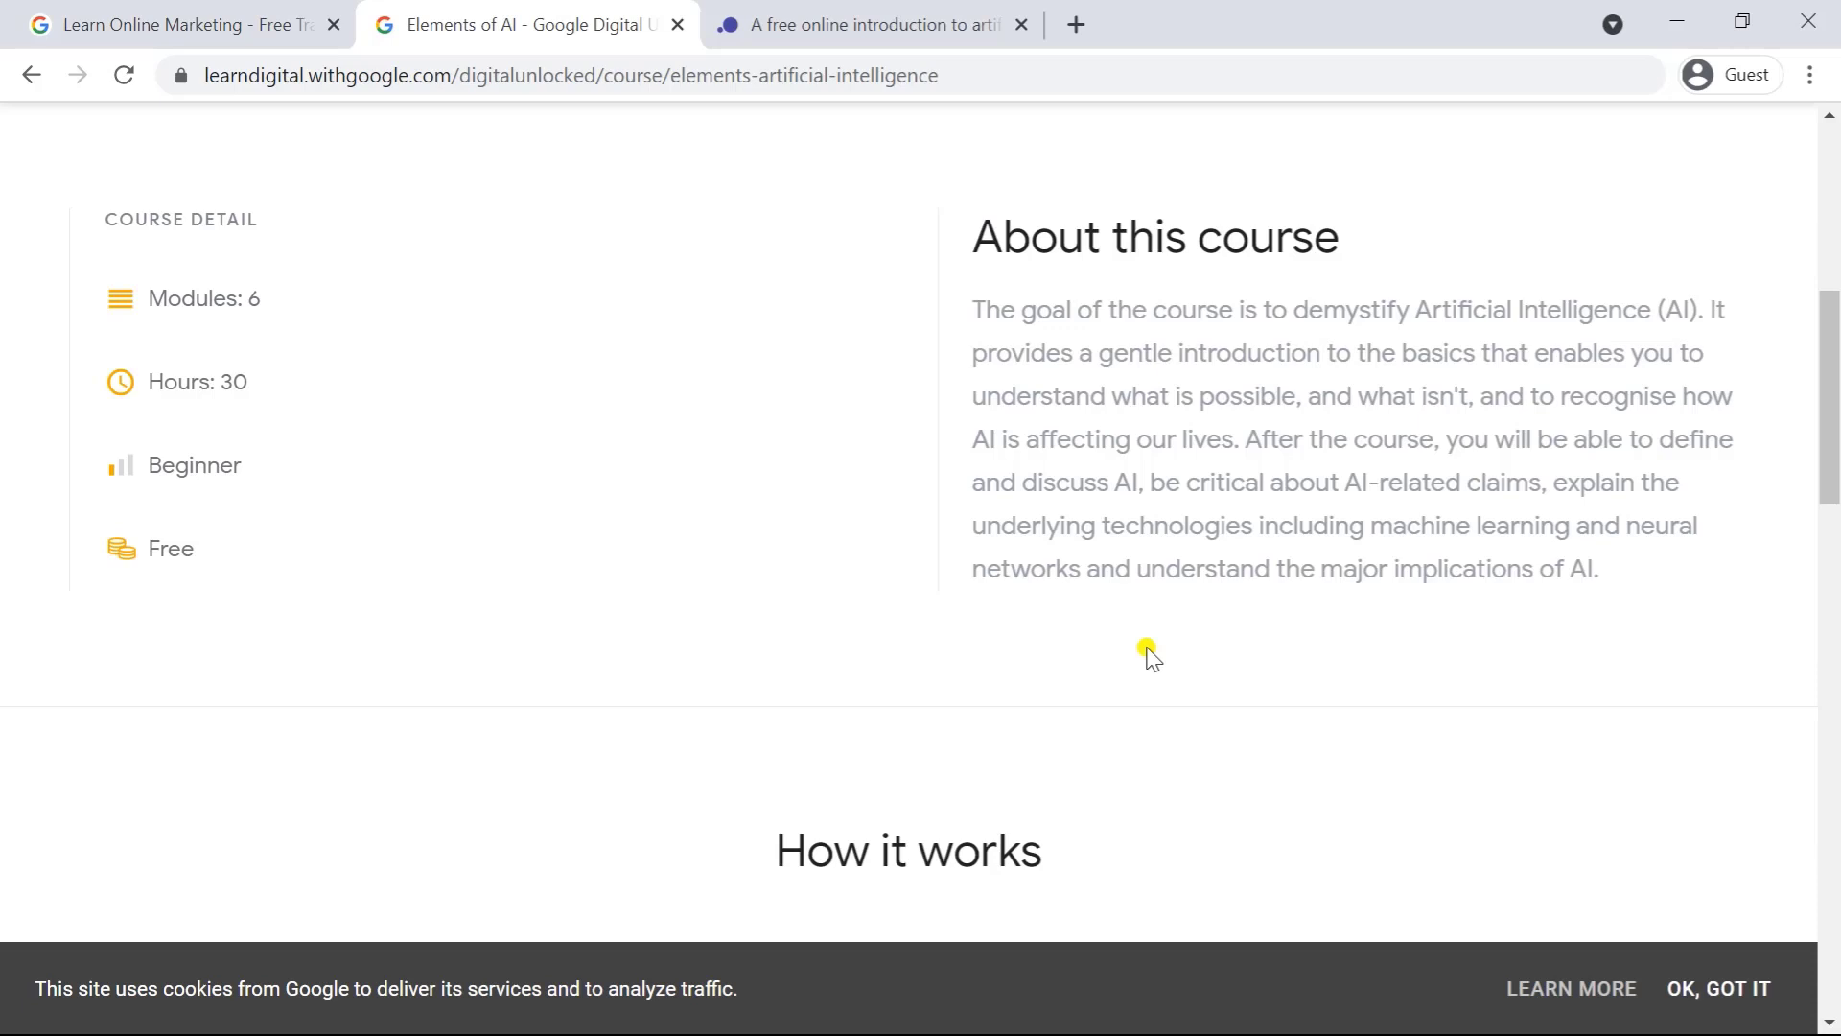
- Read the course's How it works section down to 'Start learning today', then show the elementsofai.com tab
scroll(down, 3)
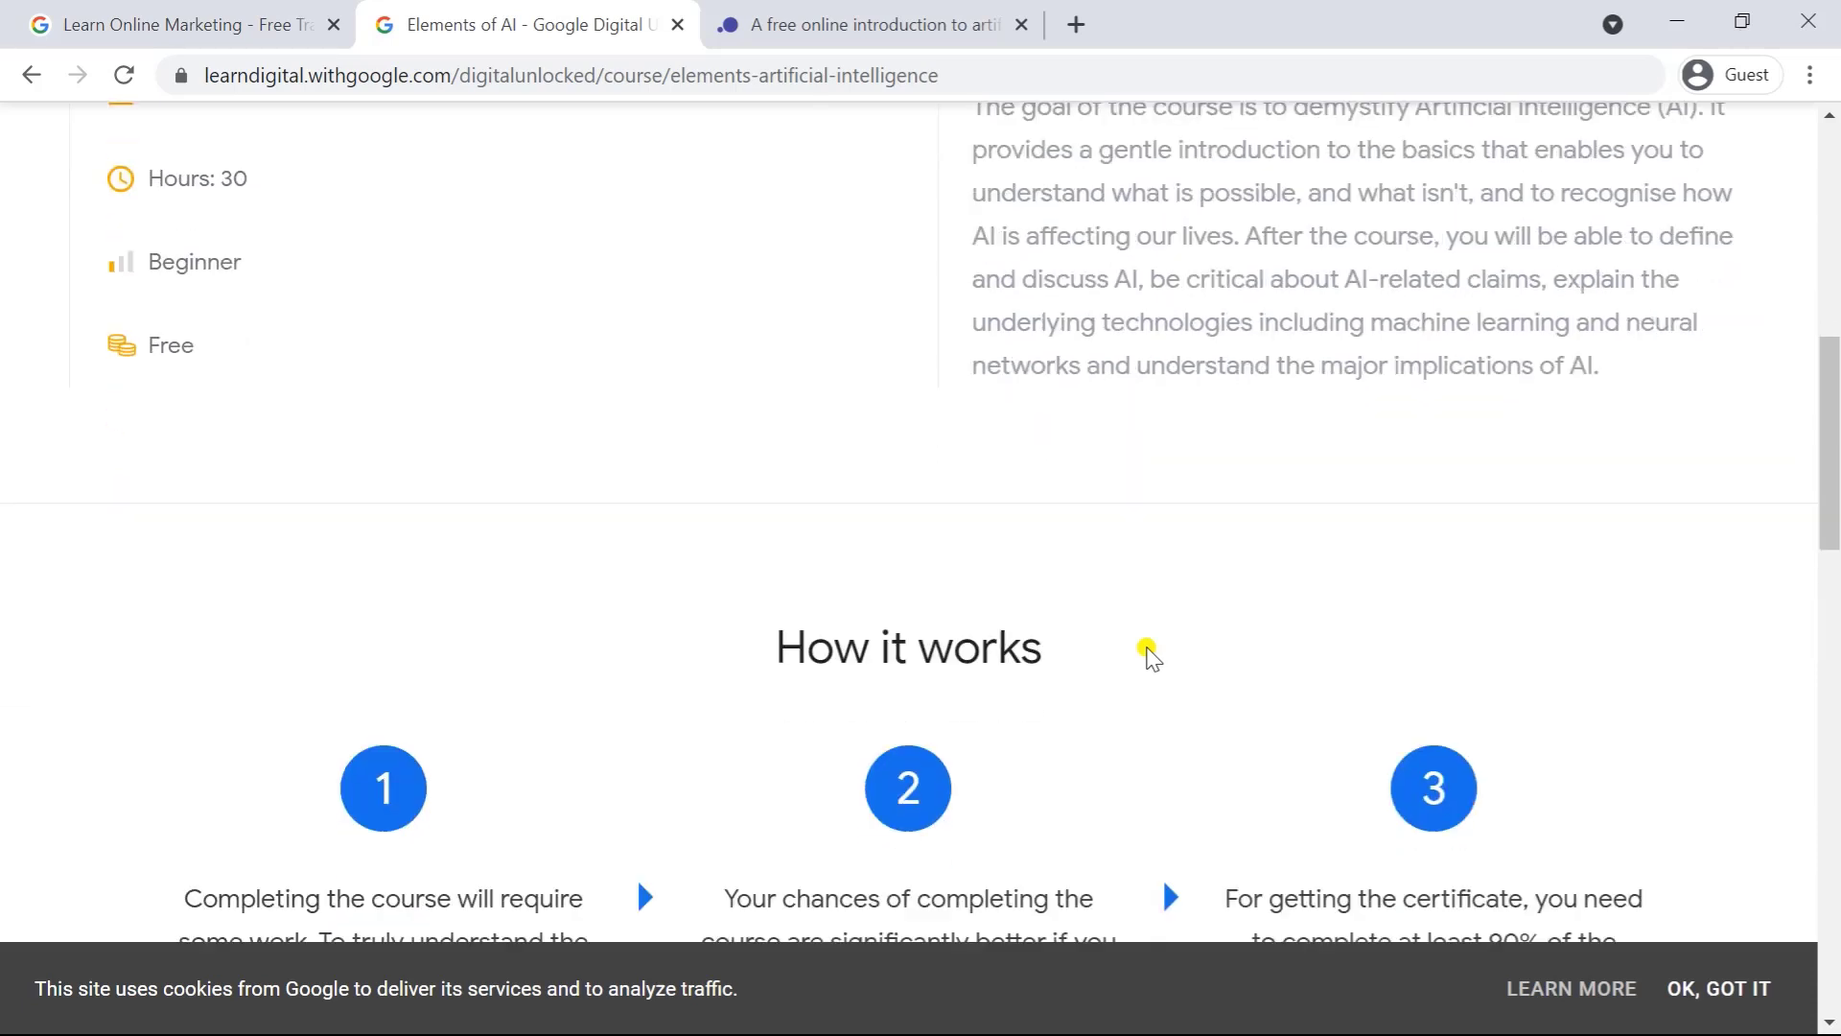
scroll(up, 3)
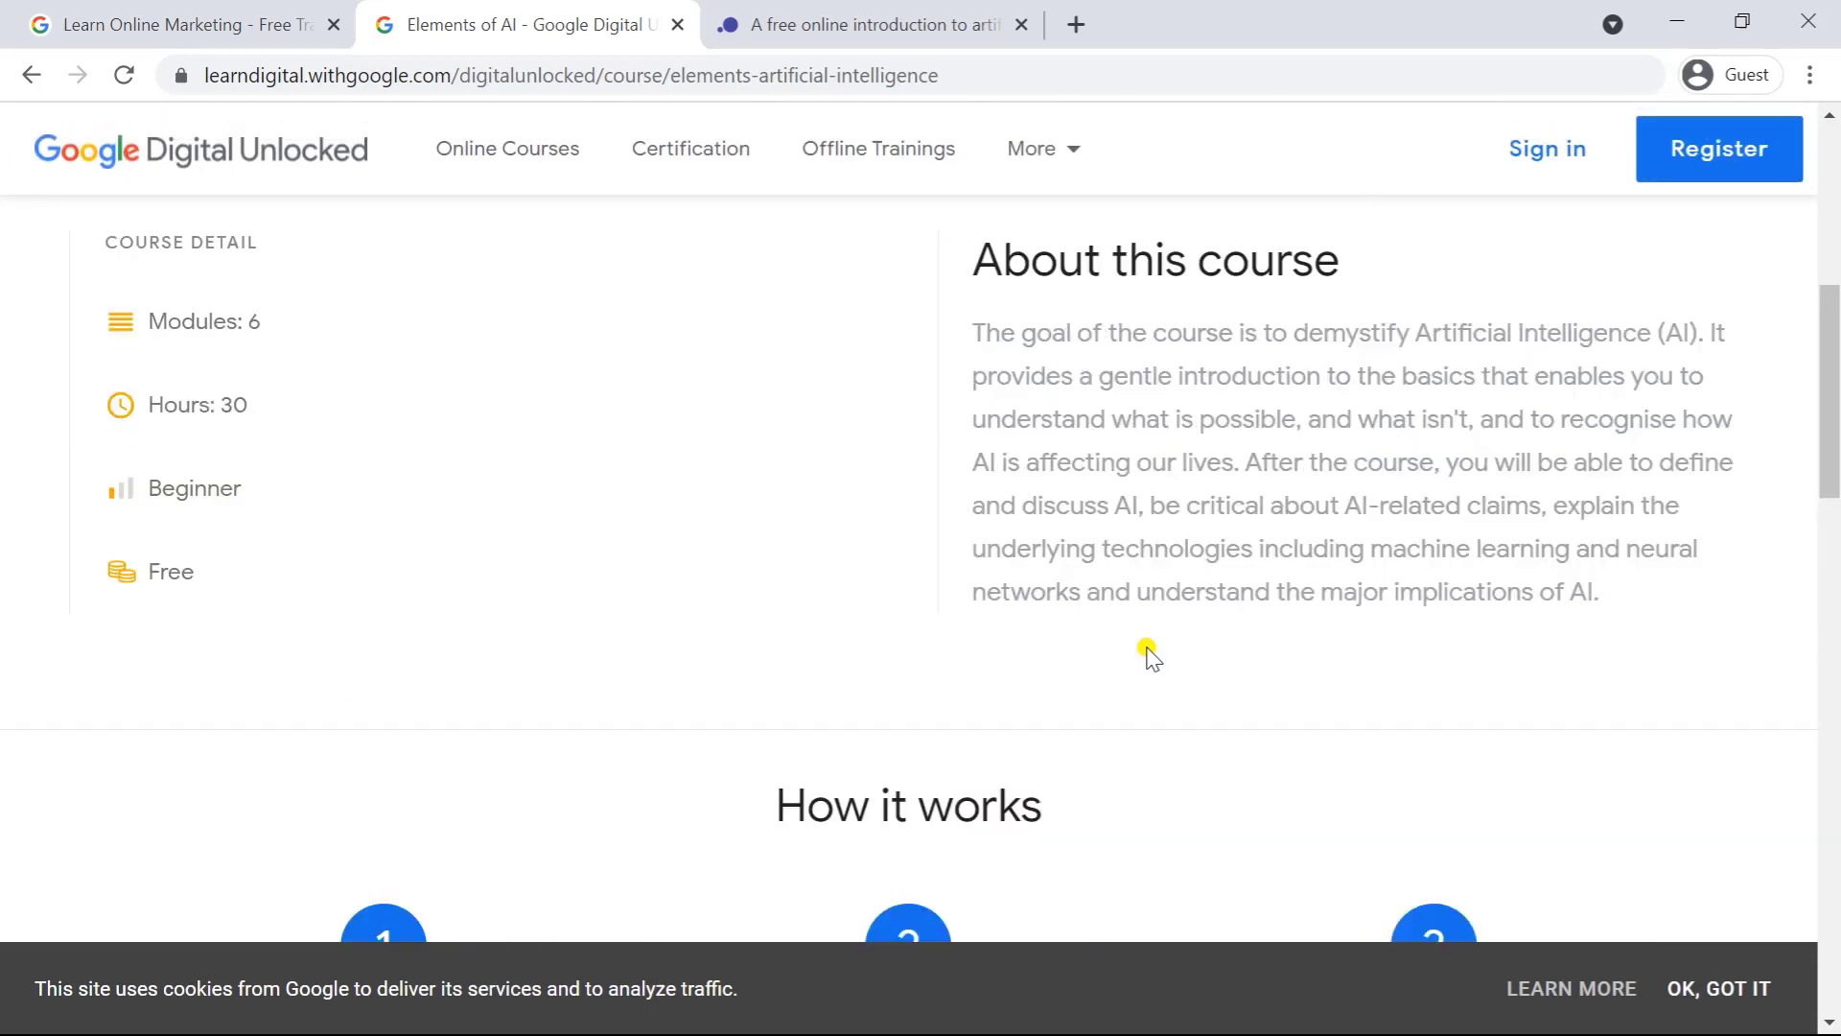
scroll(down, 3)
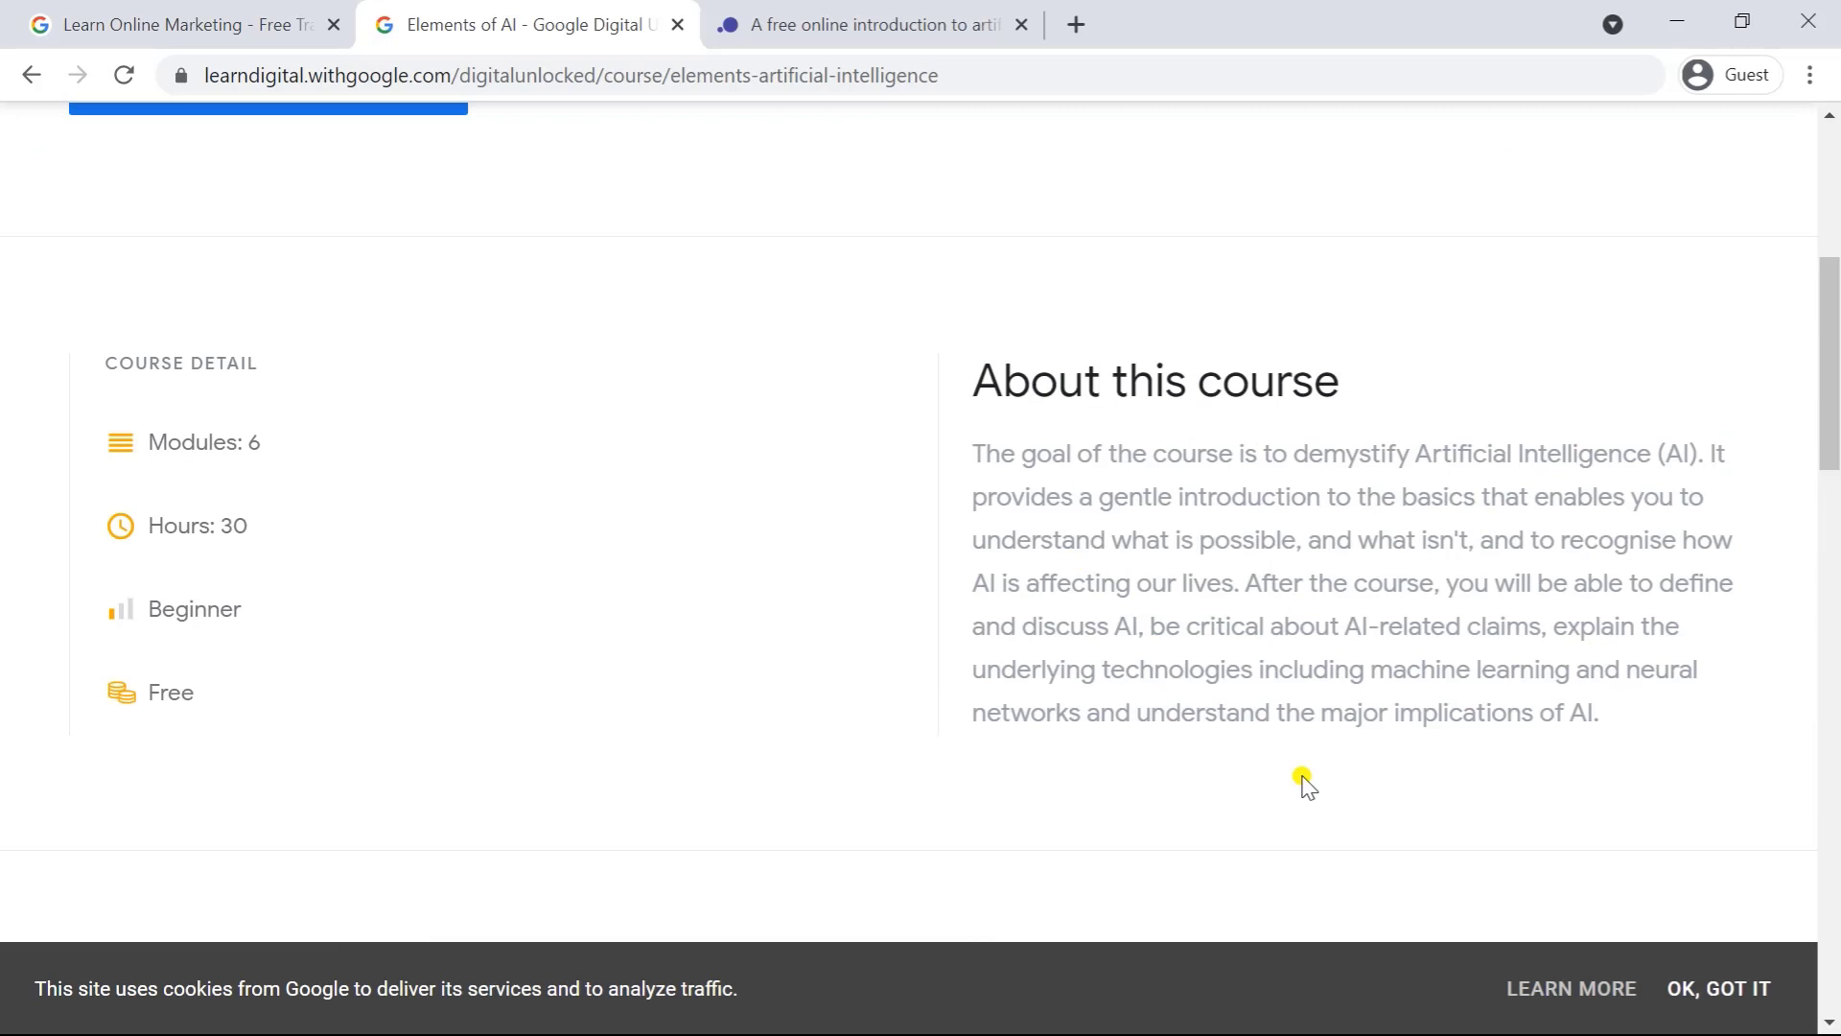
scroll(down, 3)
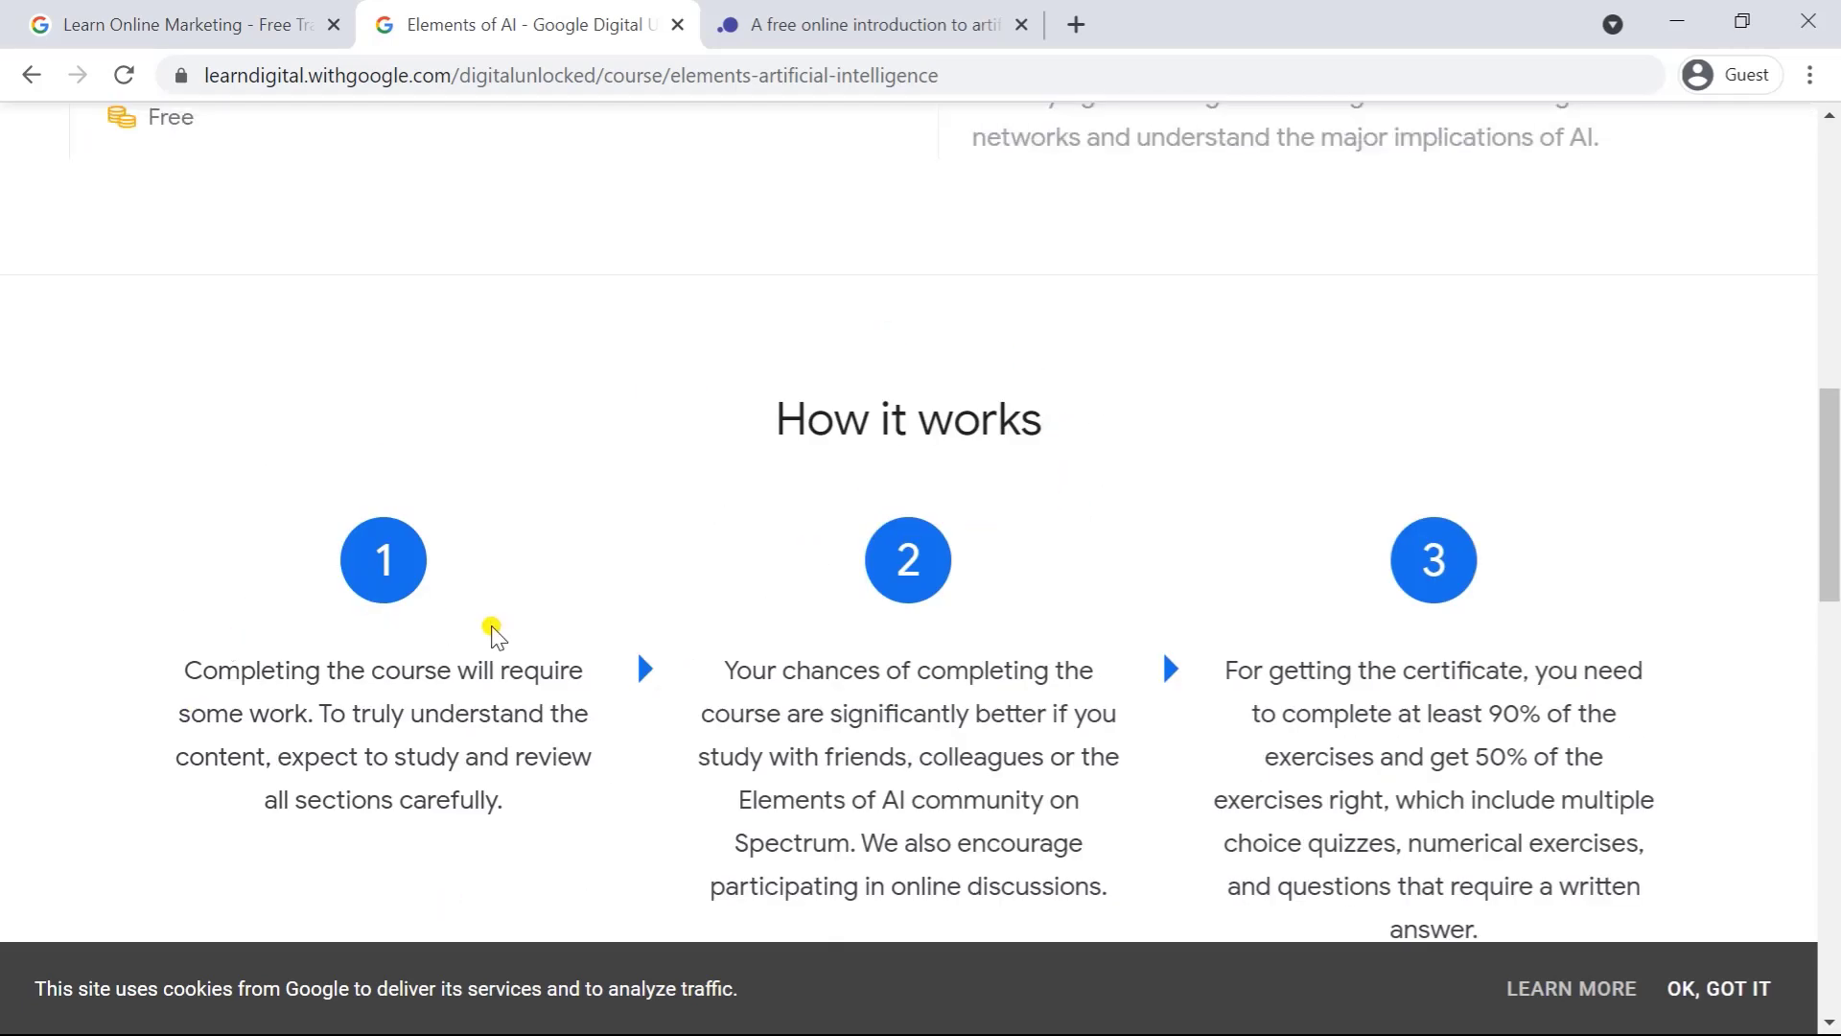
mouse_move(1176, 622)
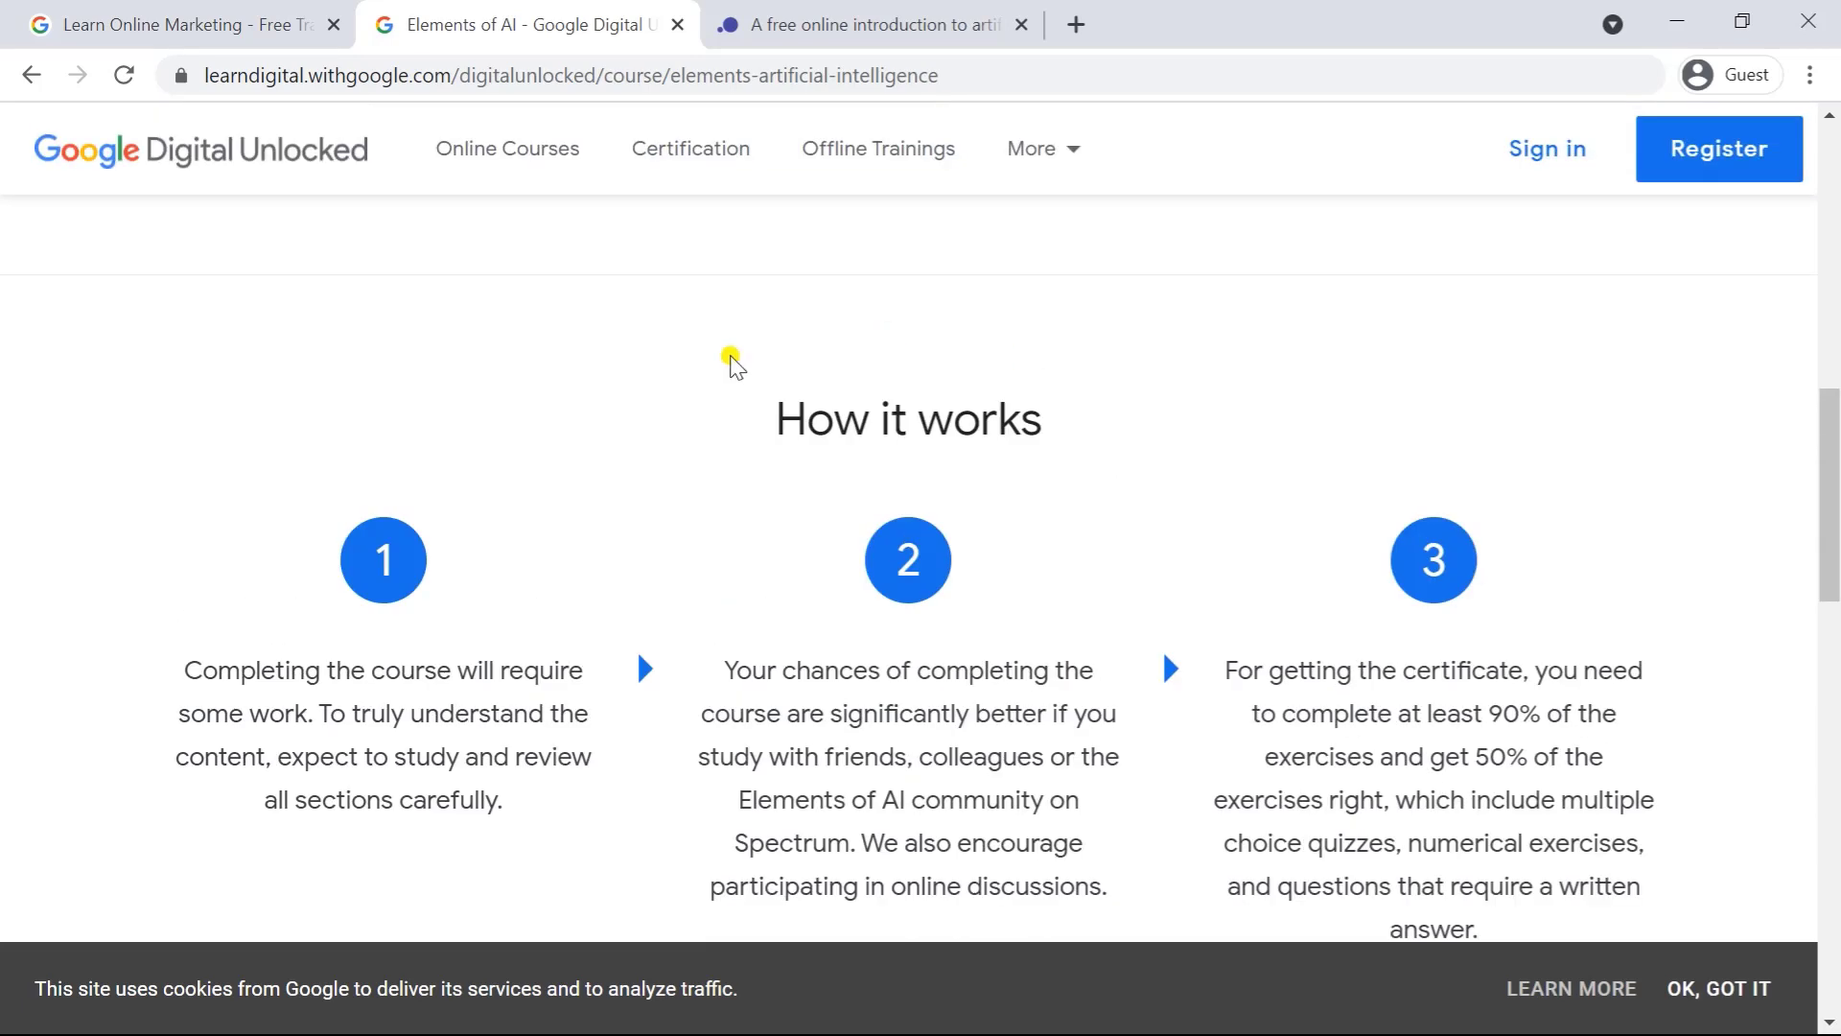
scroll(up, 3)
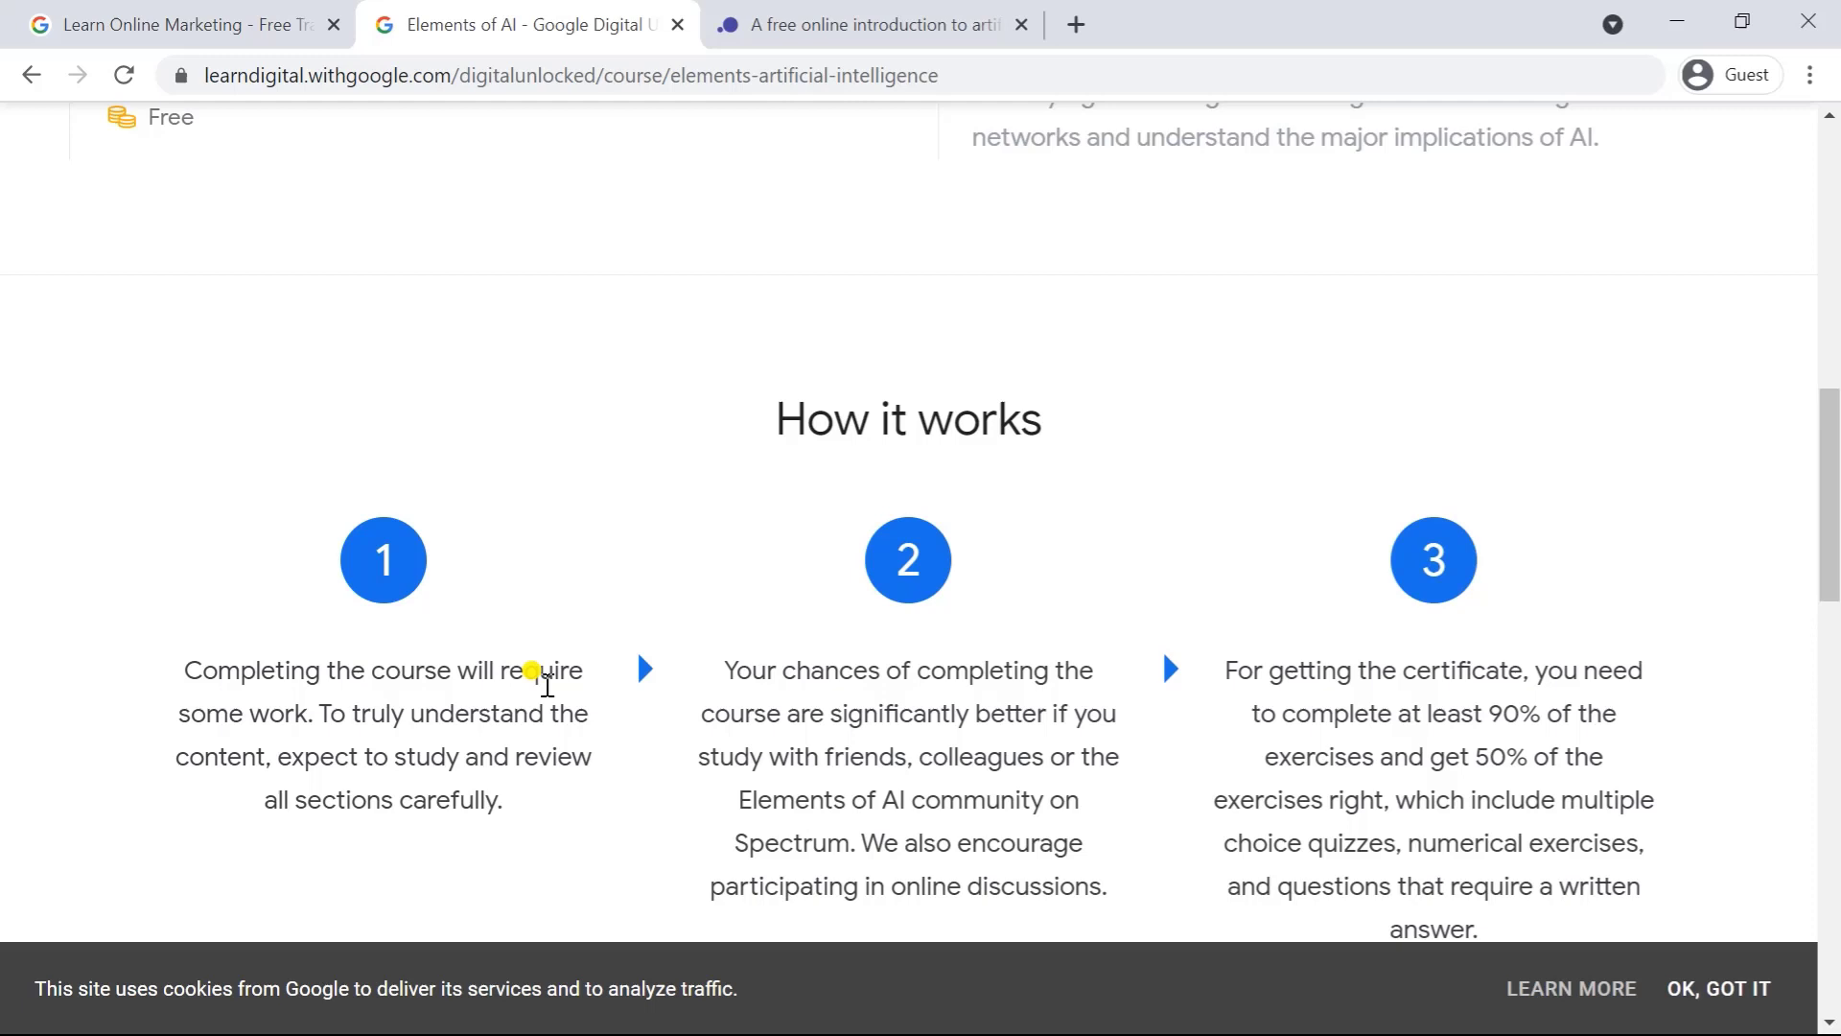
mouse_move(1373, 886)
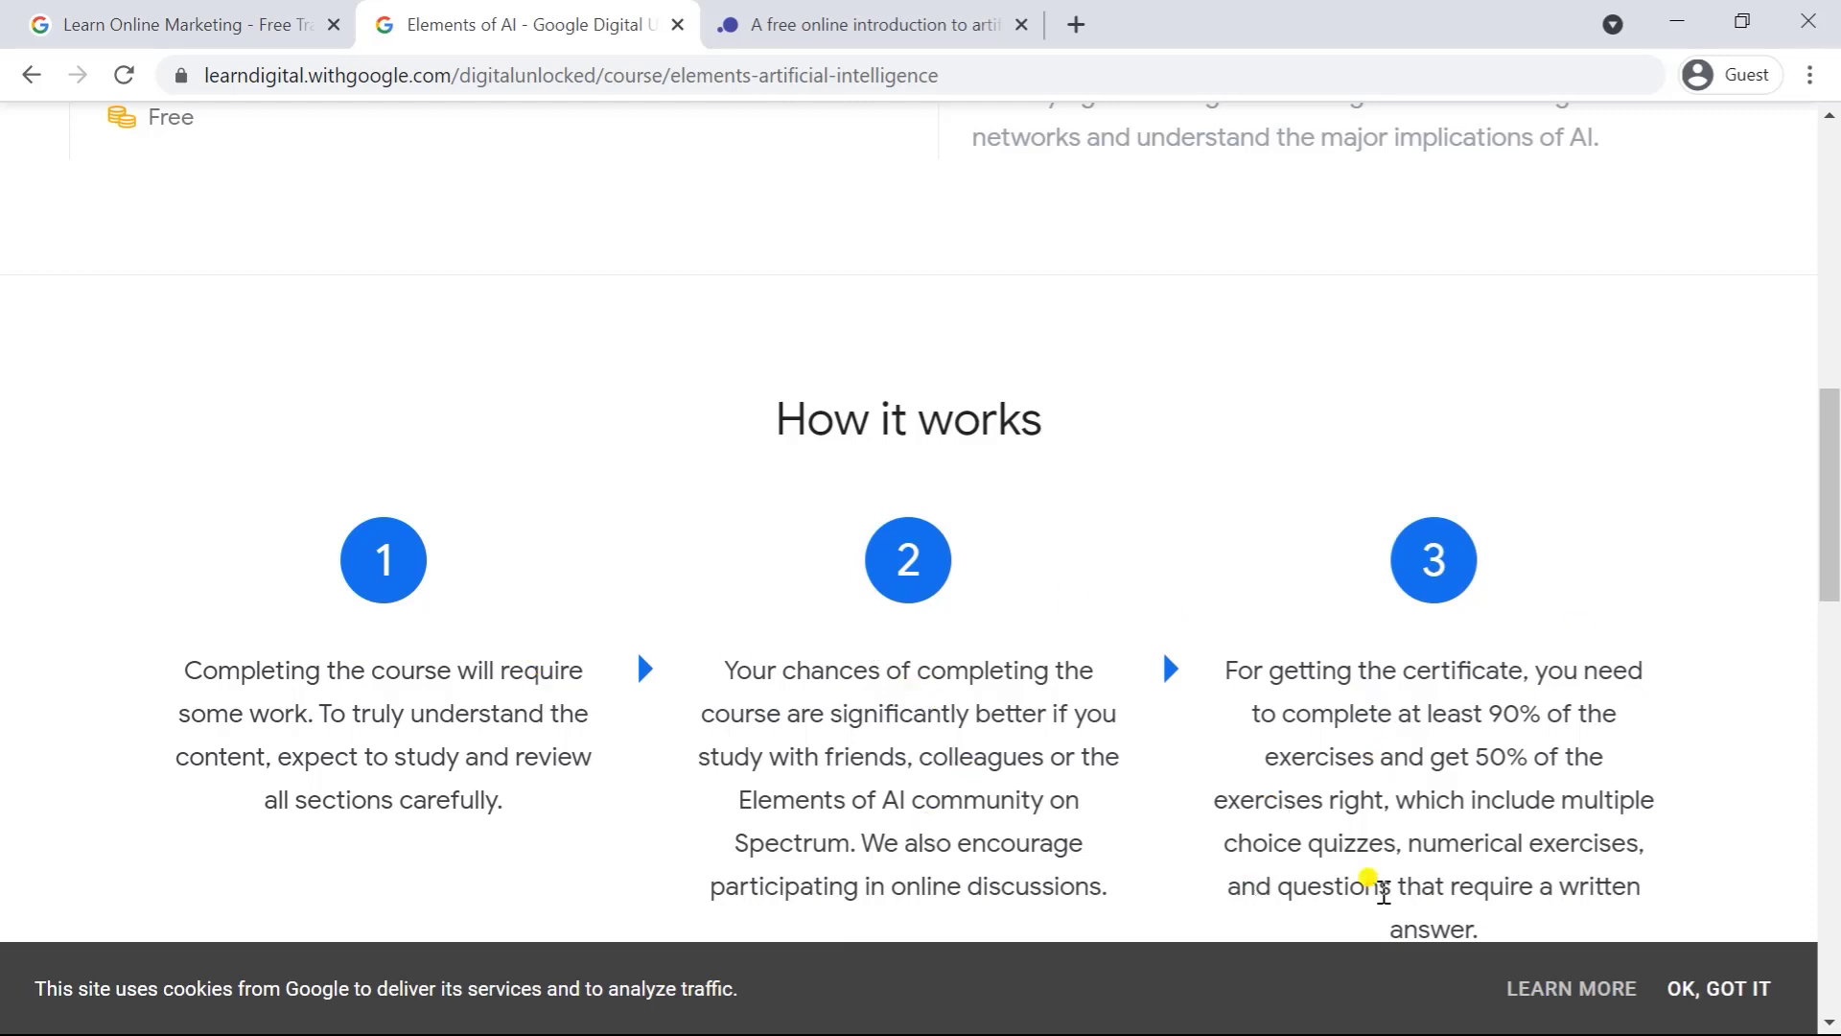
scroll(down, 3)
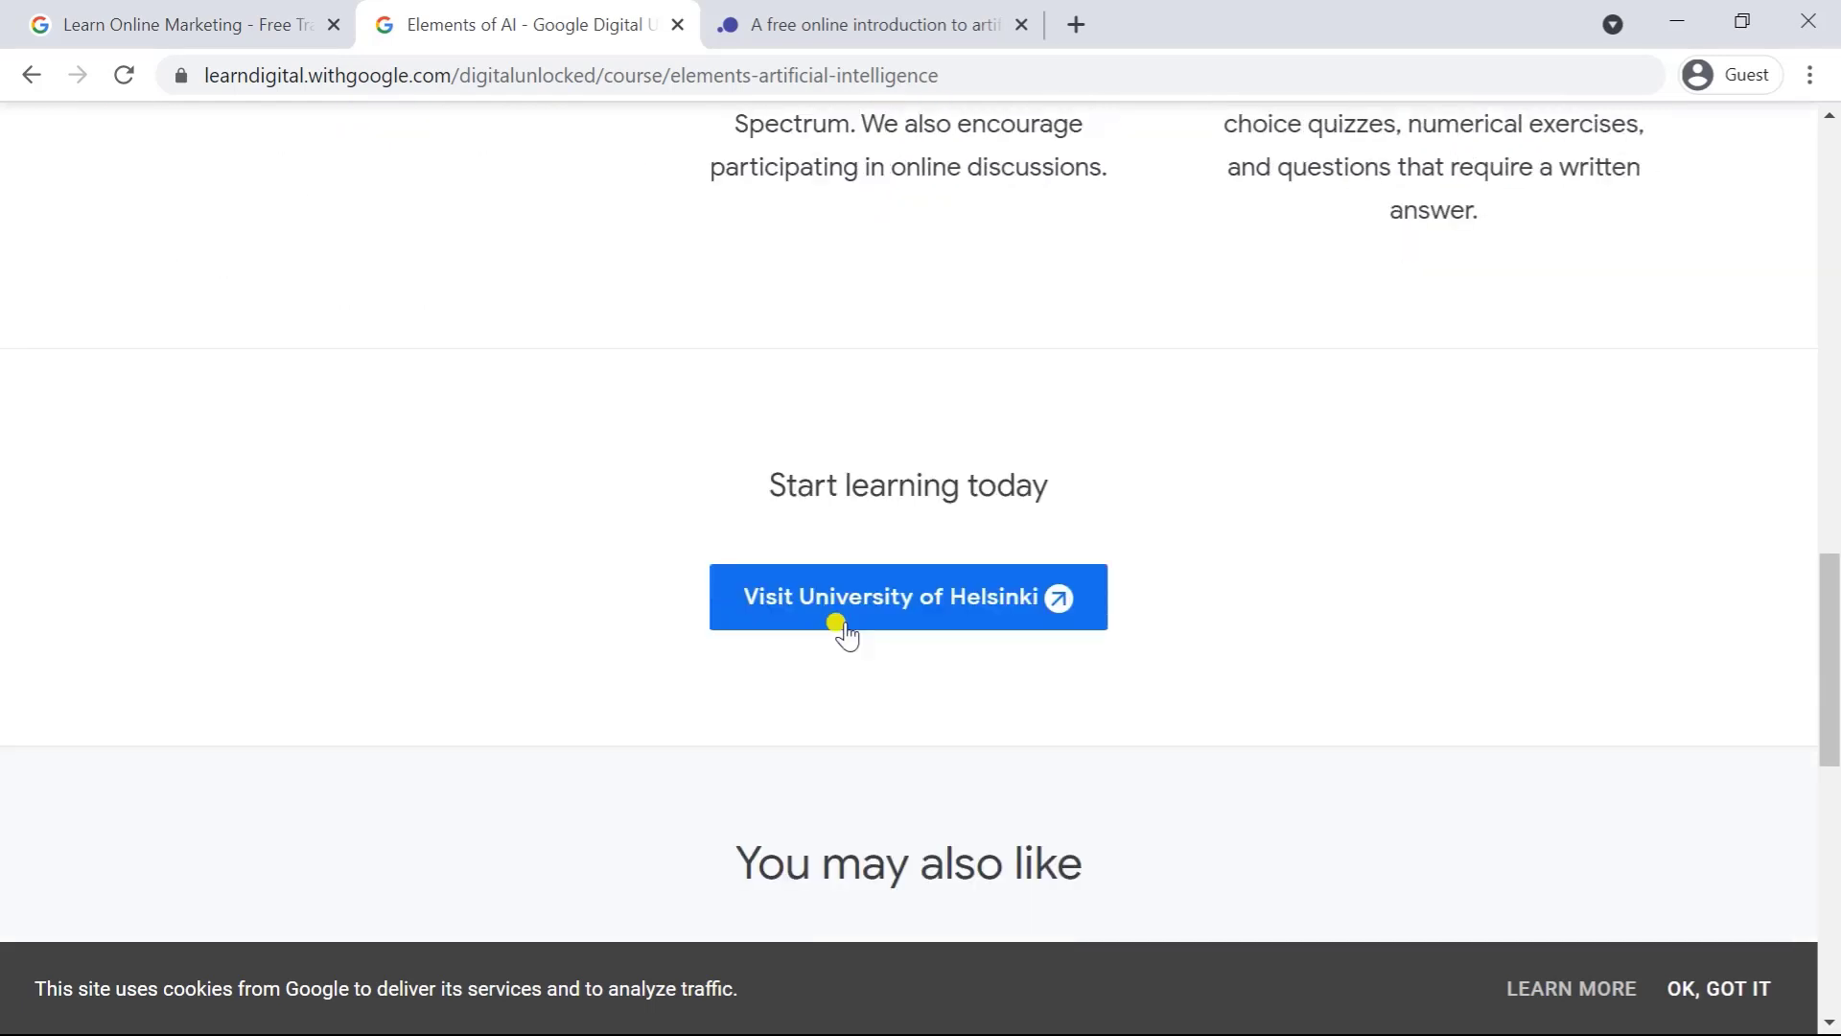
mouse_move(1126, 585)
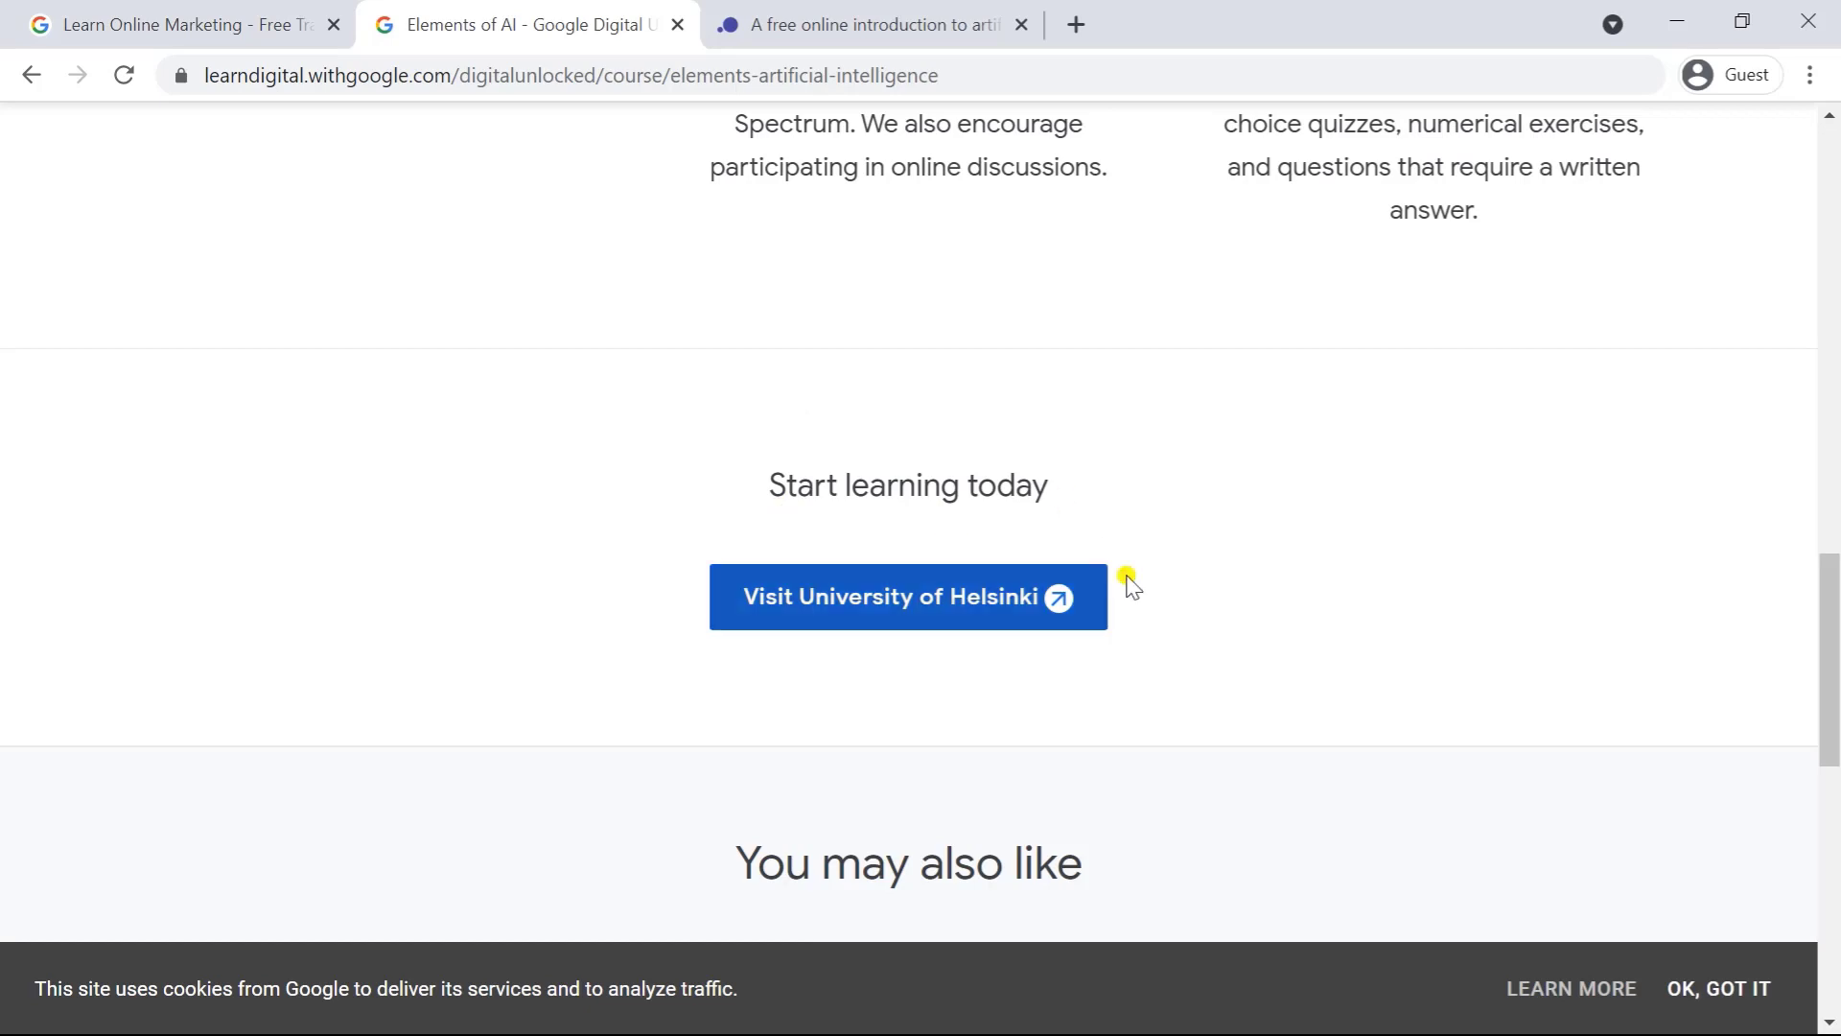
scroll(down, 3)
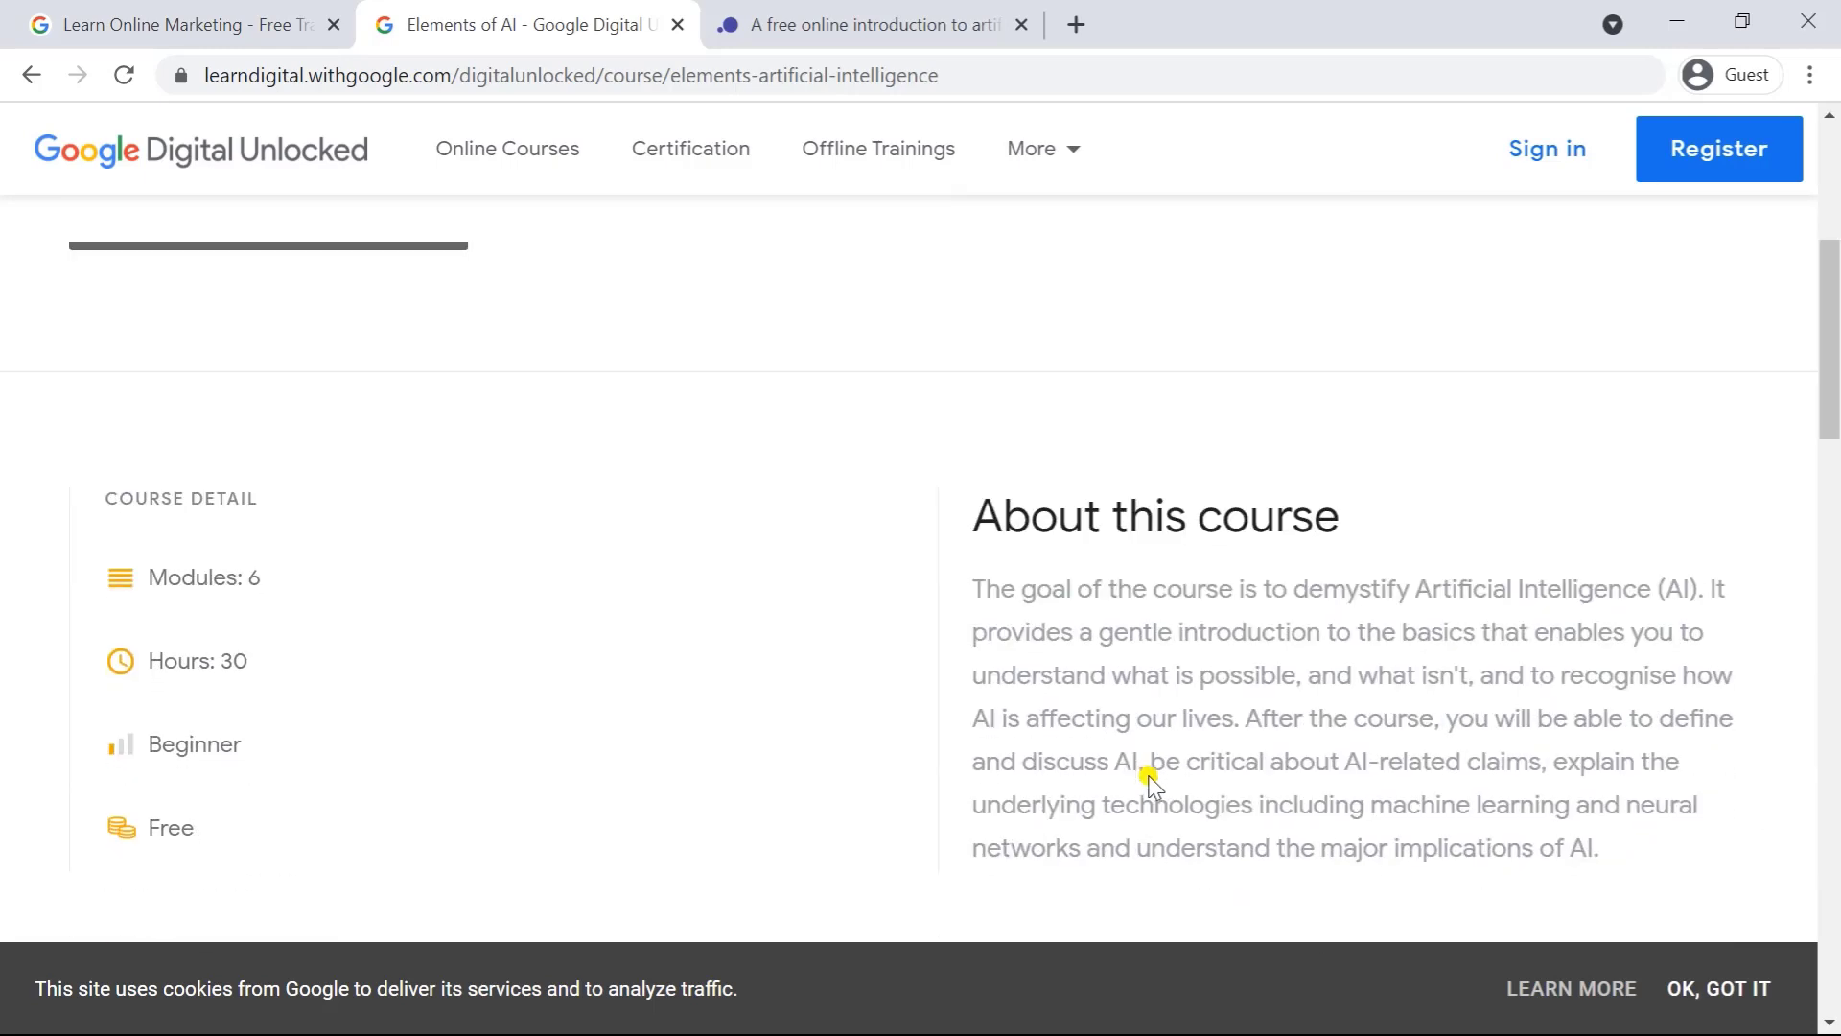
scroll(down, 3)
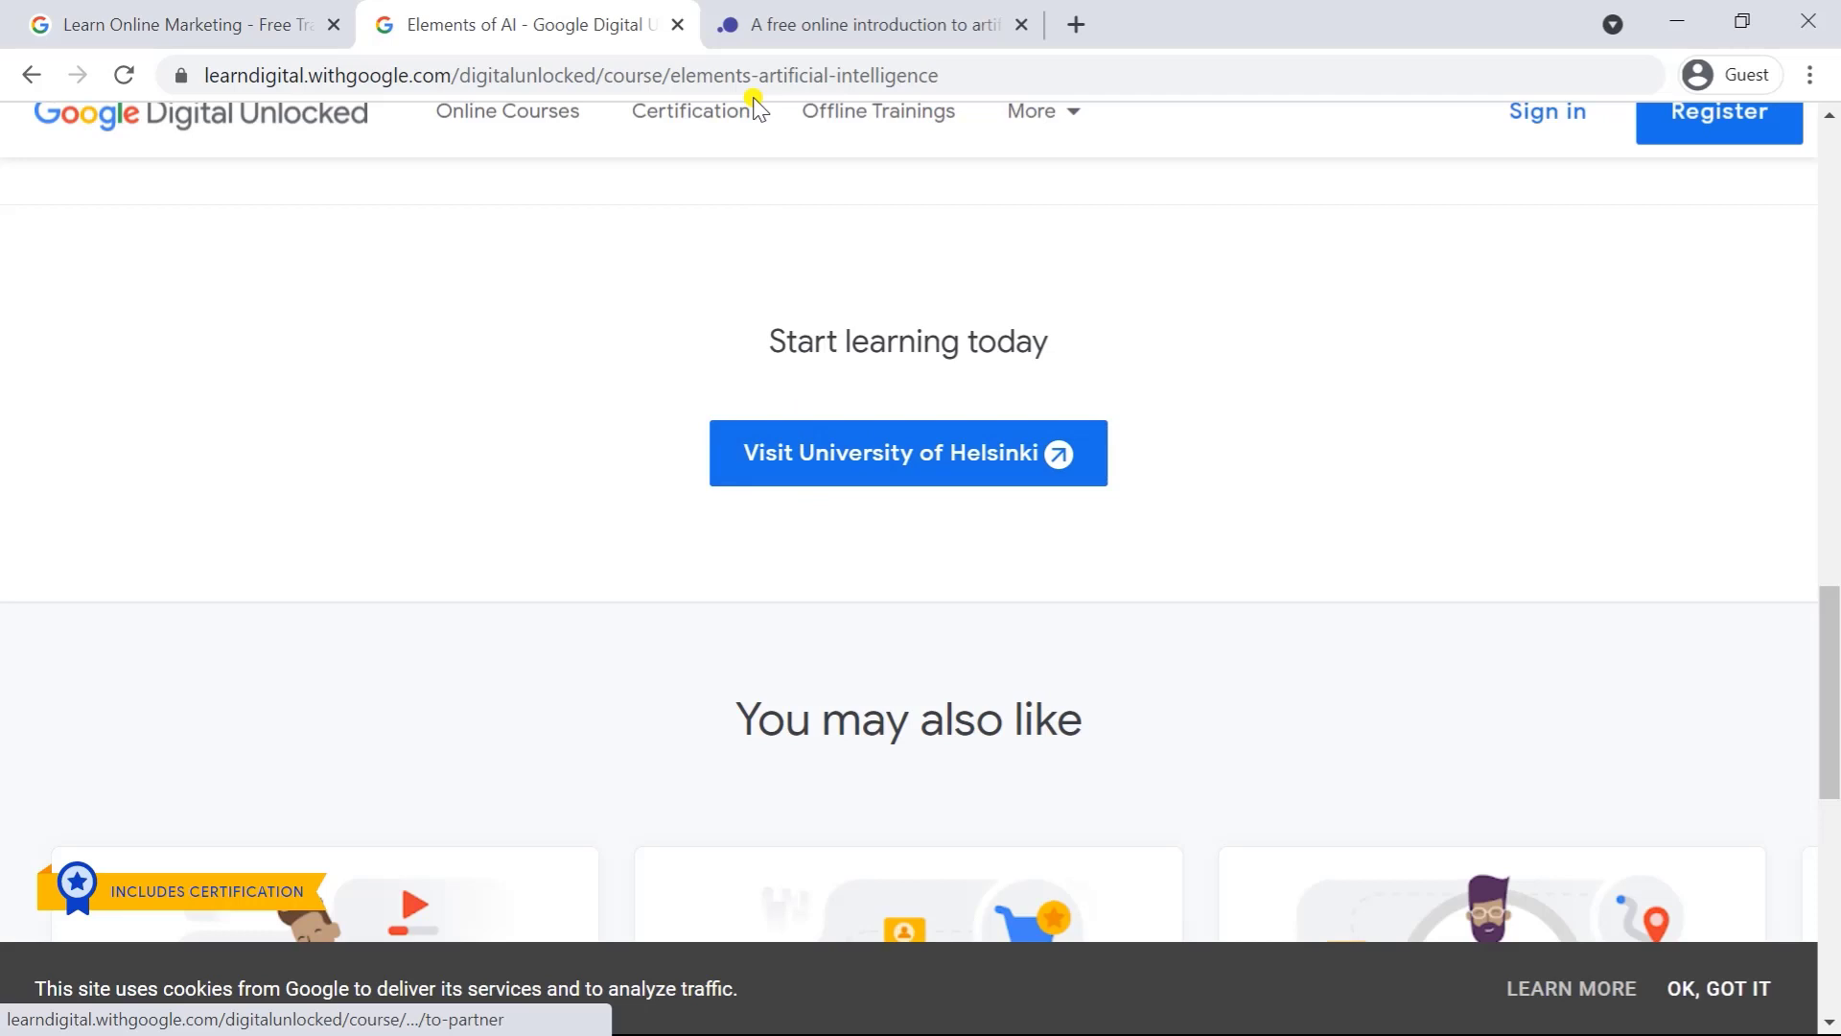
click(868, 23)
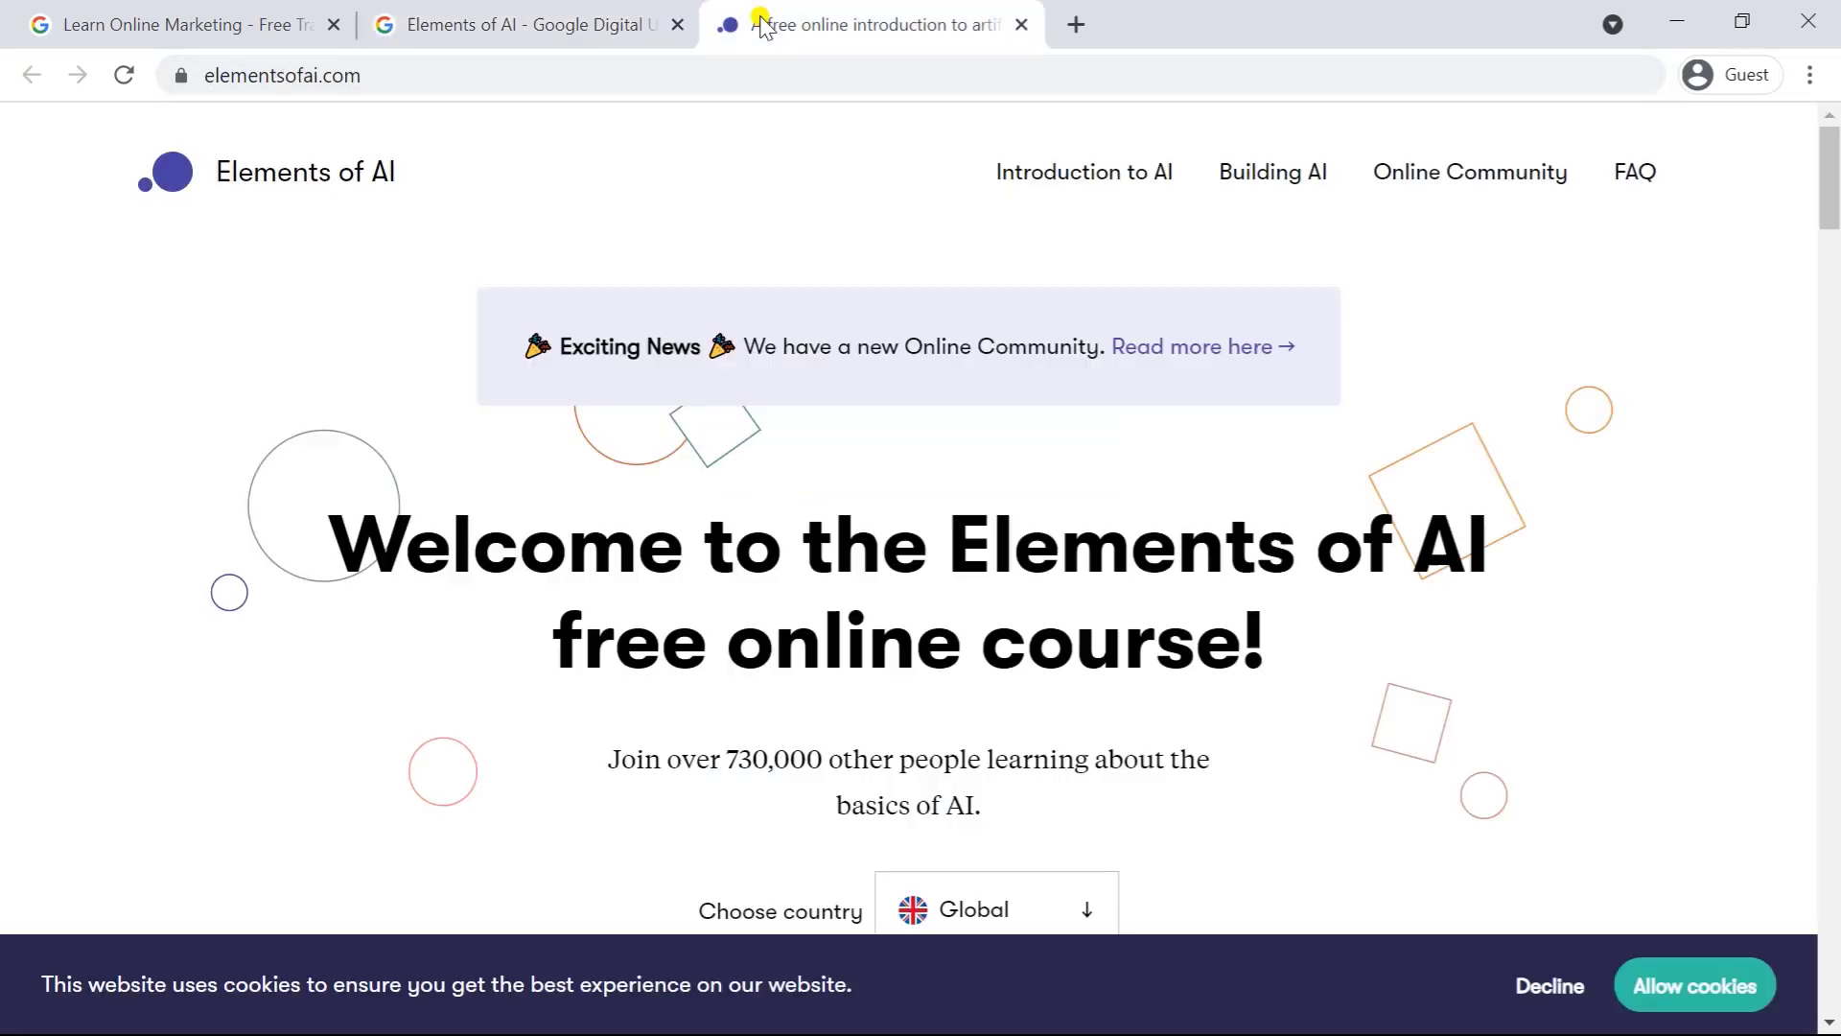
scroll(down, 3)
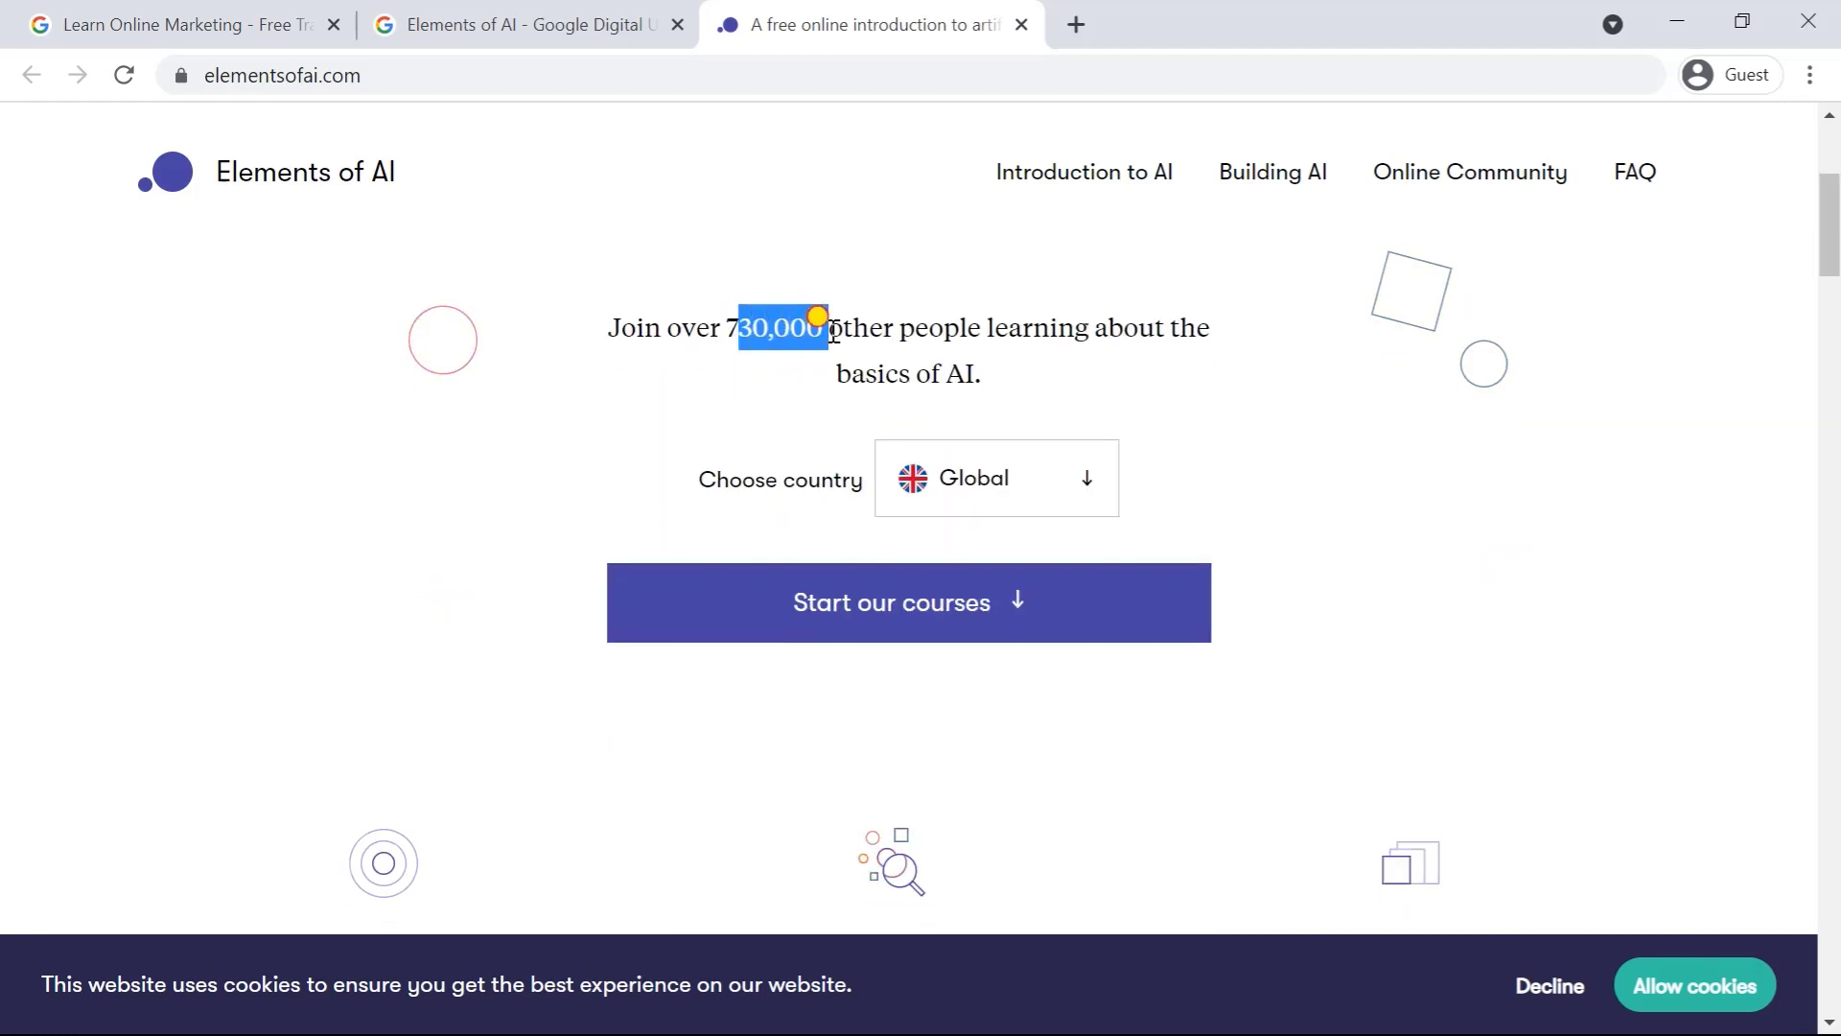
scroll(down, 3)
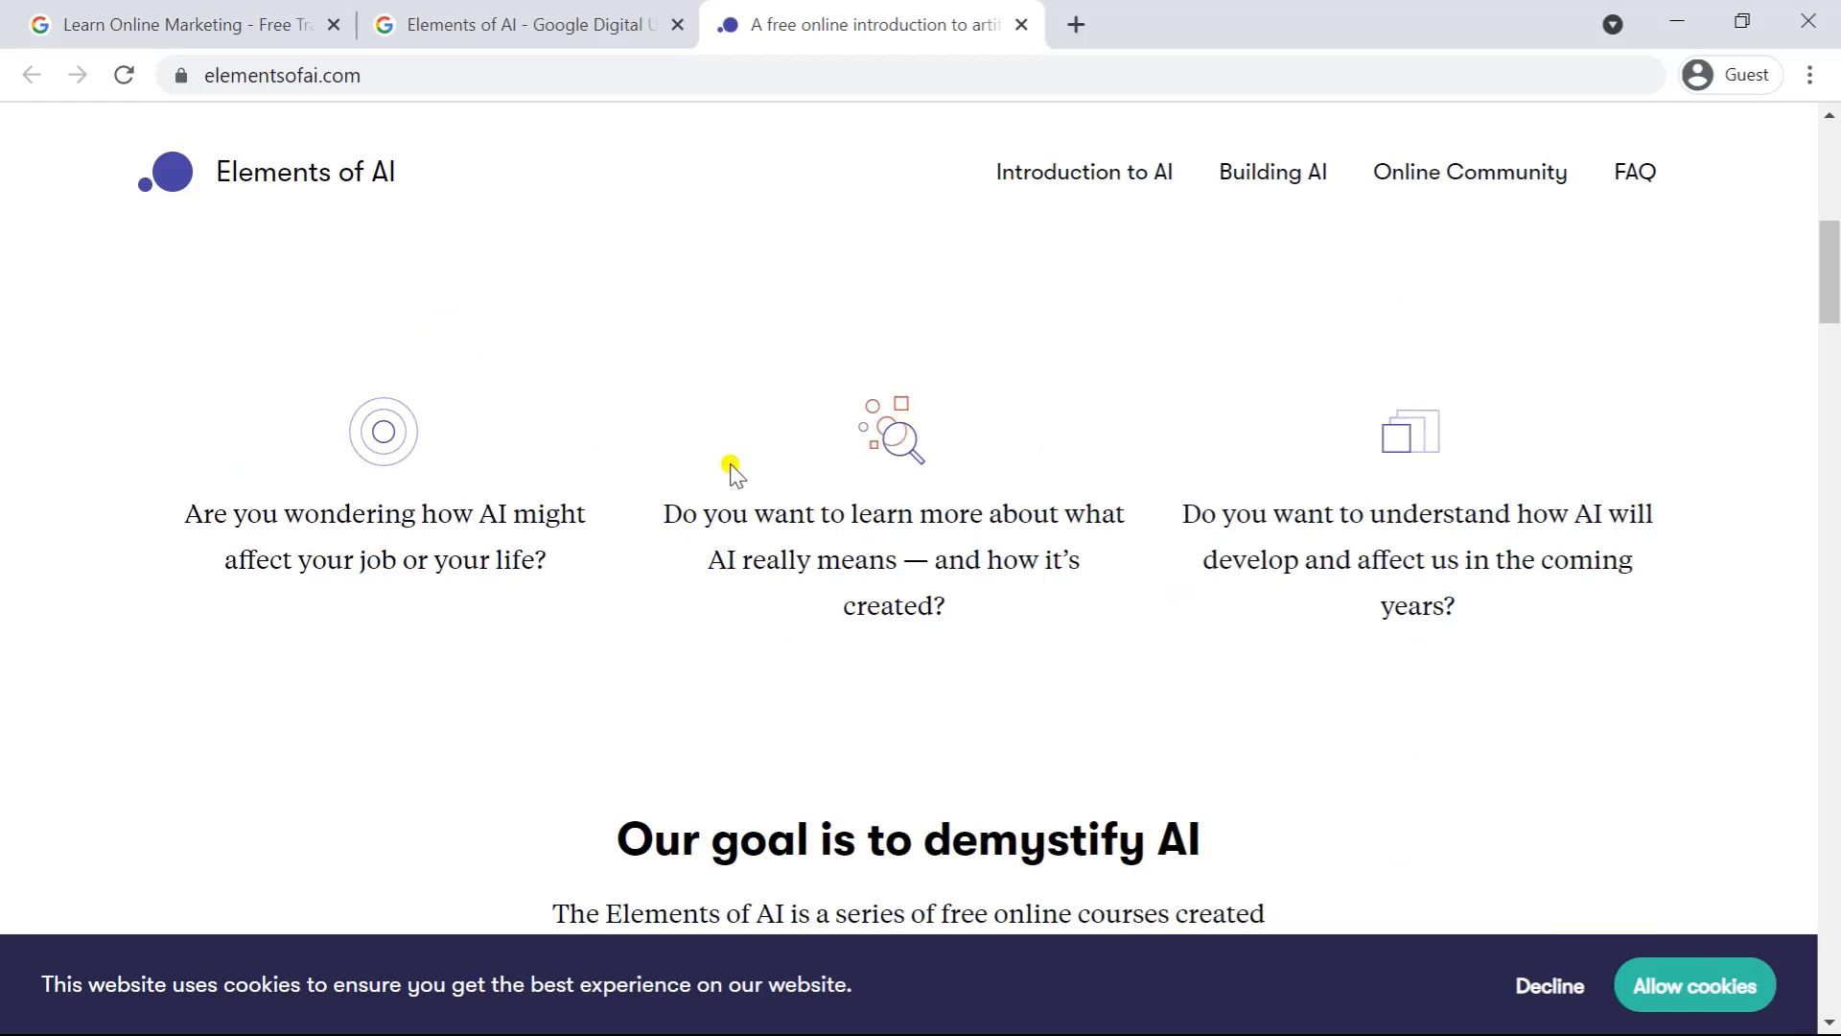
mouse_move(553, 622)
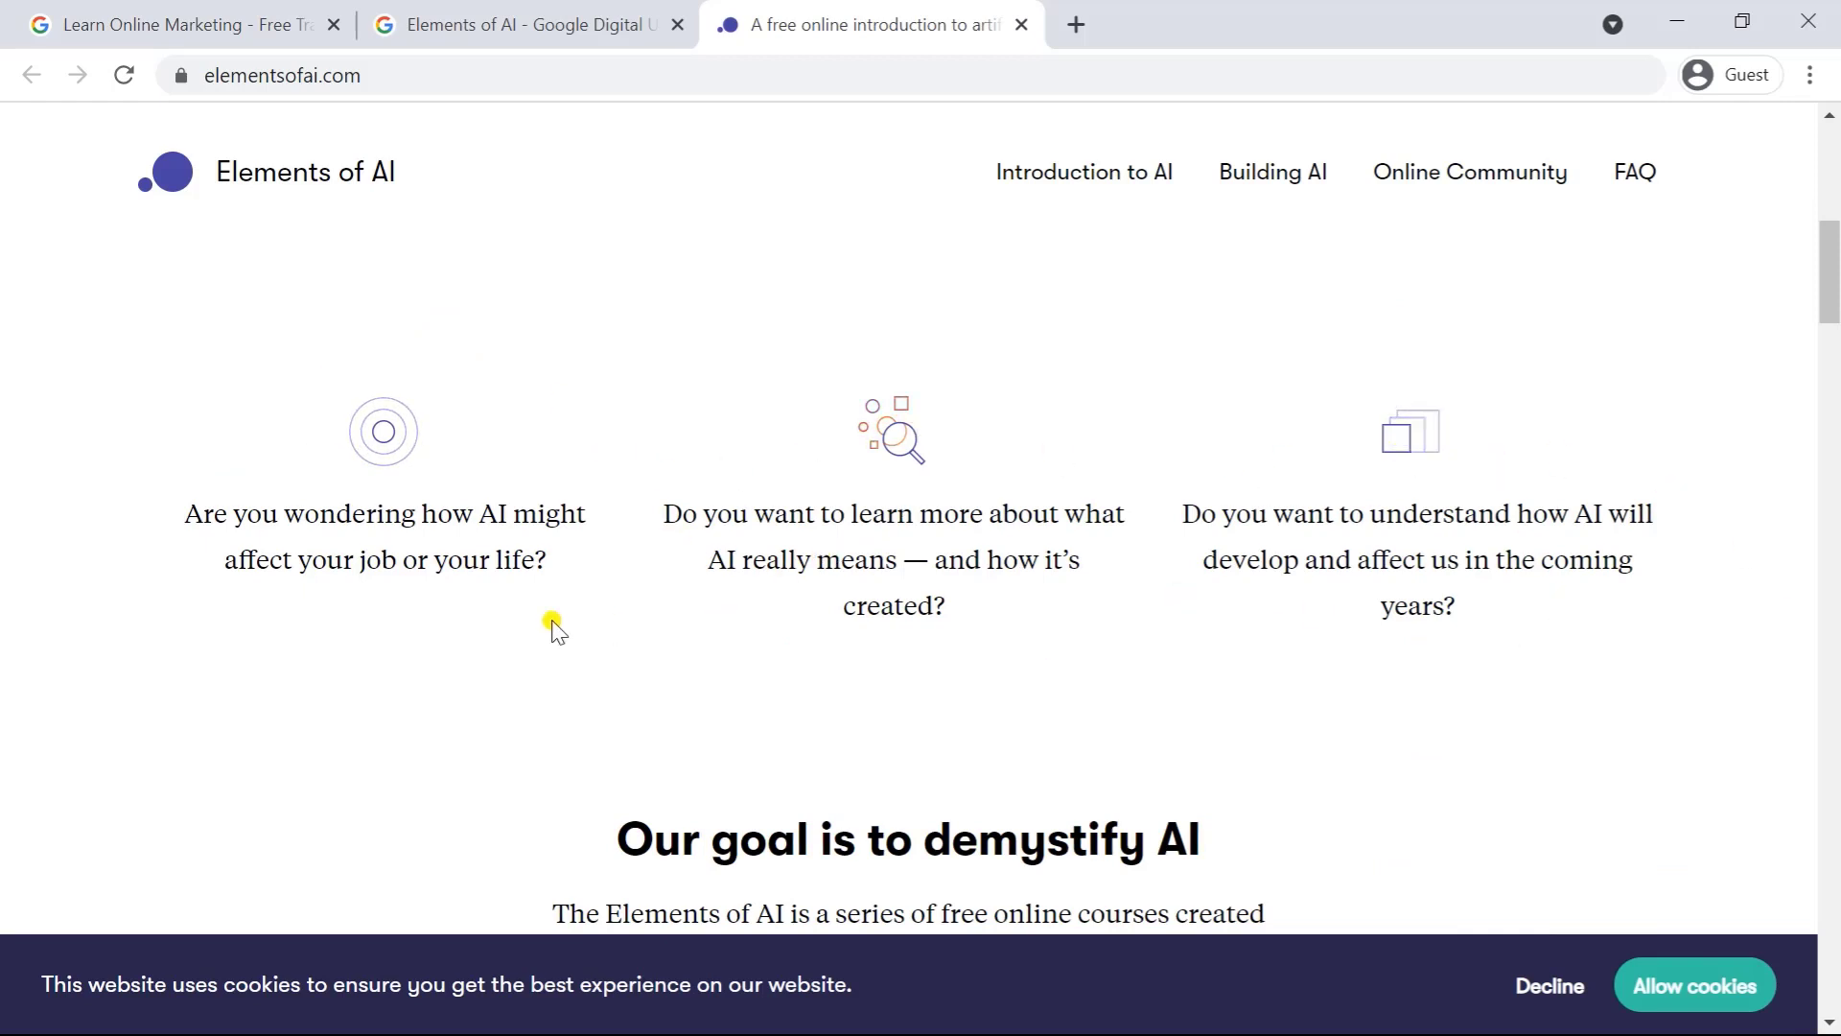
scroll(down, 3)
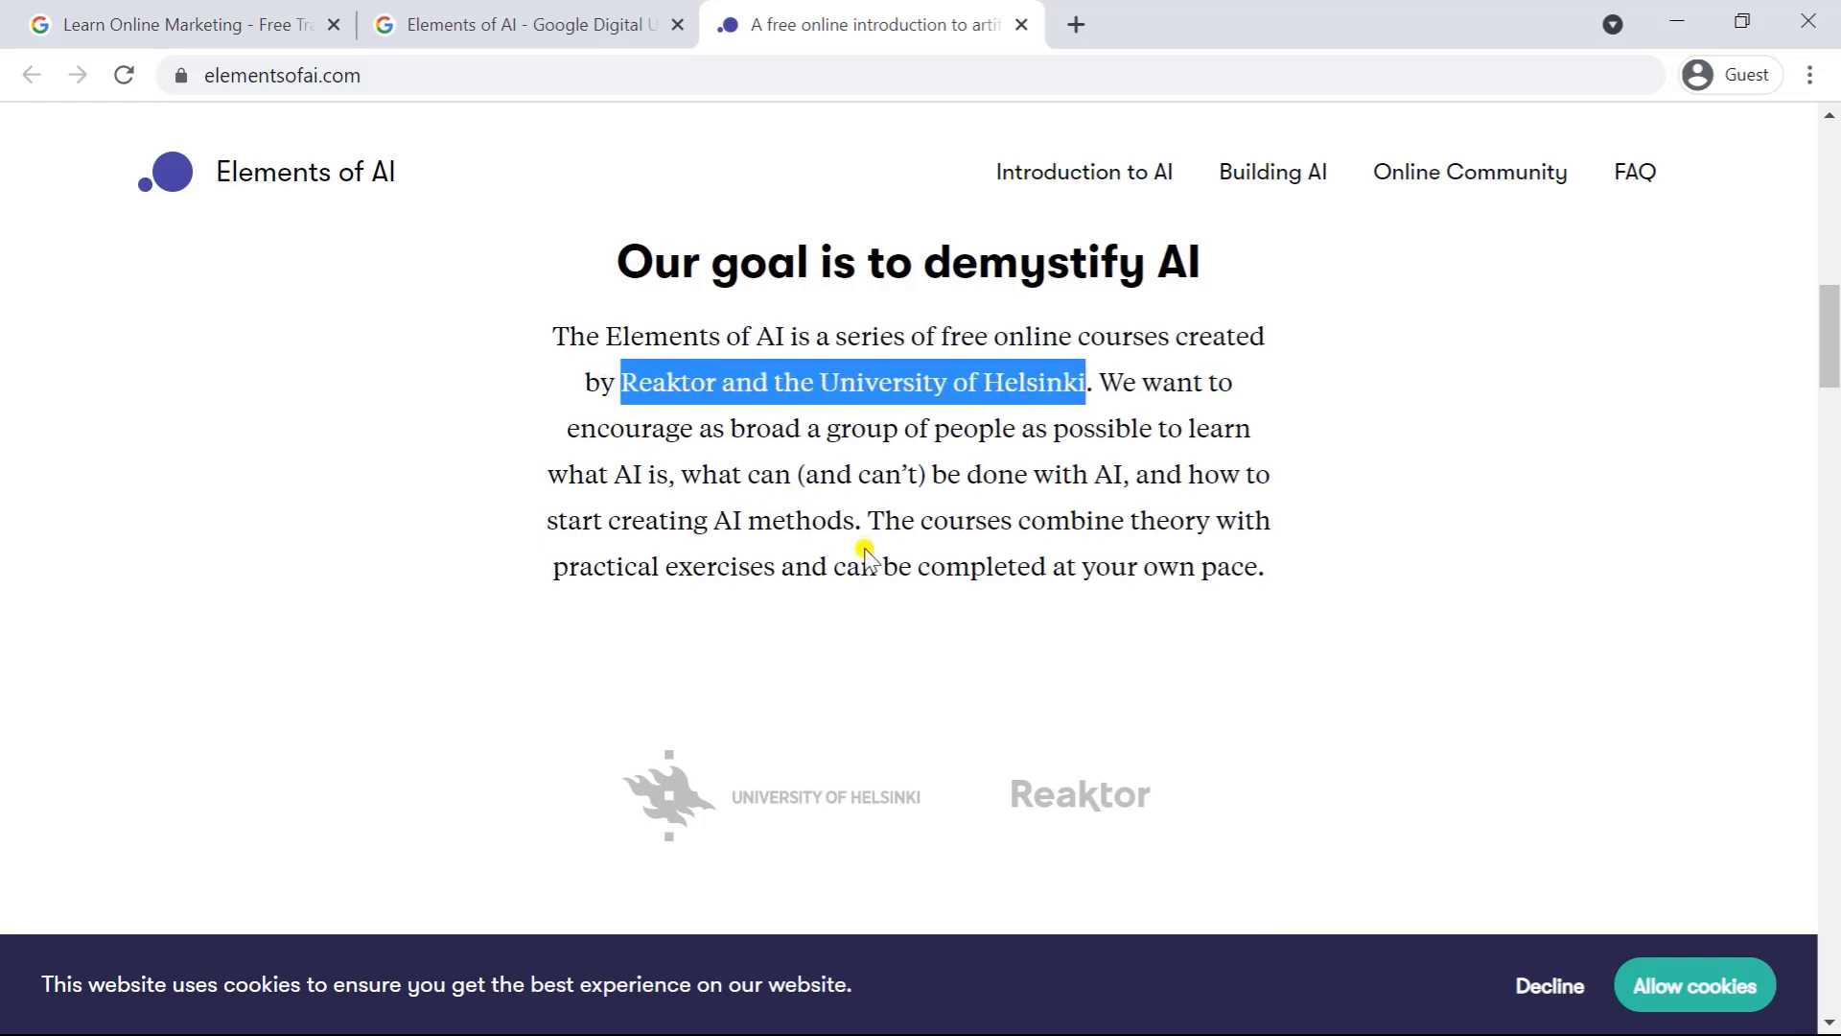
scroll(down, 3)
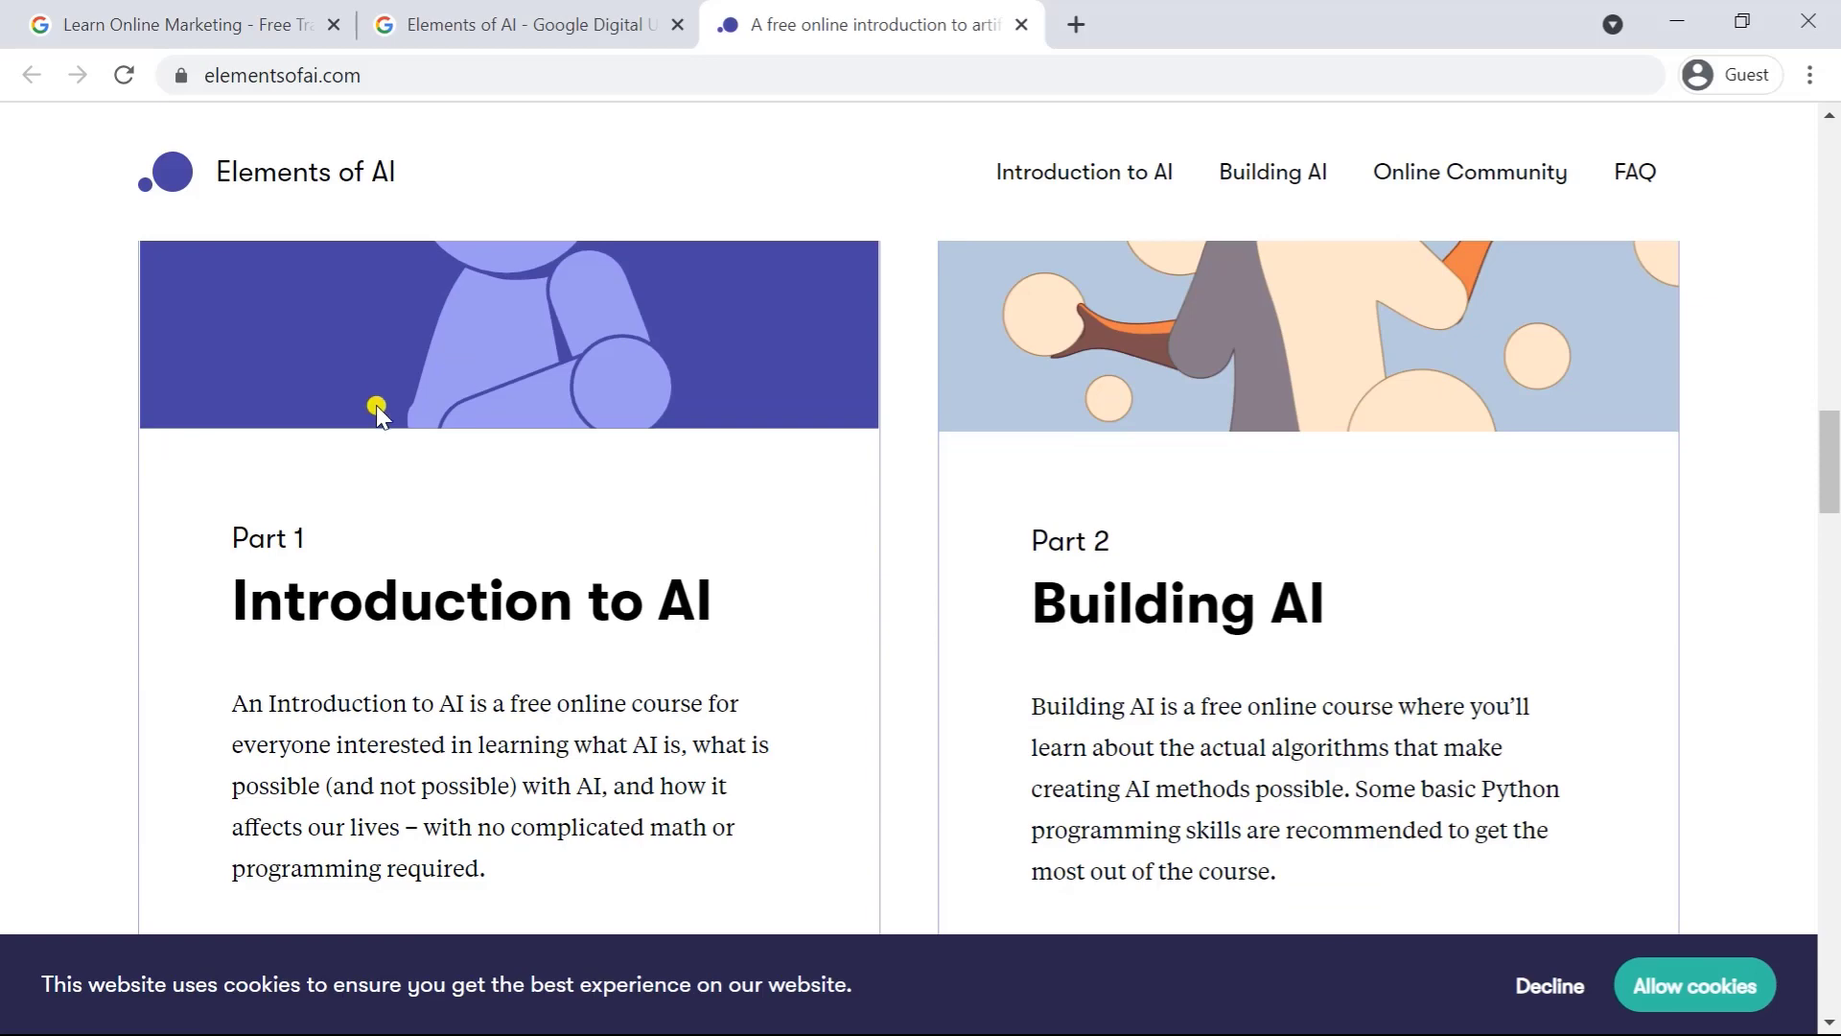
mouse_move(1074, 482)
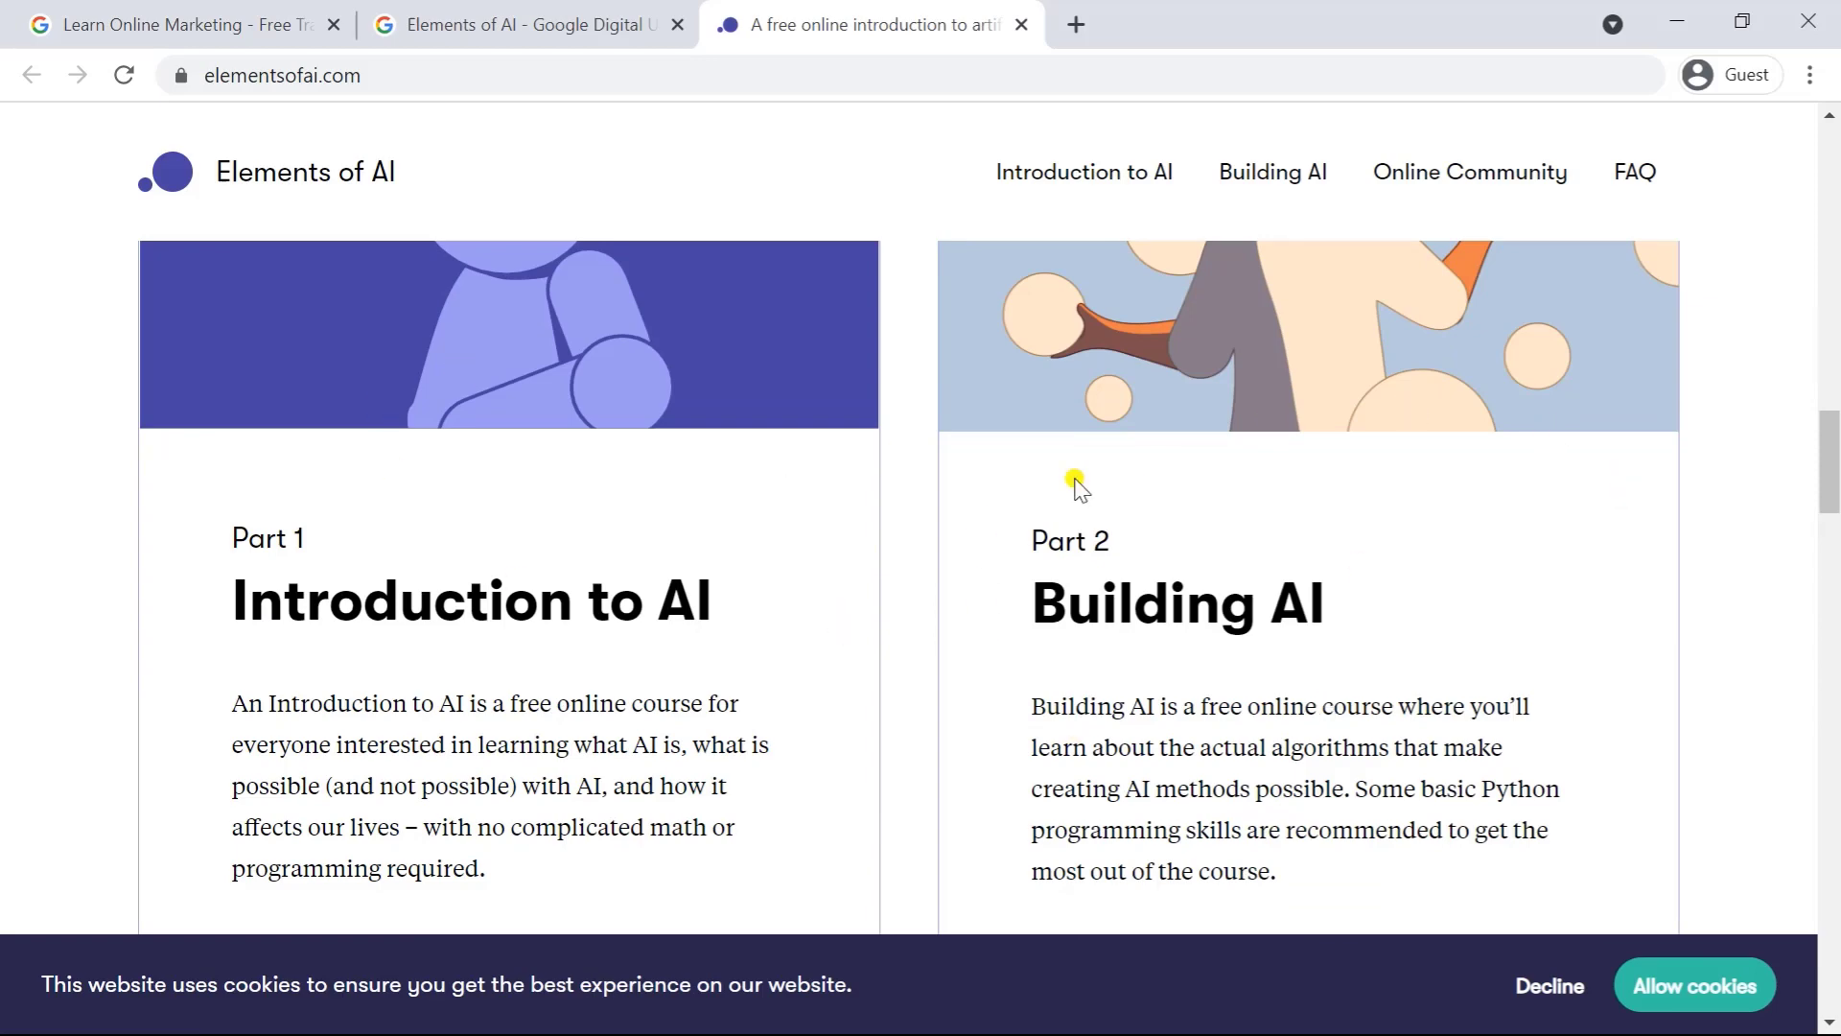
scroll(down, 3)
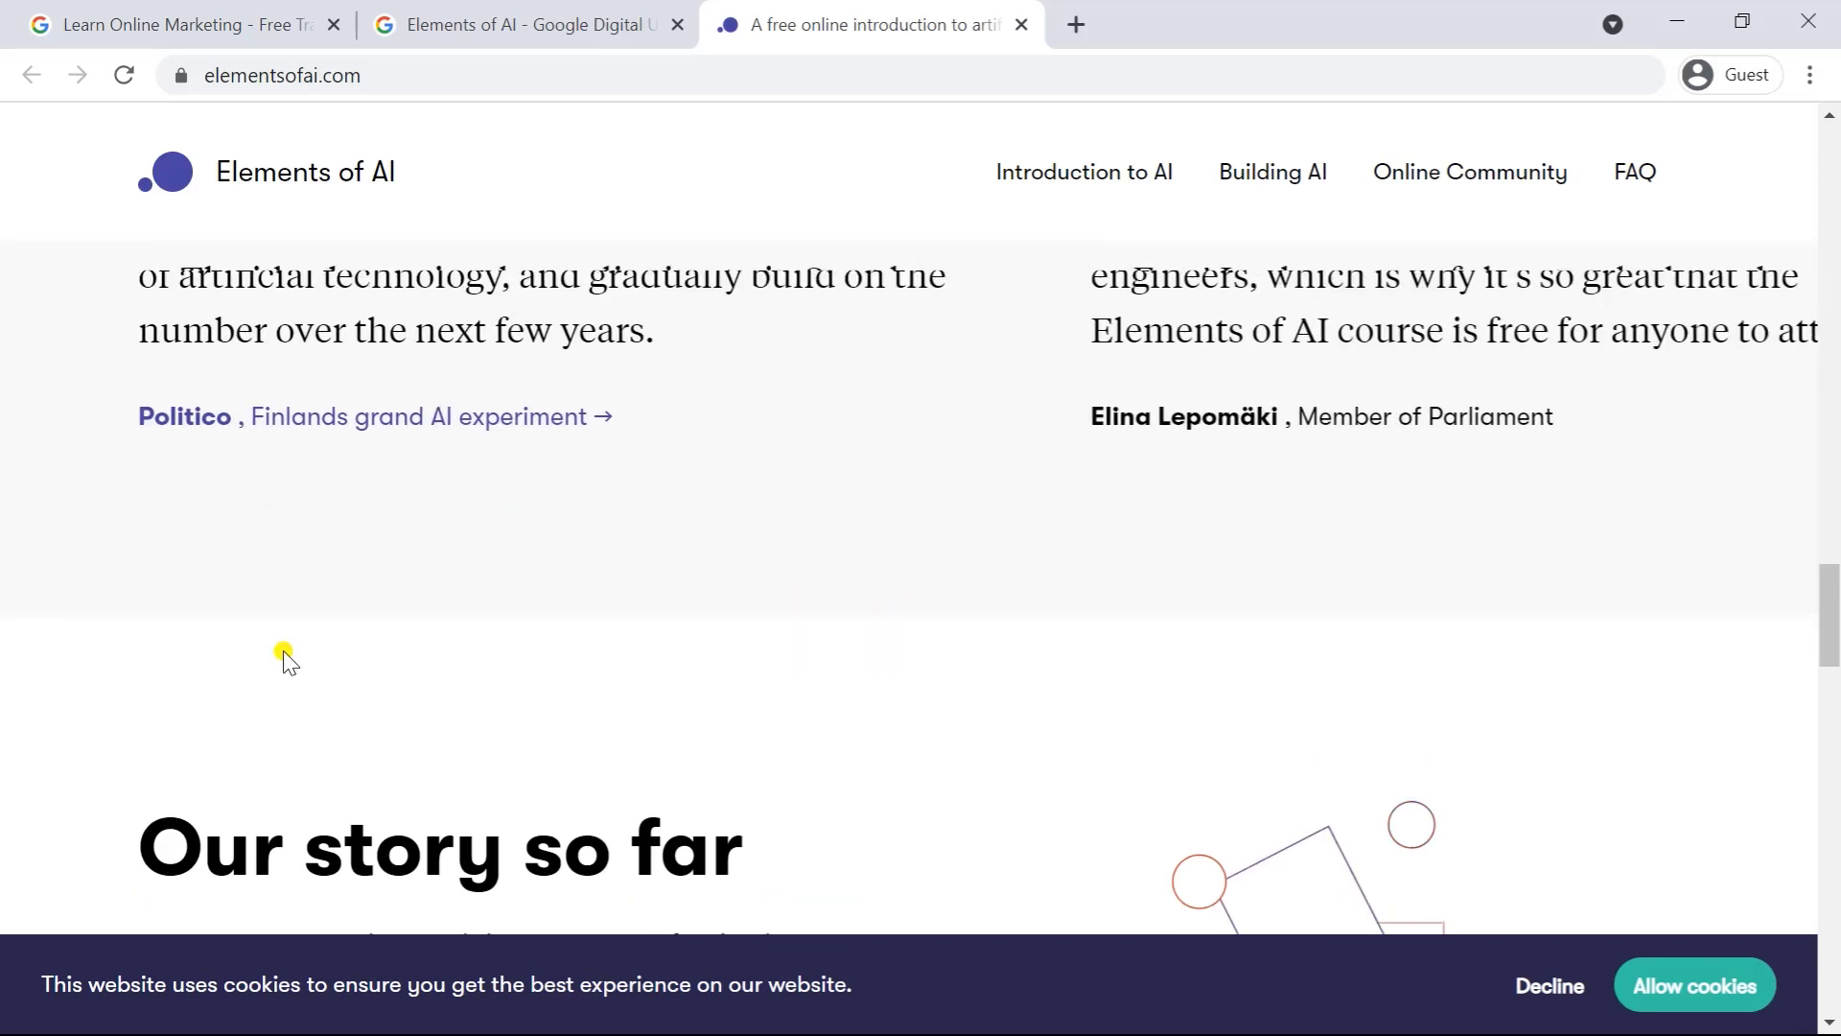
scroll(down, 3)
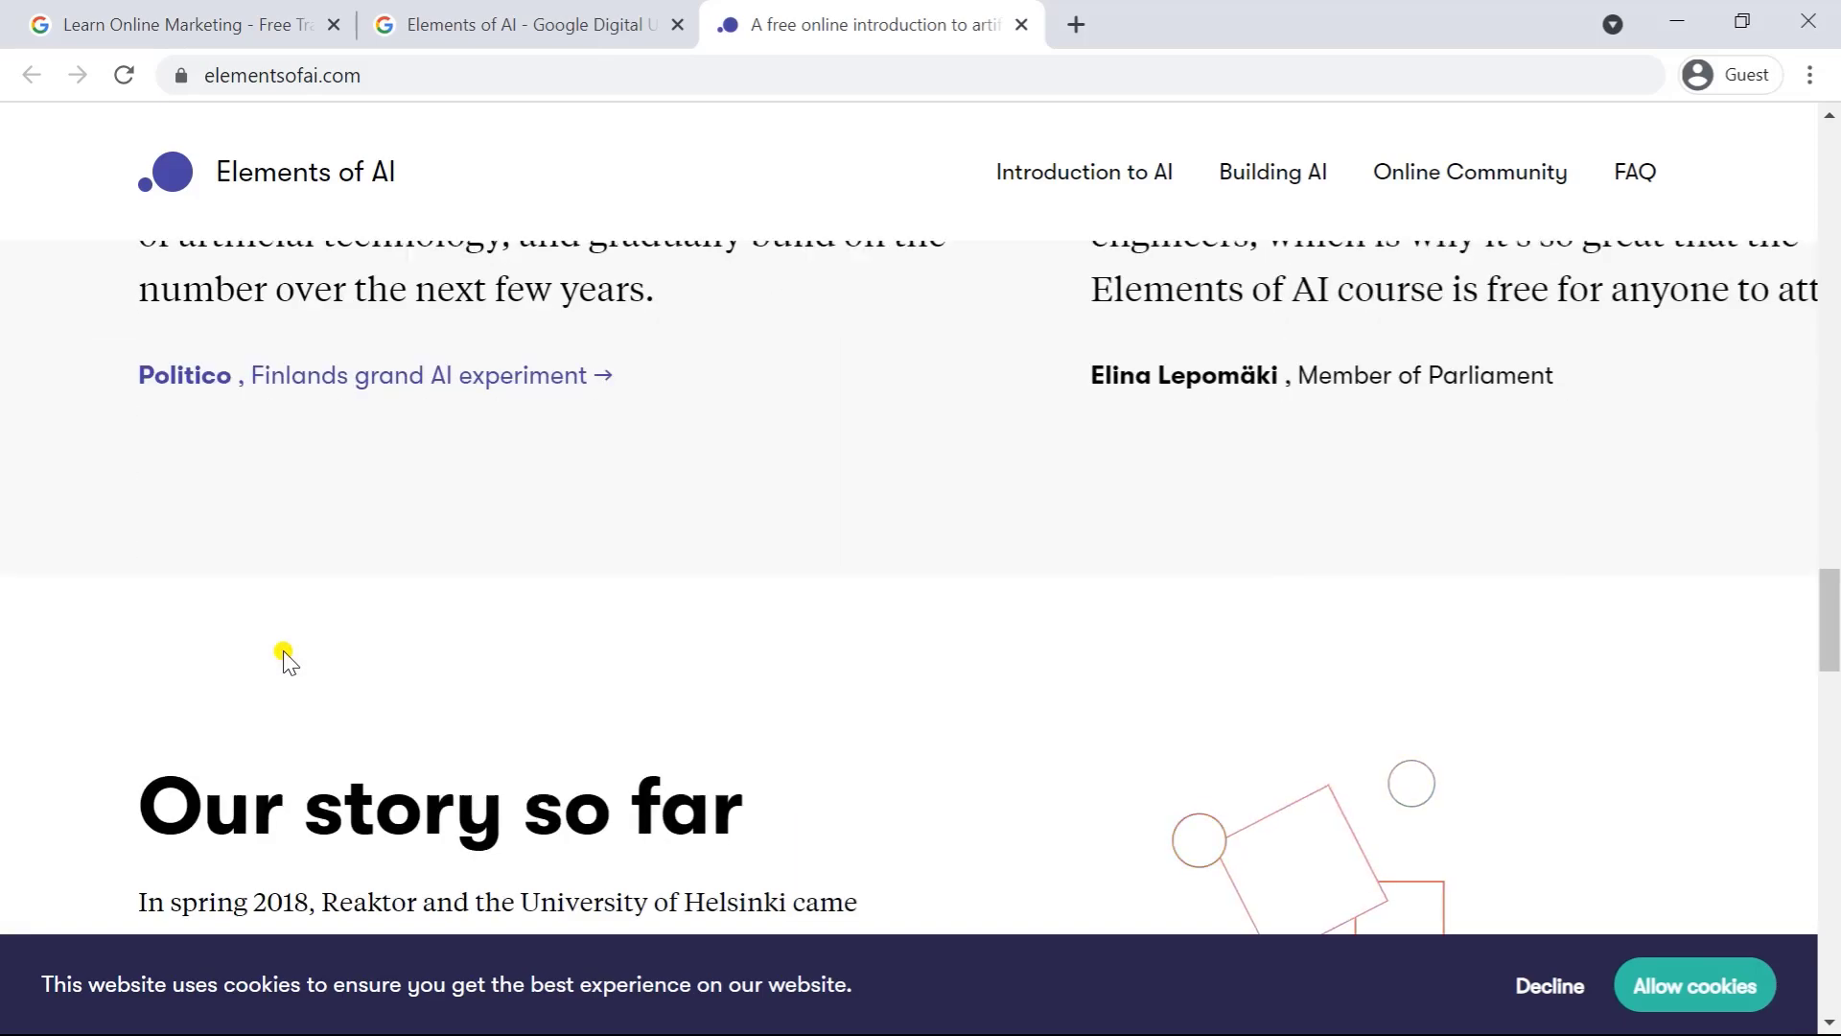
scroll(down, 3)
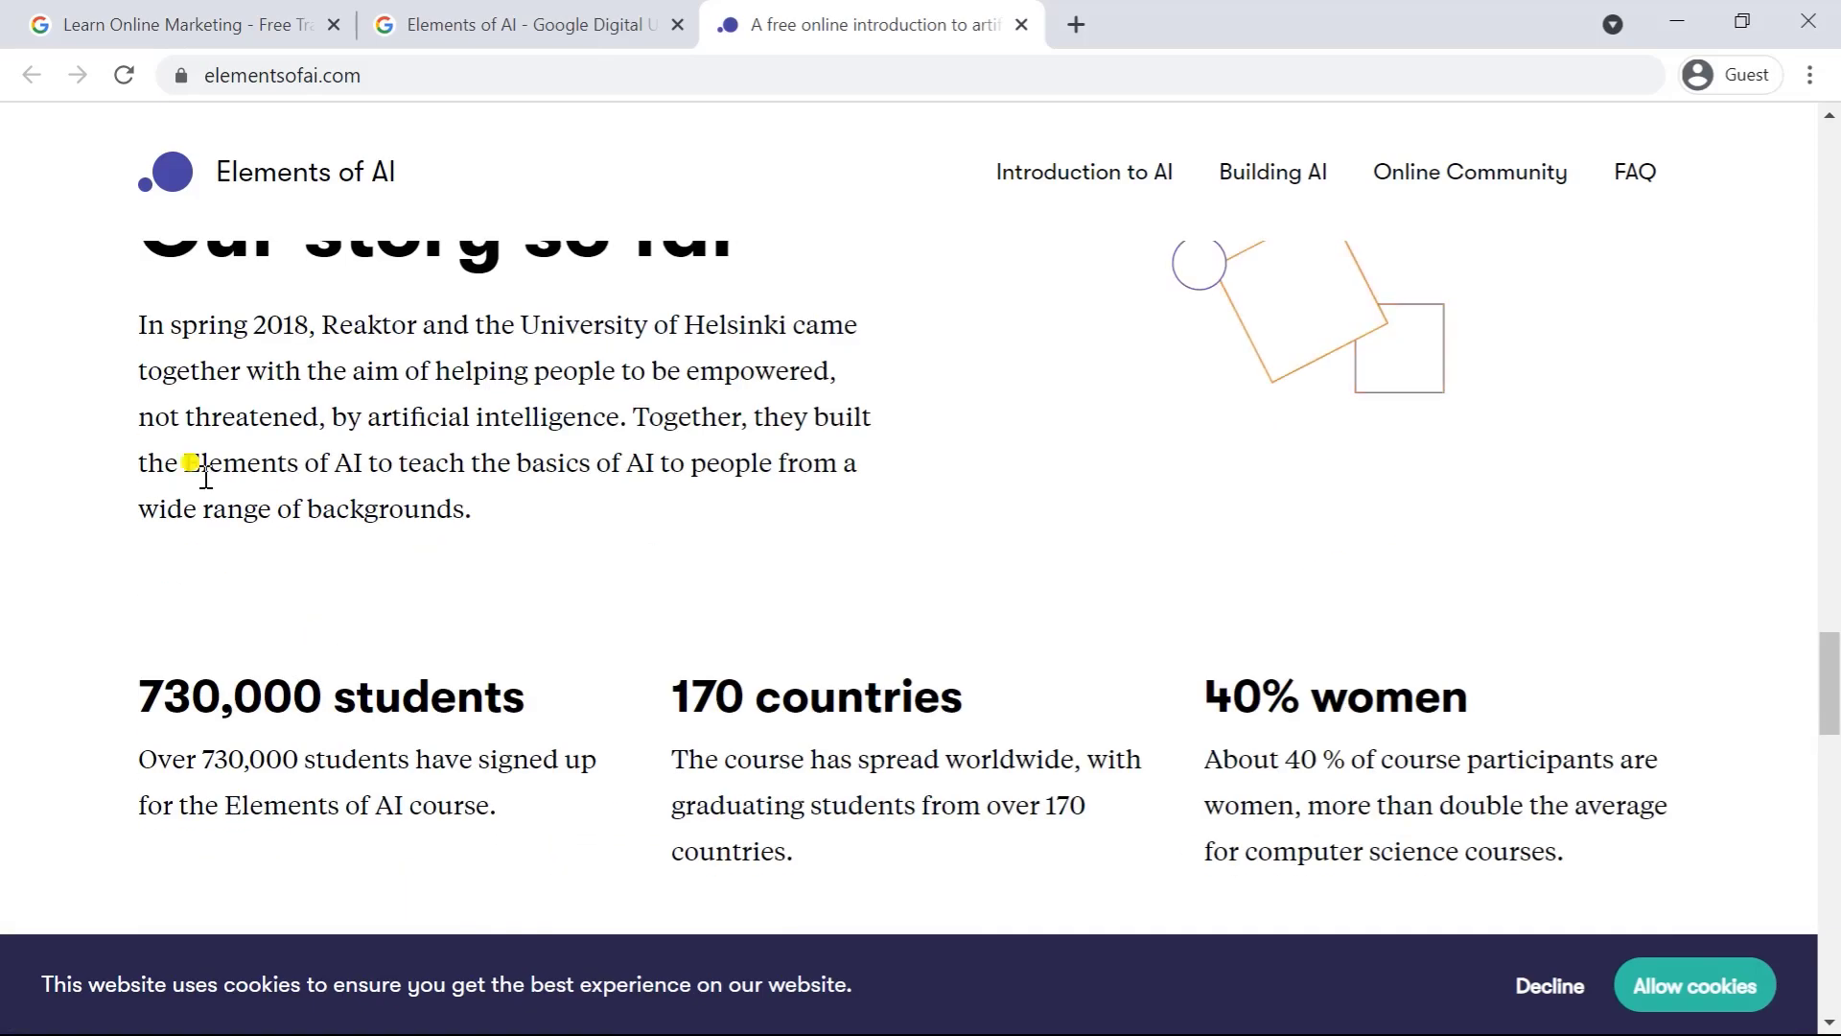
- Bring up the FAQ answer 'where is my certificate?' in its own tab from the homepage's FAQ section
click(1632, 170)
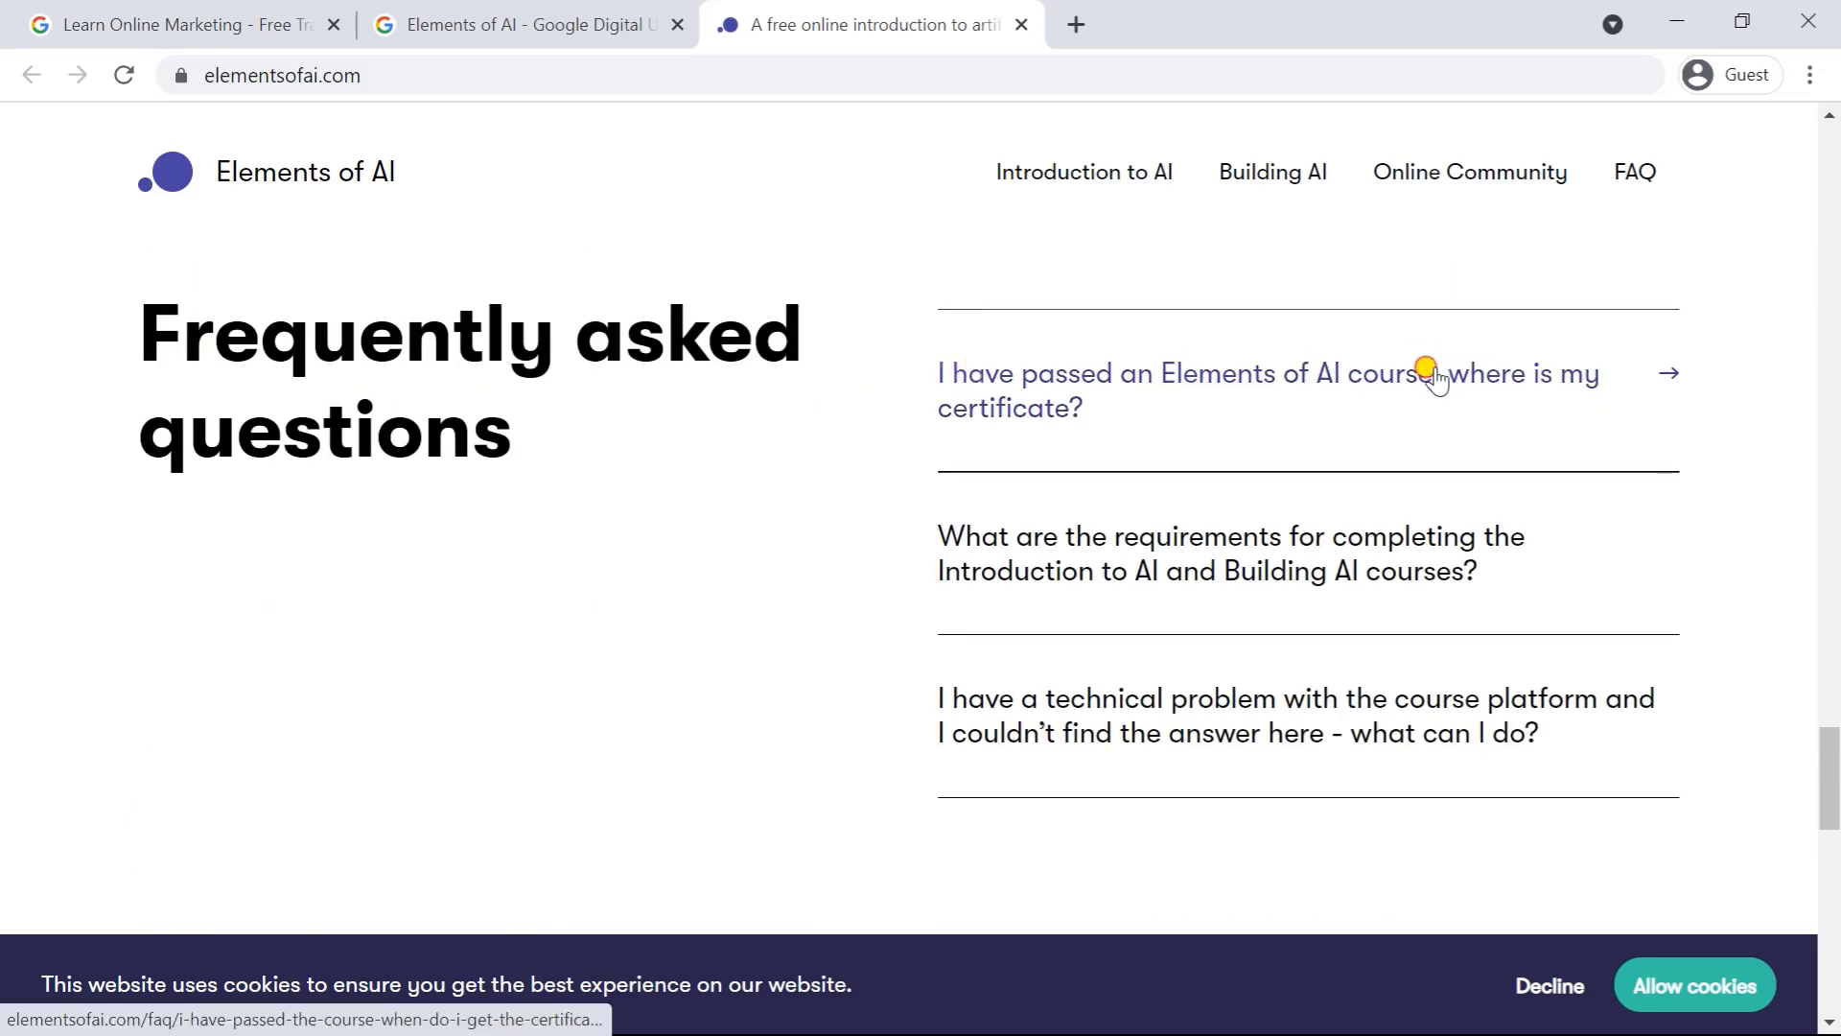
click(1268, 374)
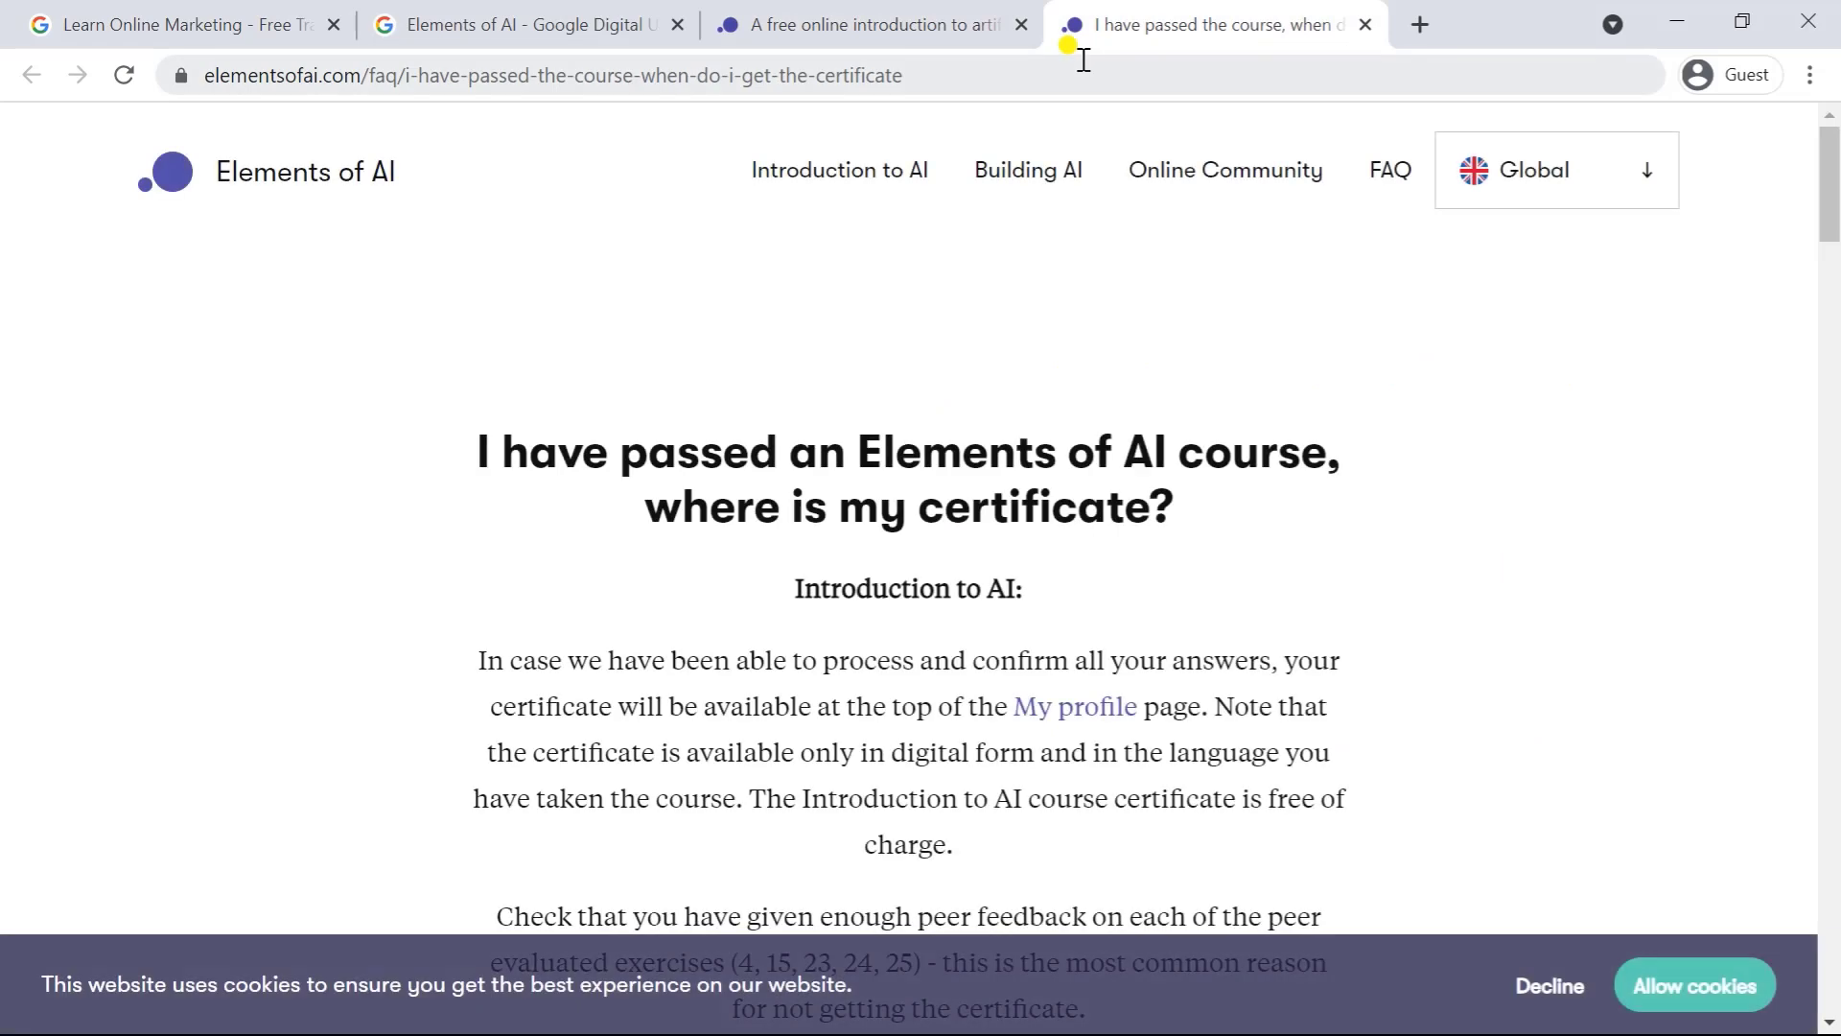
click(868, 23)
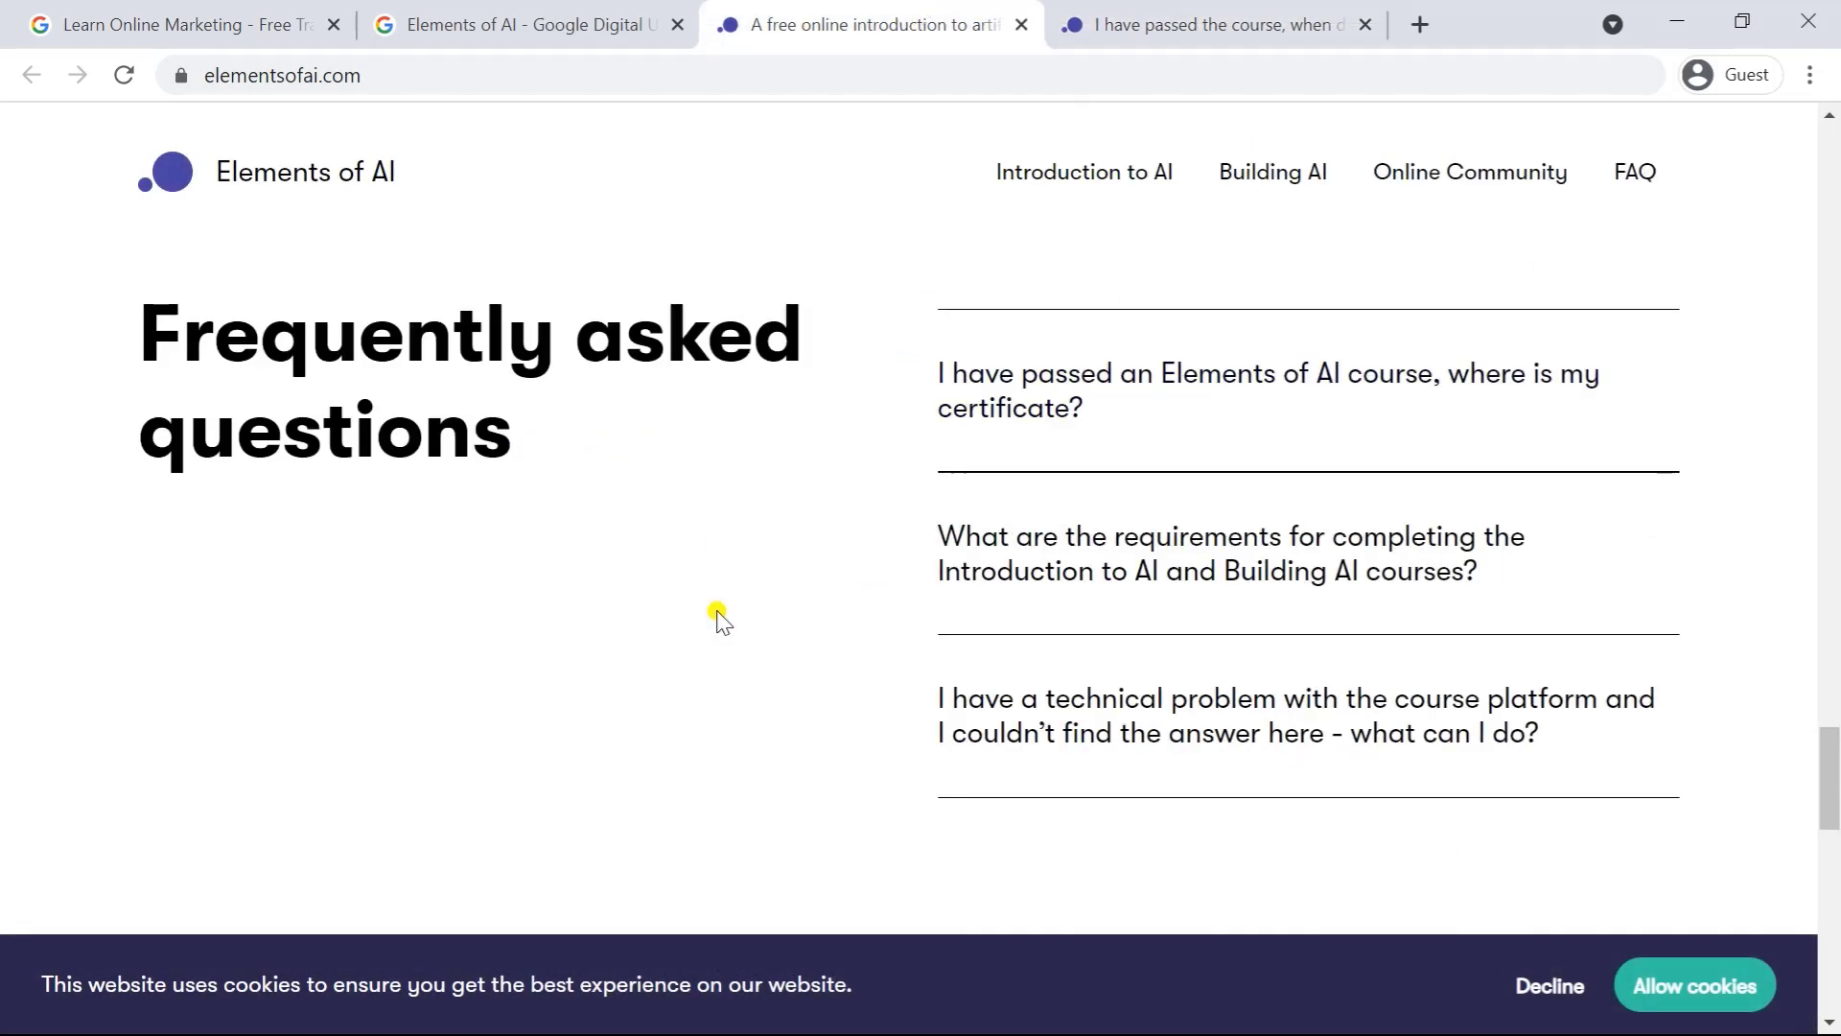
click(1267, 390)
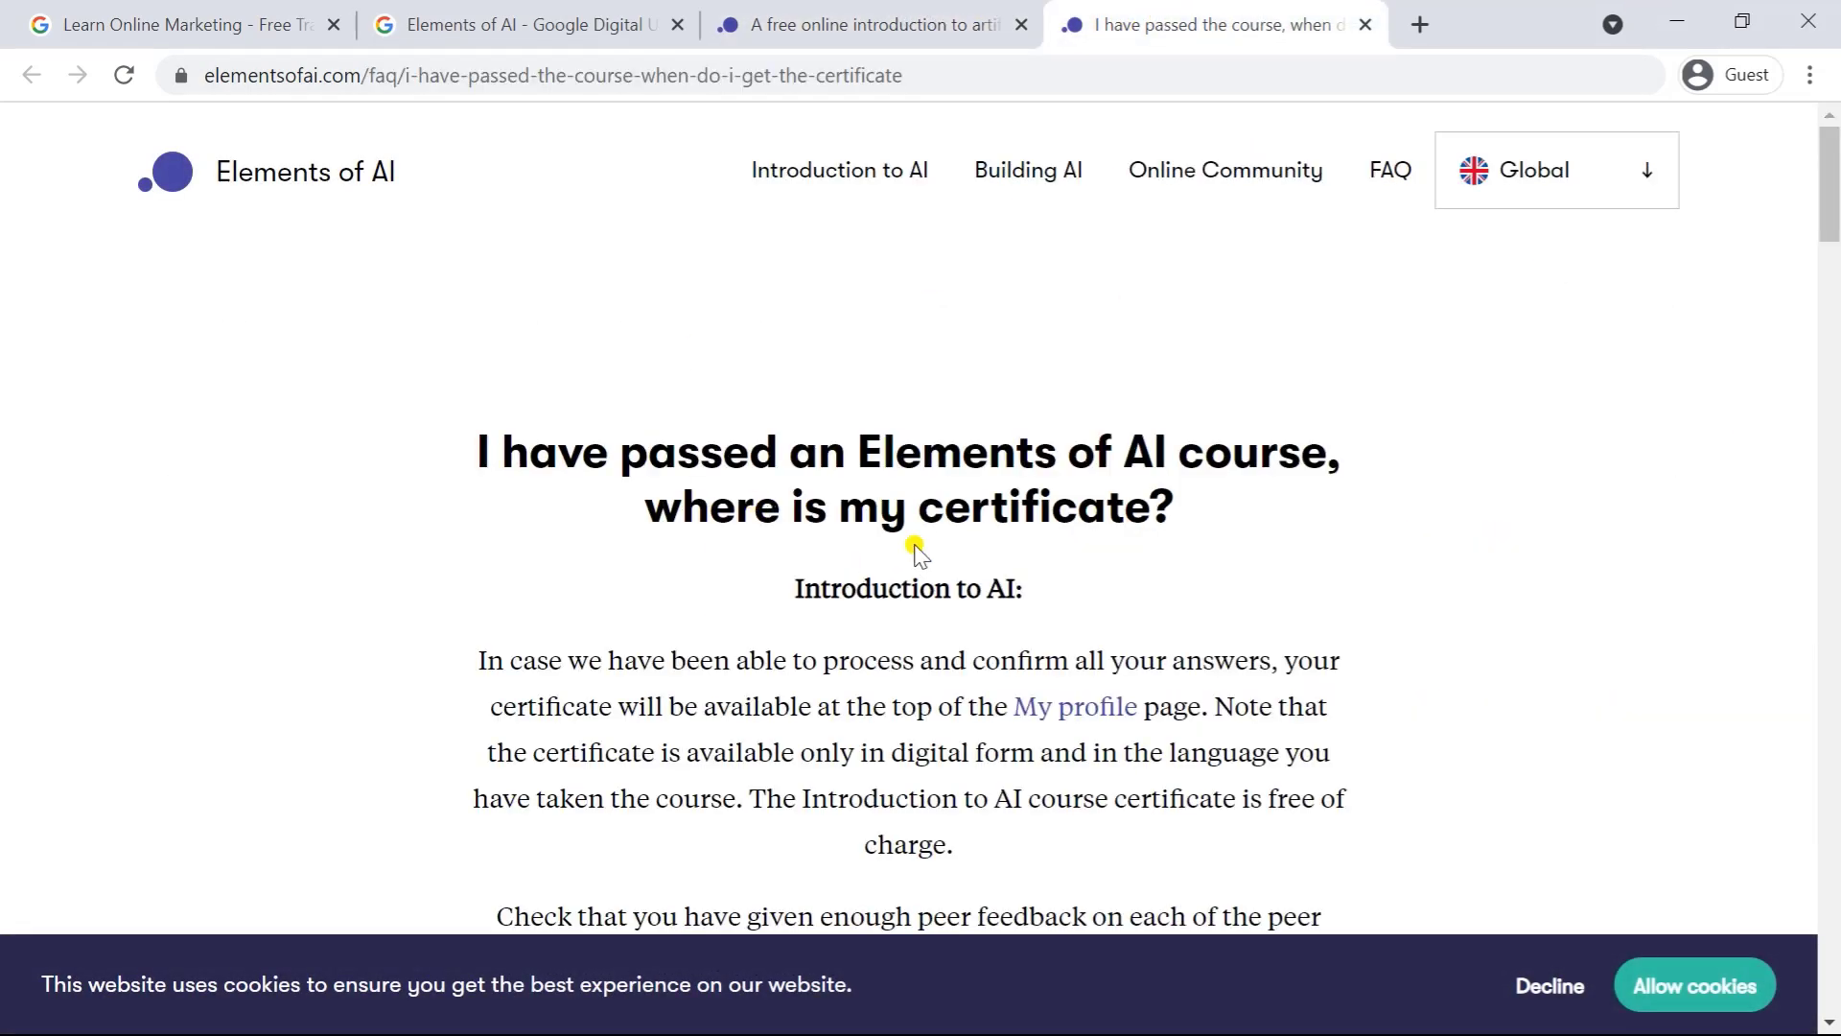
- Read through the certificate answer, highlighting a line and covering both courses' certificate details
scroll(down, 3)
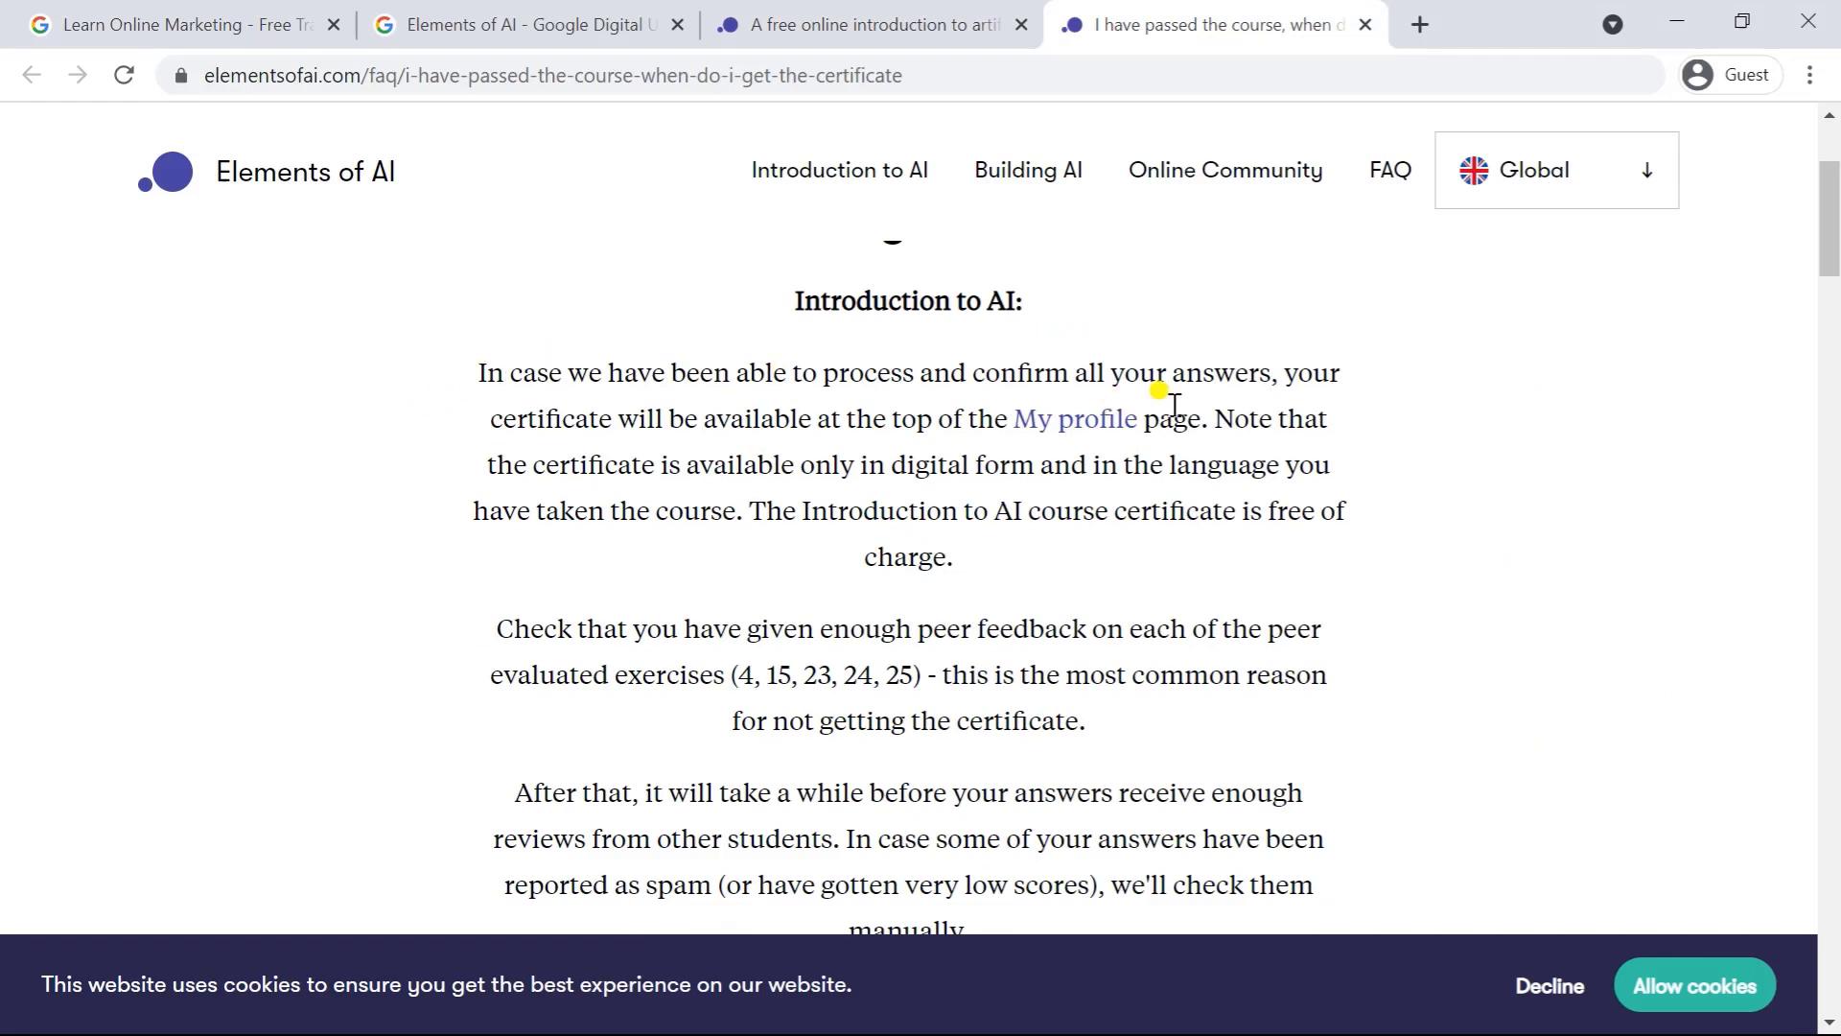
scroll(down, 3)
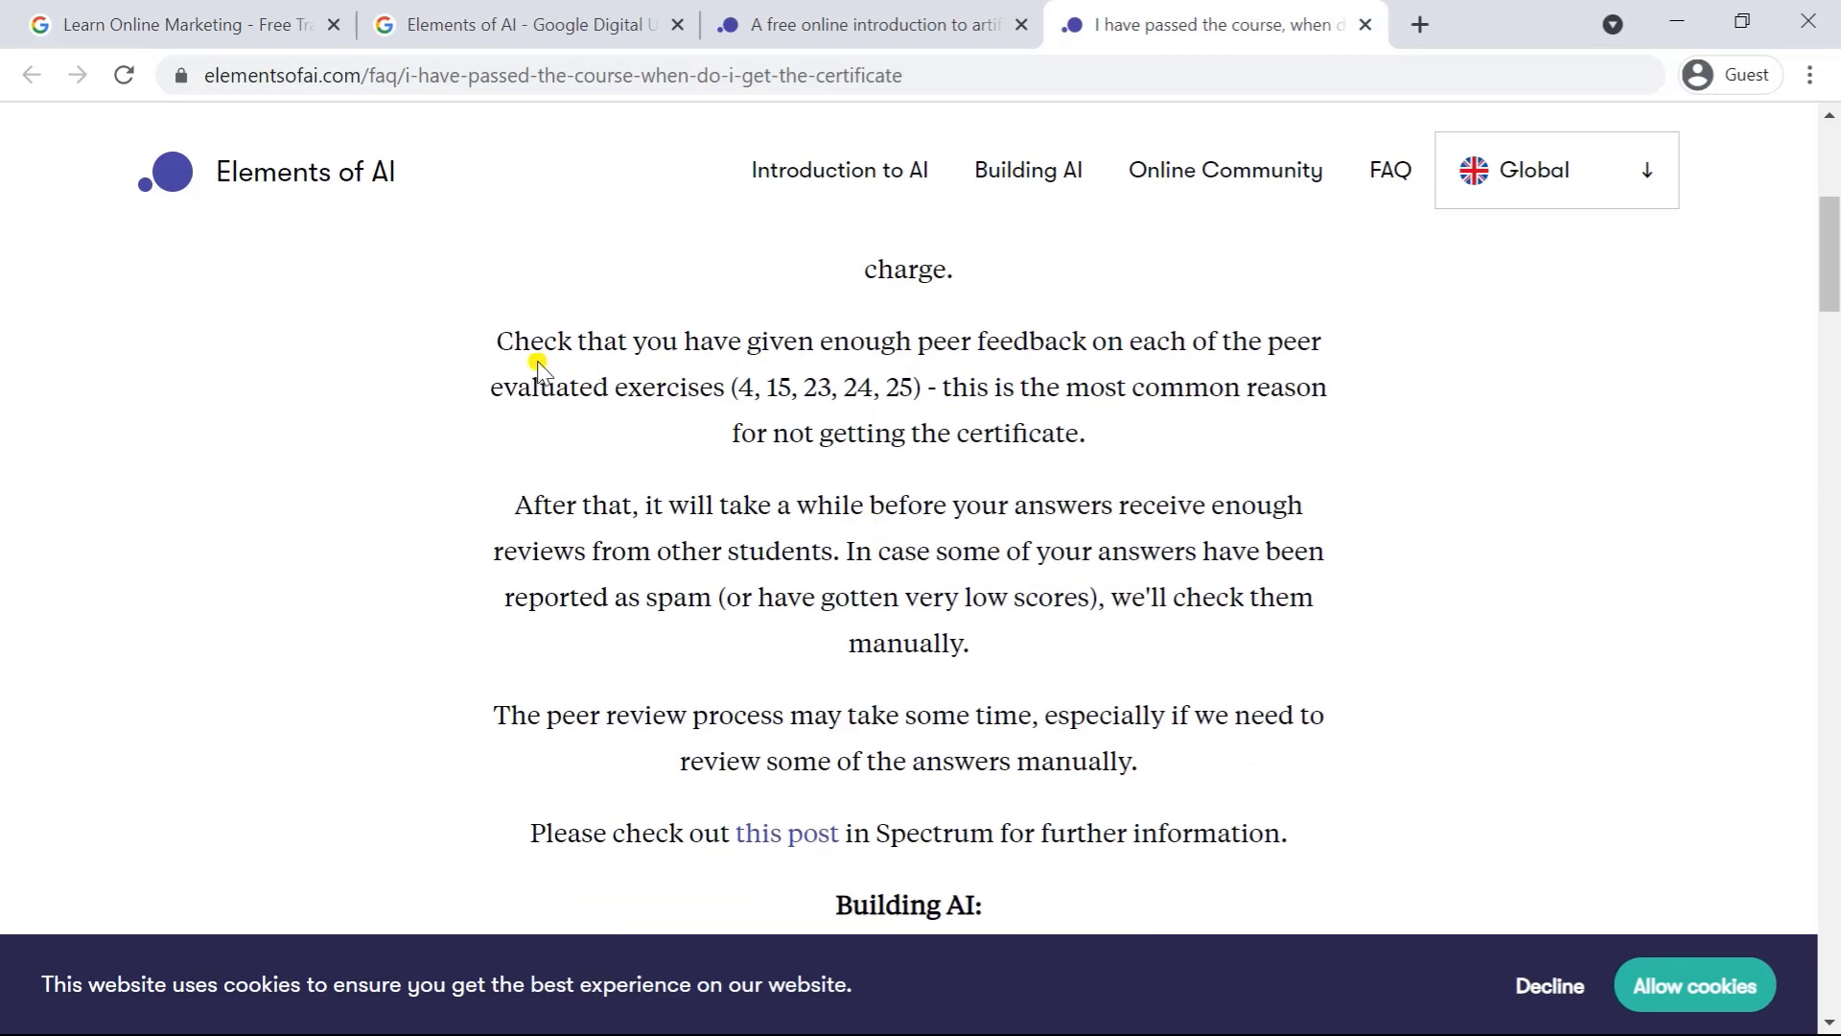
scroll(down, 3)
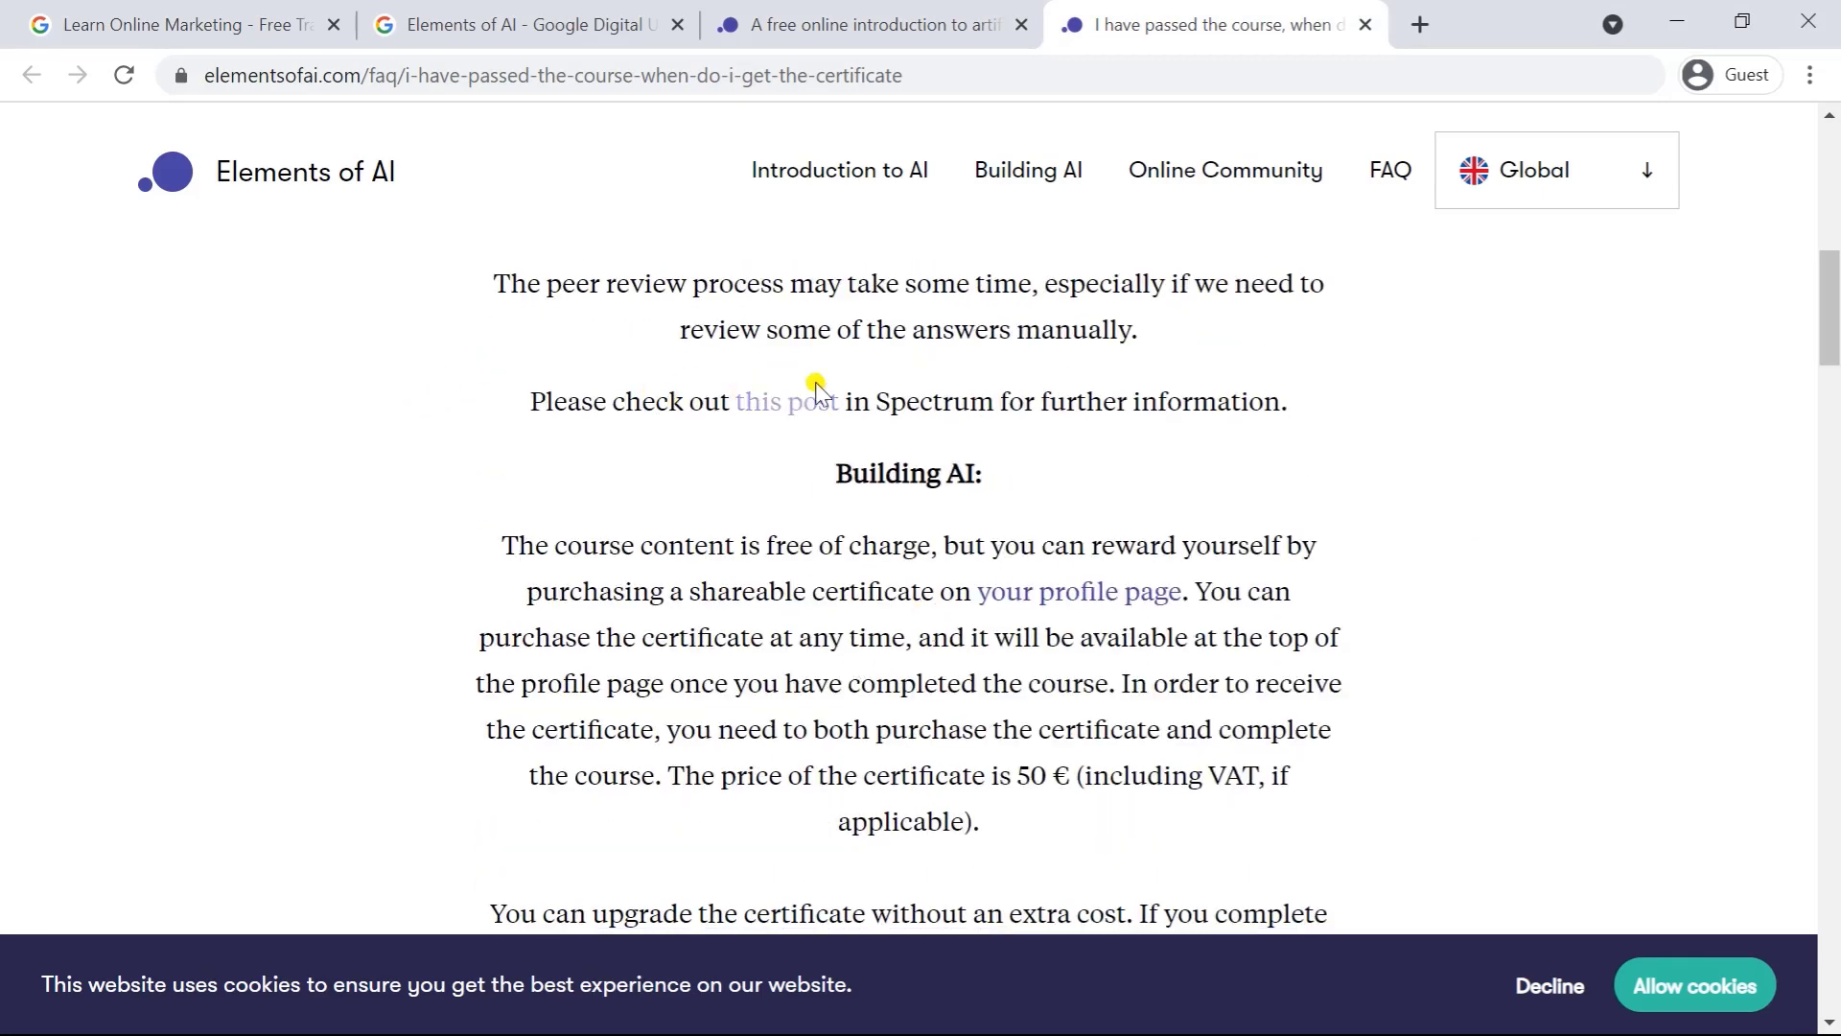
drag(694, 327, 1135, 328)
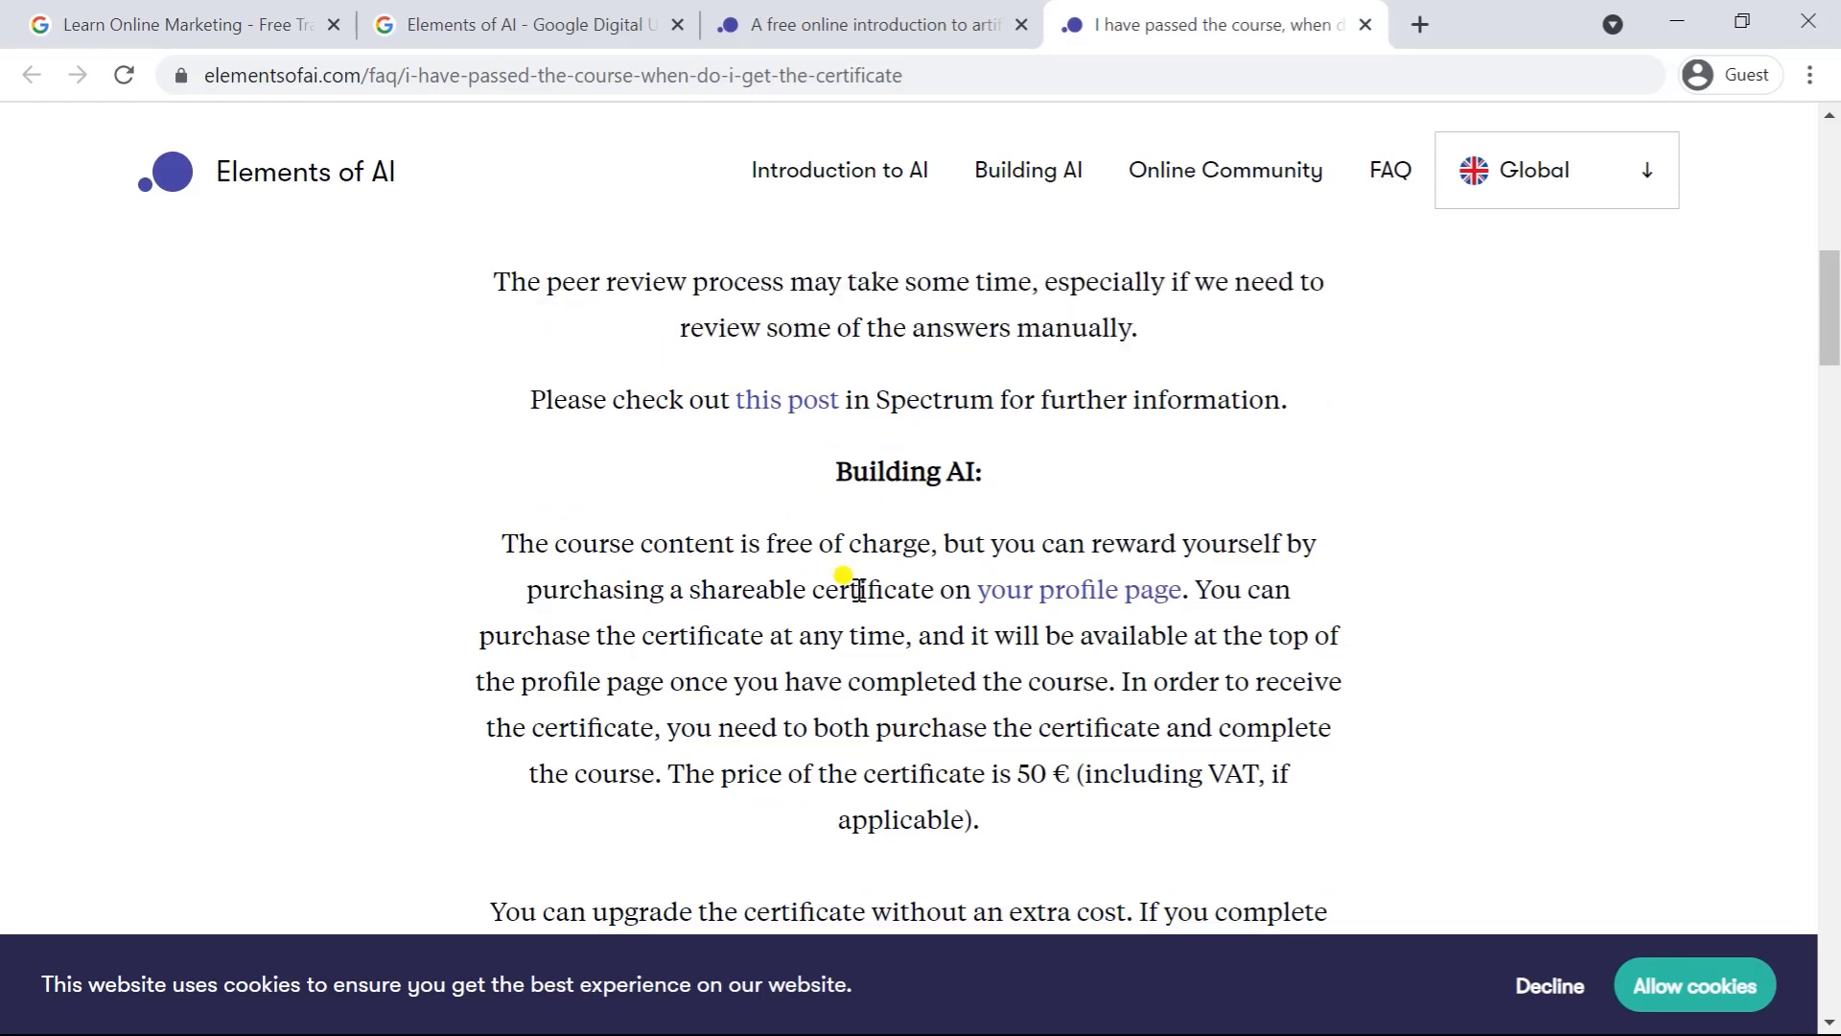
scroll(down, 3)
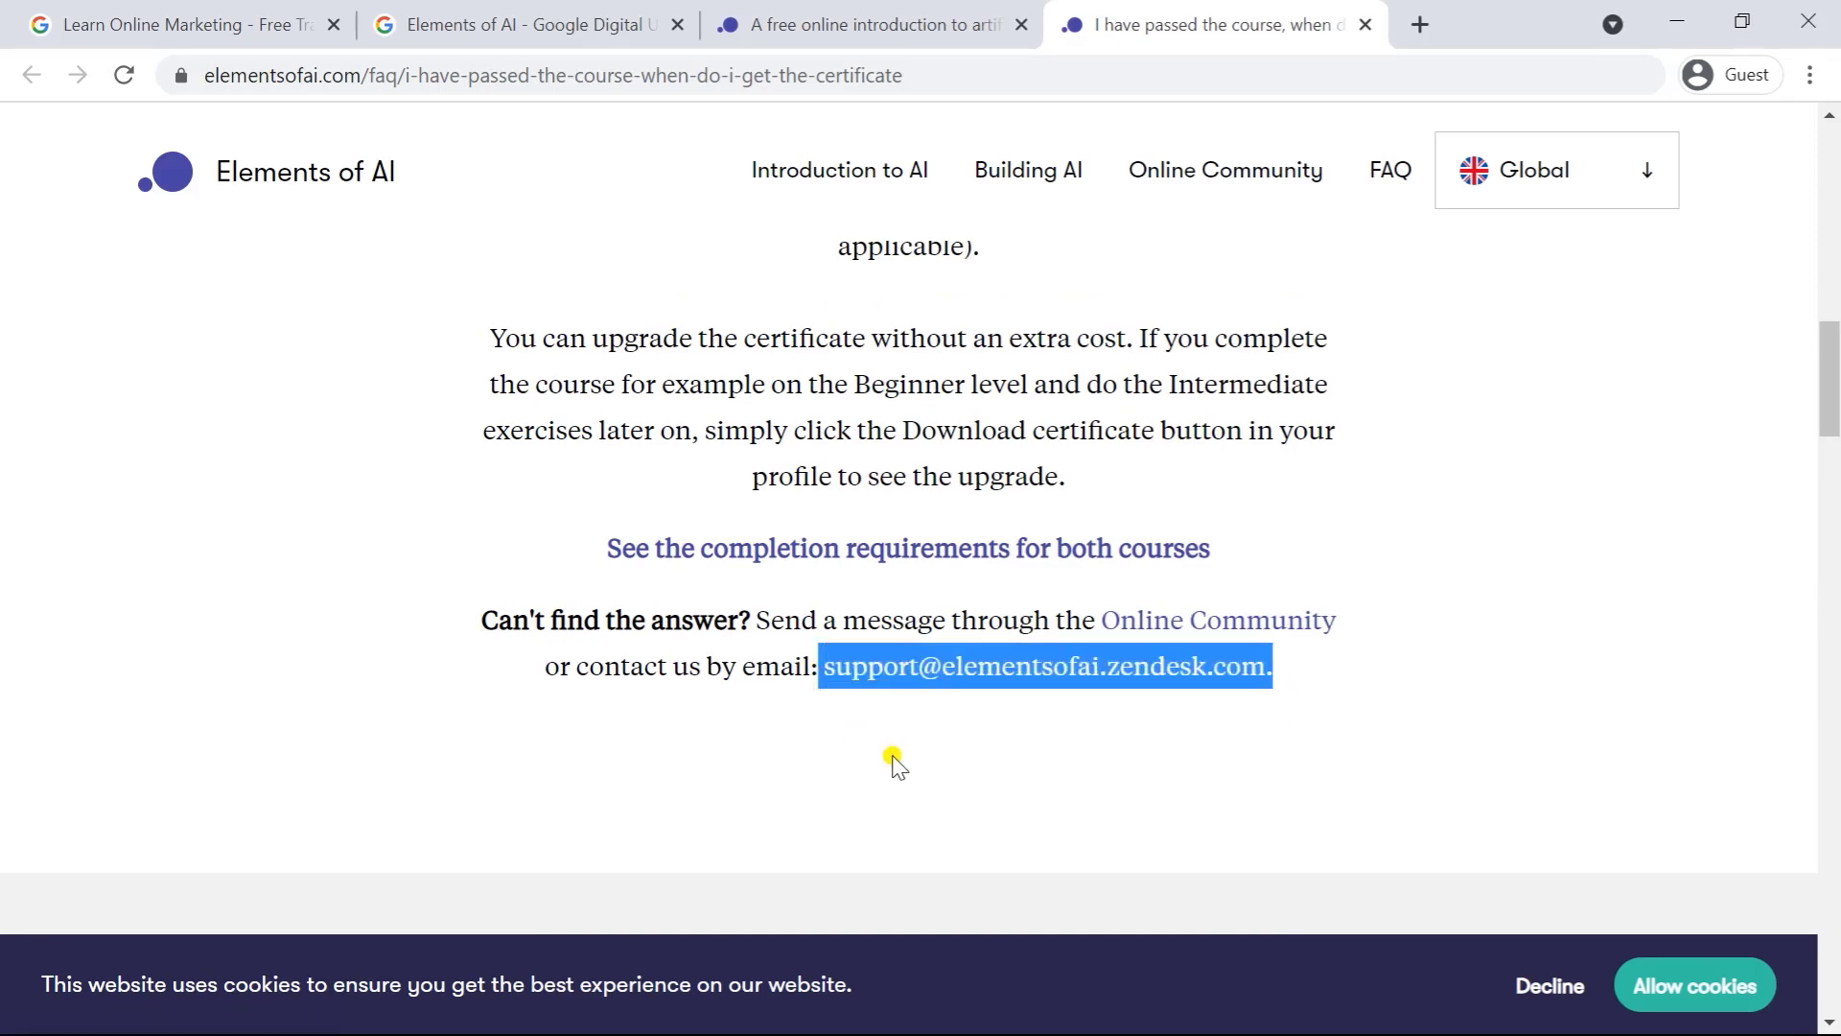
scroll(down, 3)
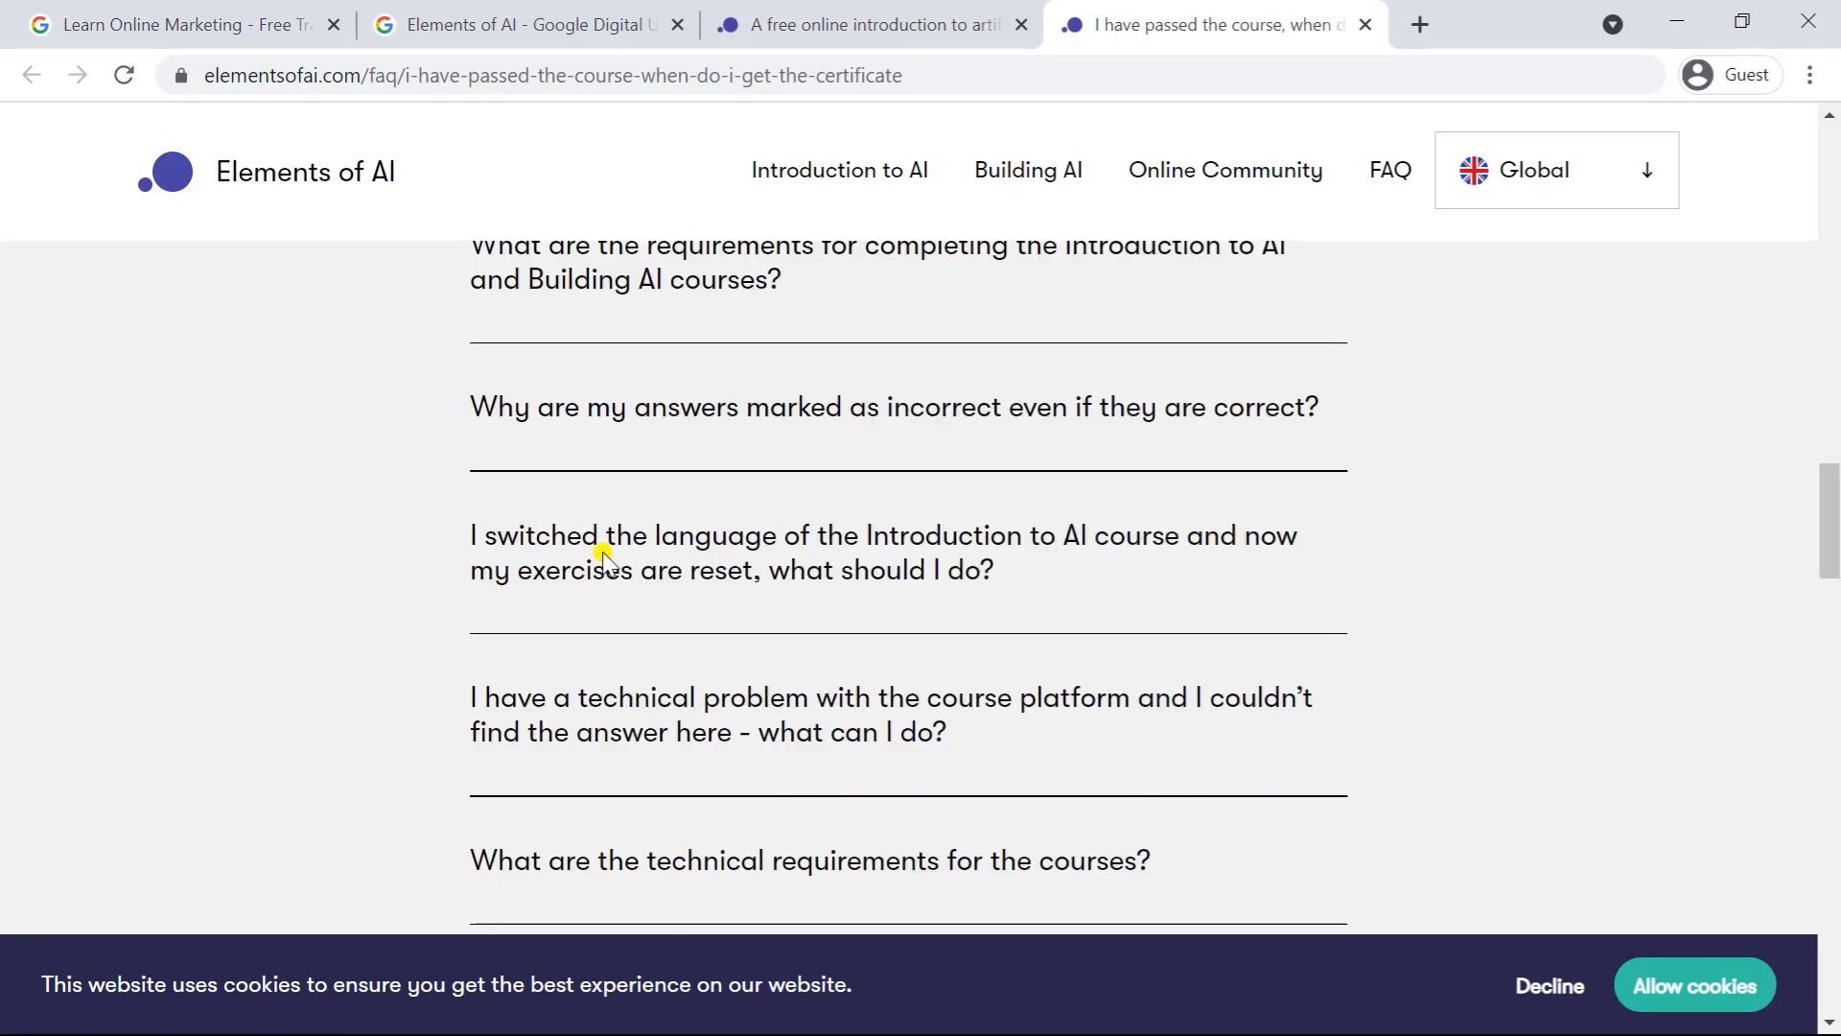
scroll(down, 3)
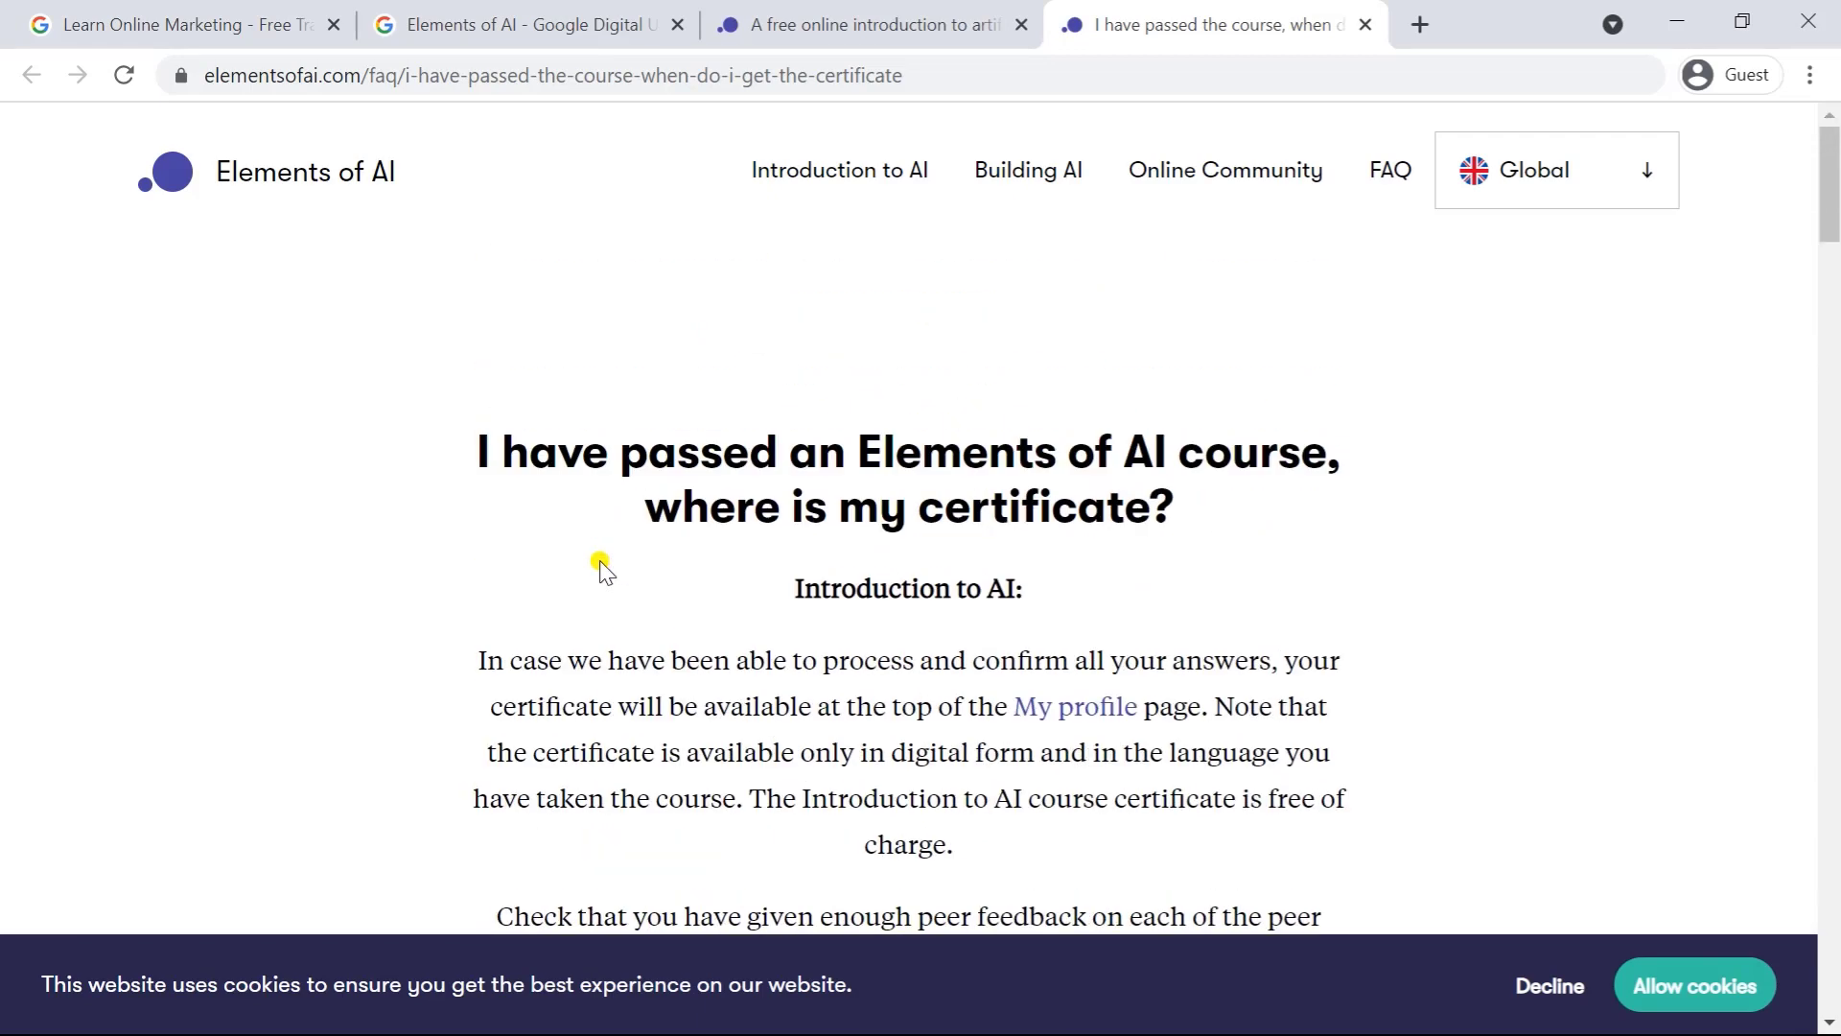
- Return to the elementsofai.com homepage and read the FAQ, partners and newsletter footer, then the course cards
click(869, 23)
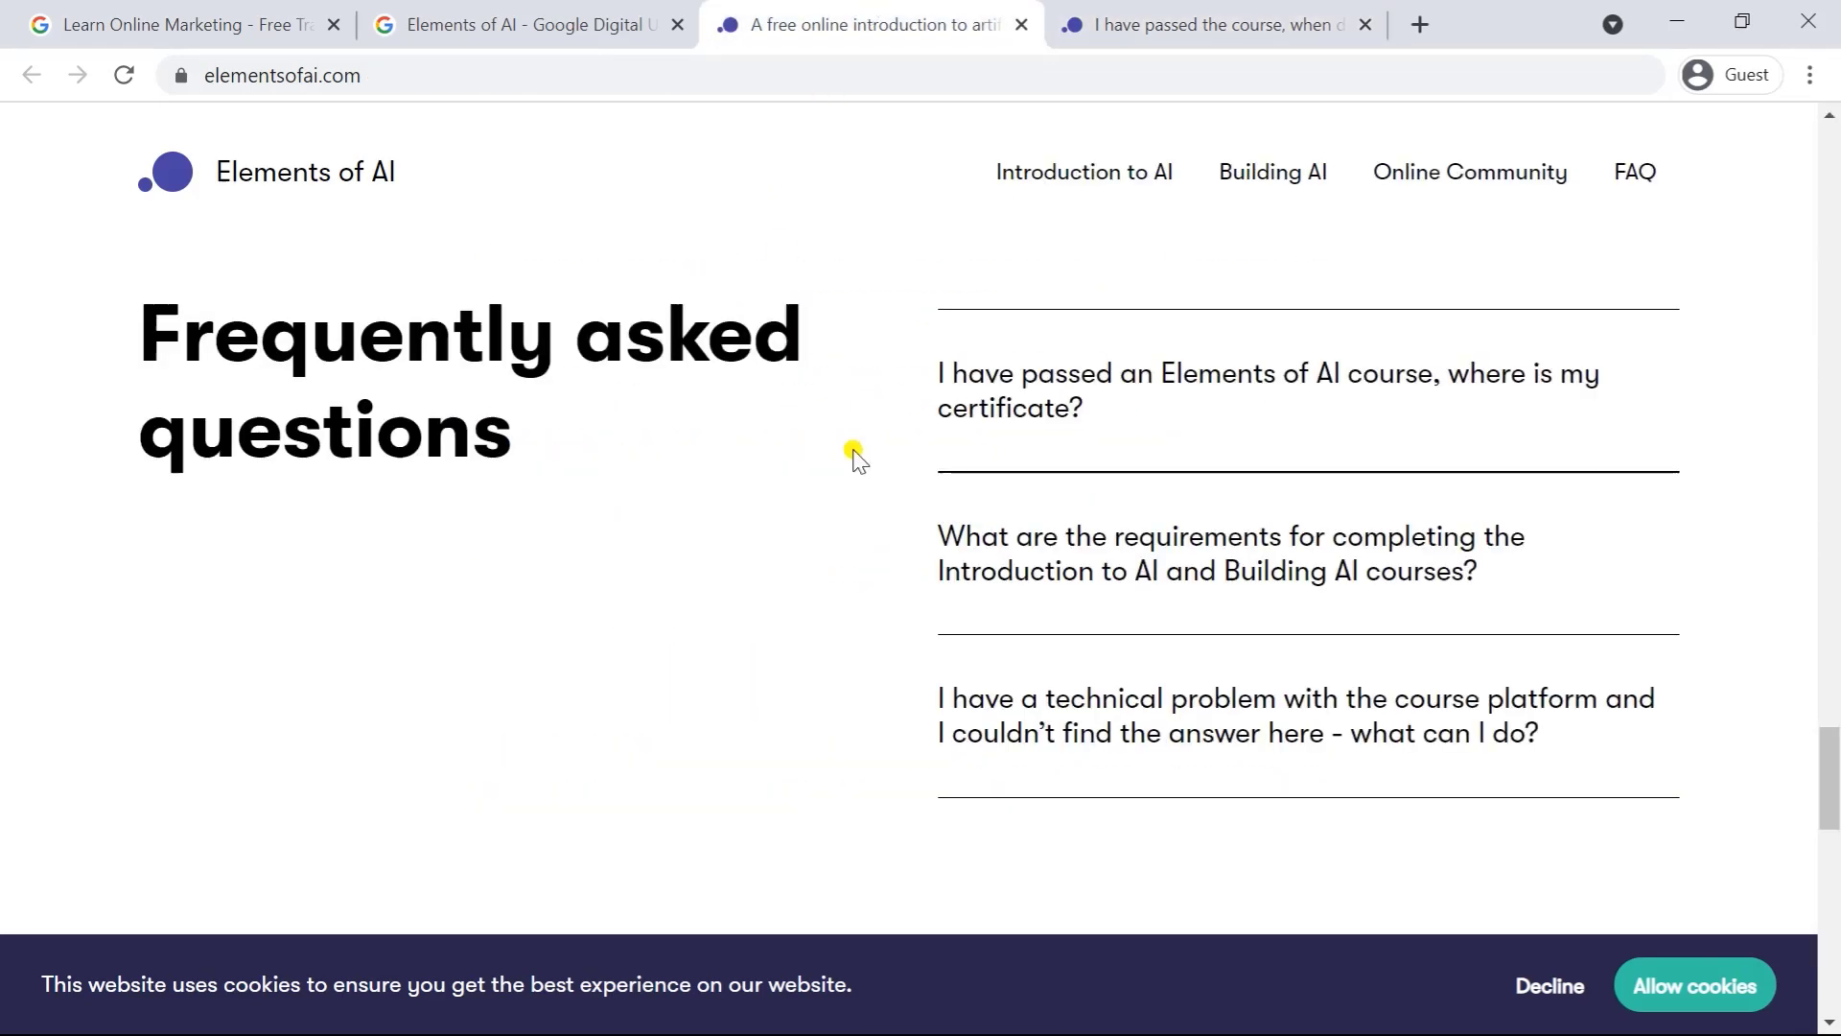
scroll(down, 3)
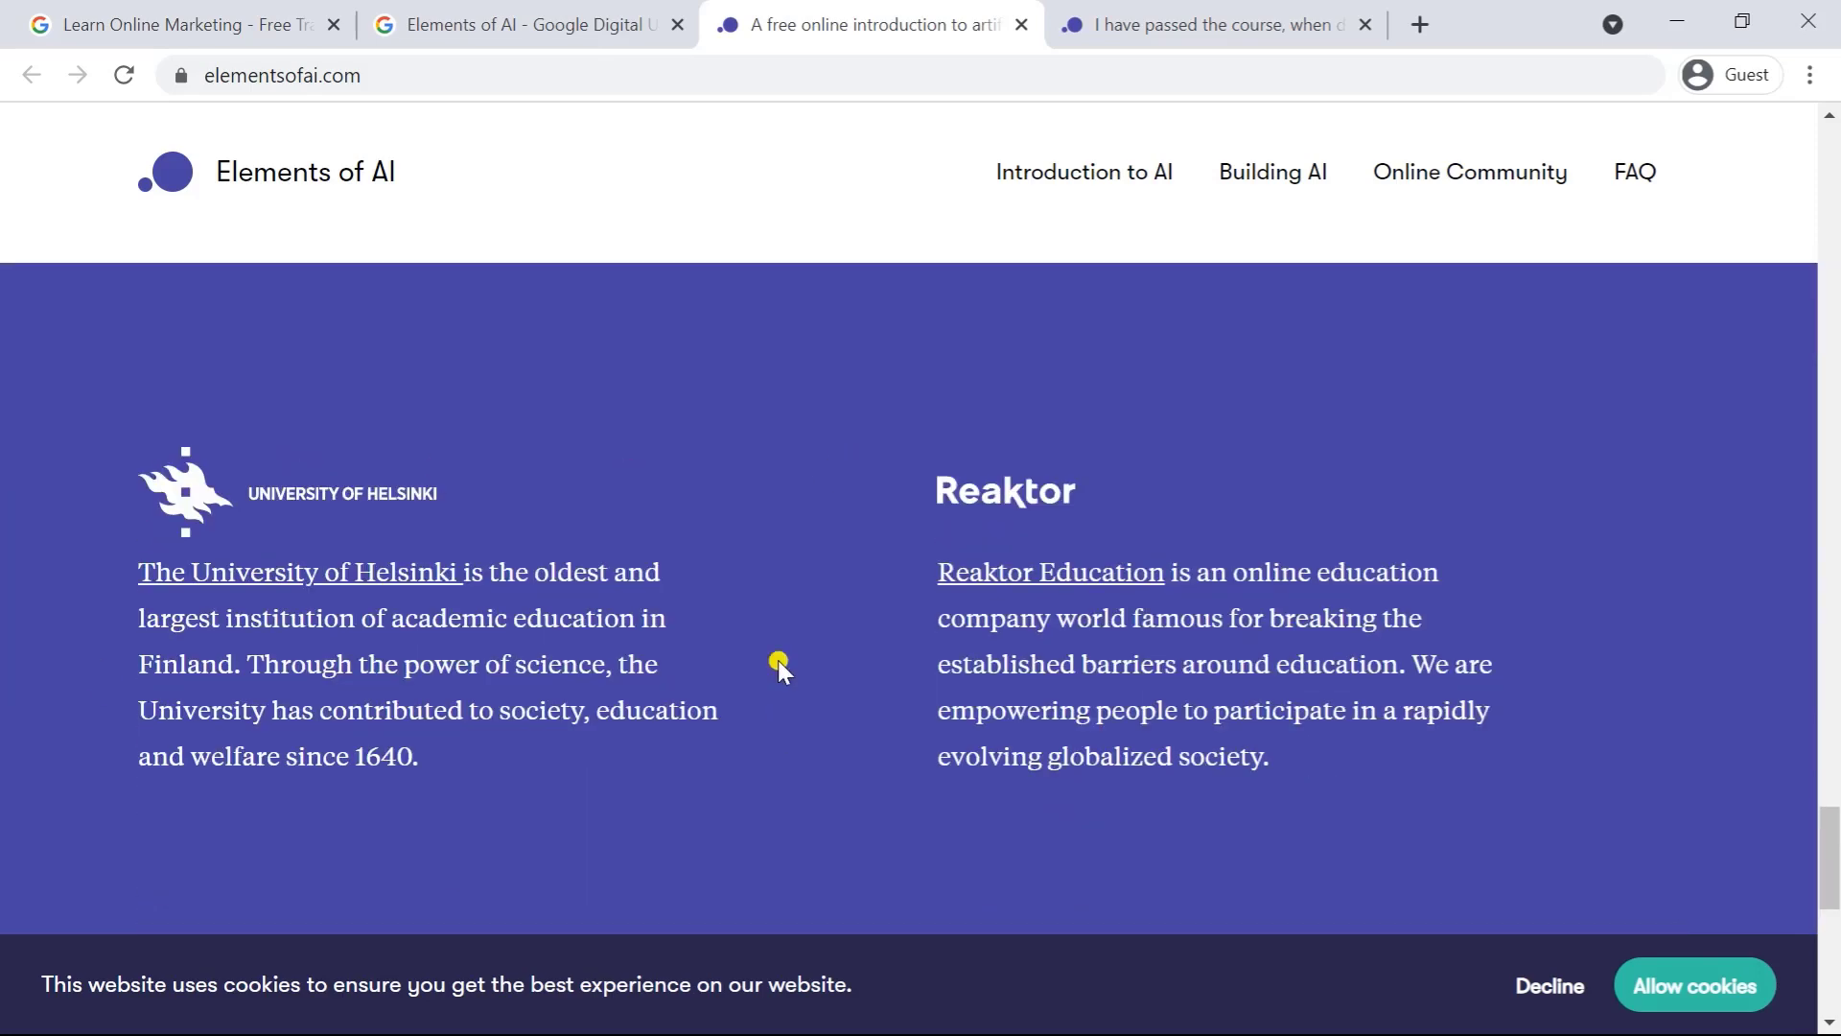
scroll(down, 3)
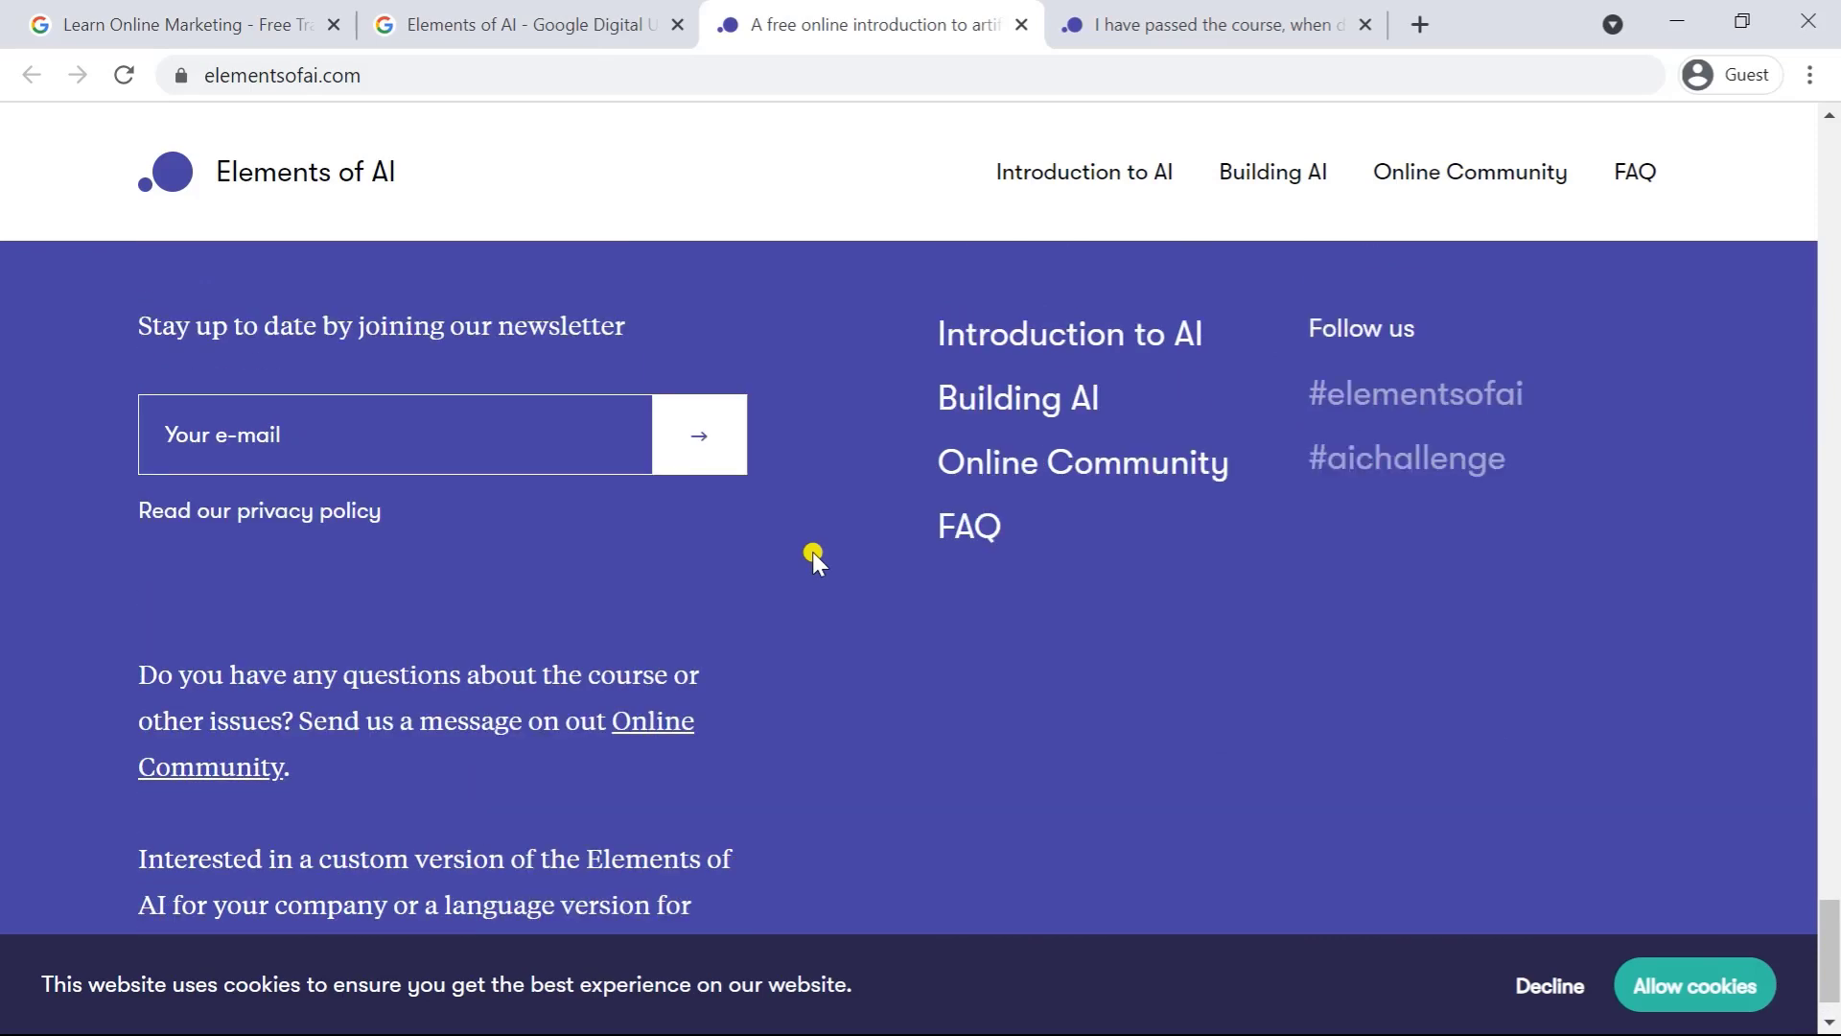
scroll(up, 3)
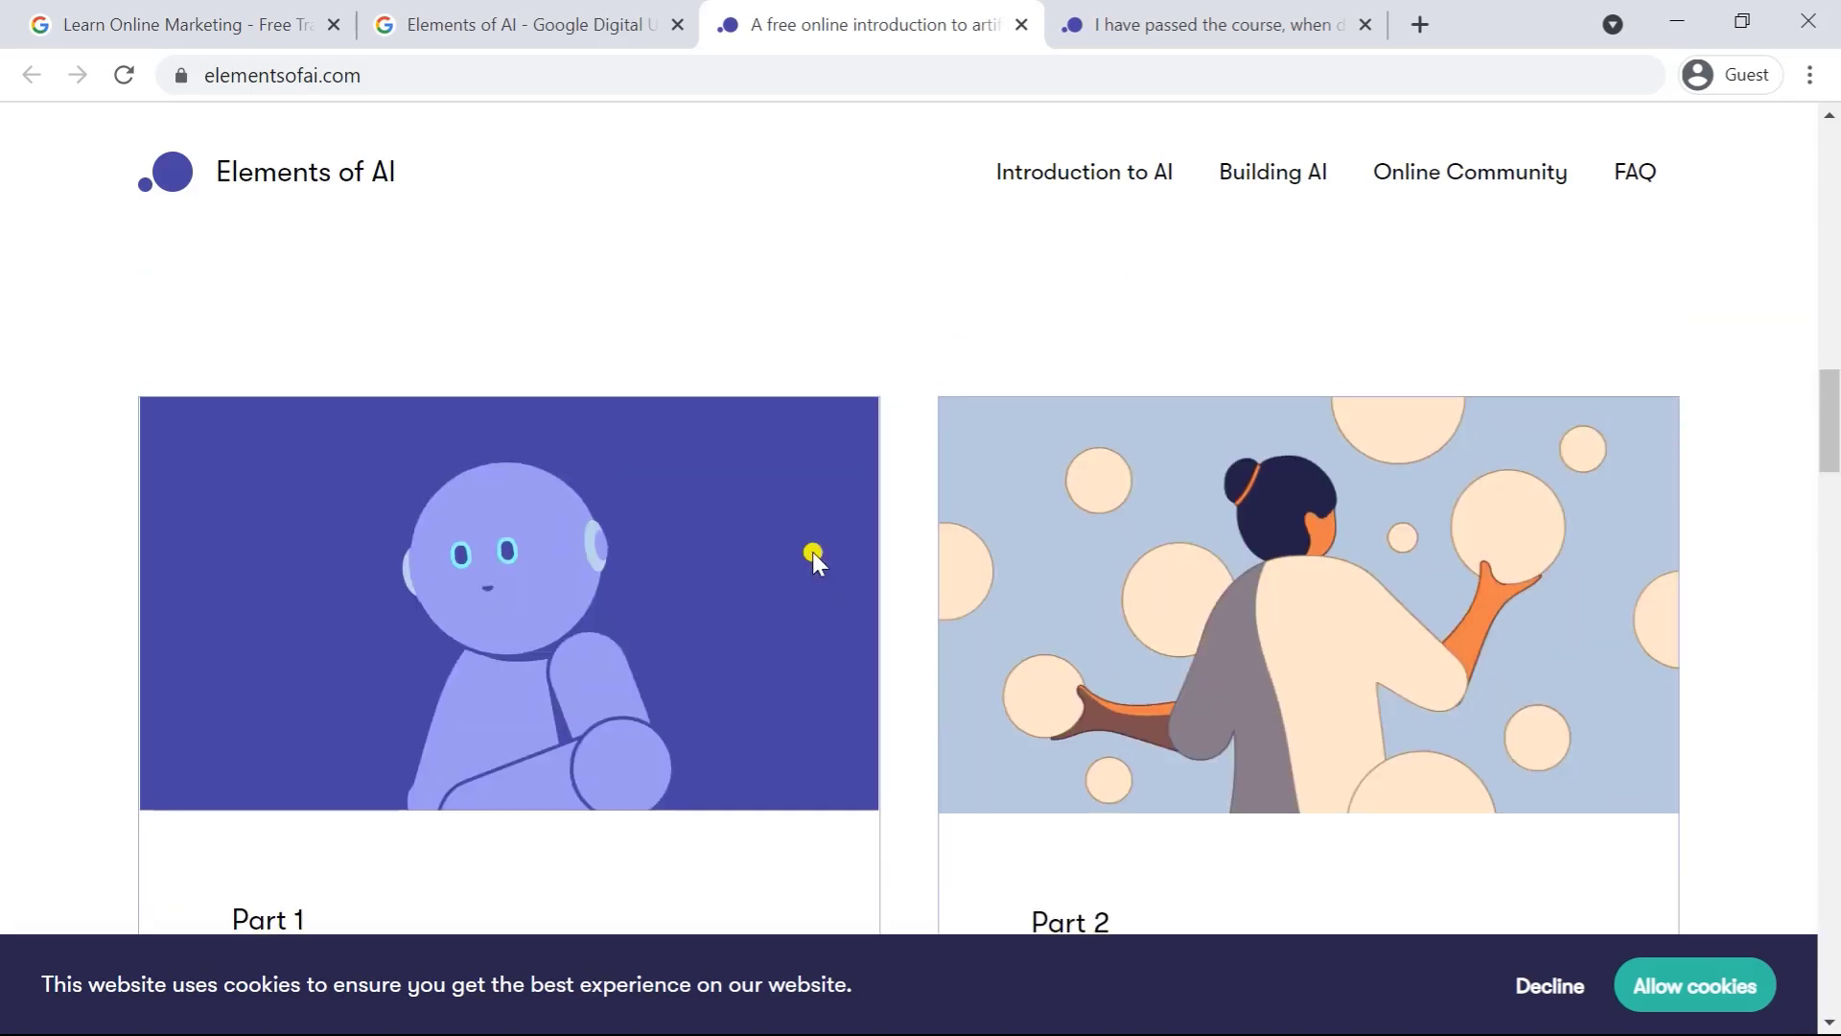